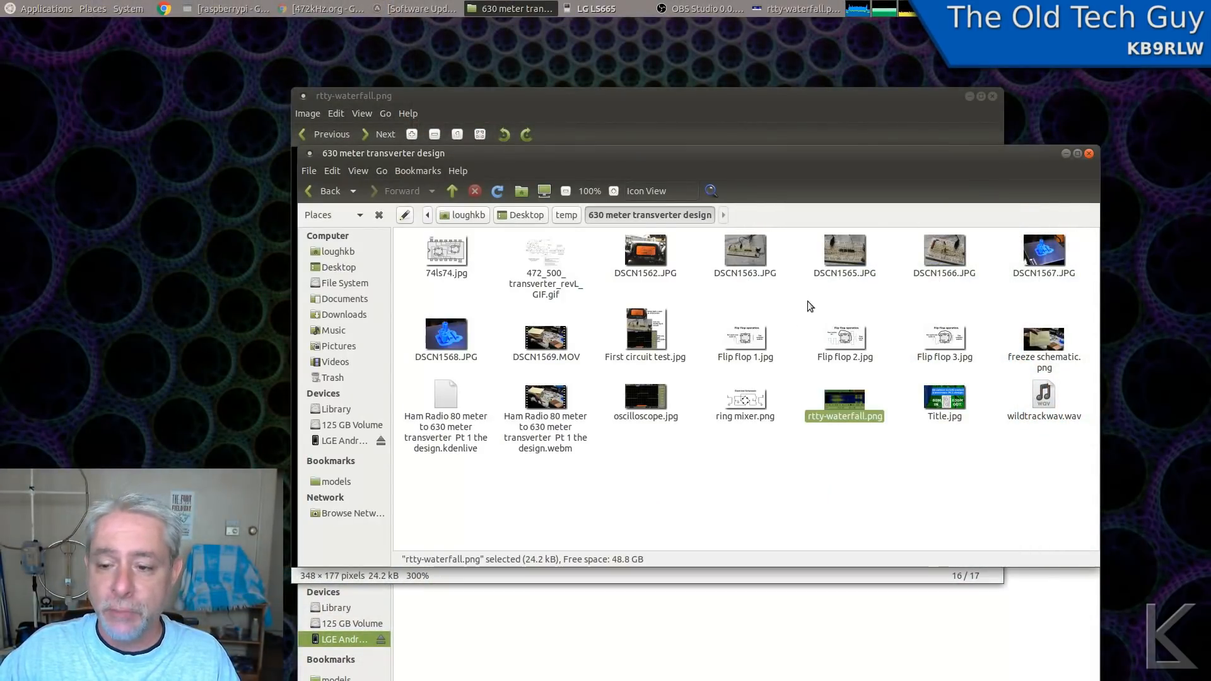
pyautogui.moveTo(792, 317)
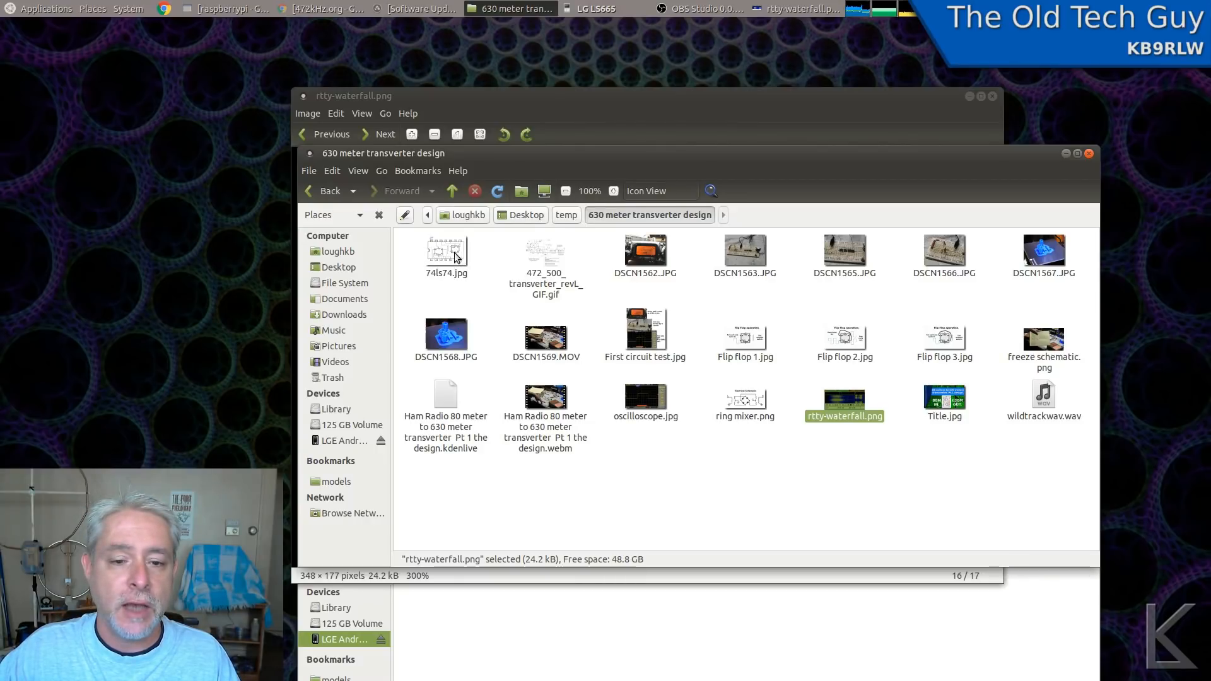
# - Open 74ls74.jpg, the flip-flop chip pinout diagram, in the image viewer
pyautogui.doubleClick(447, 251)
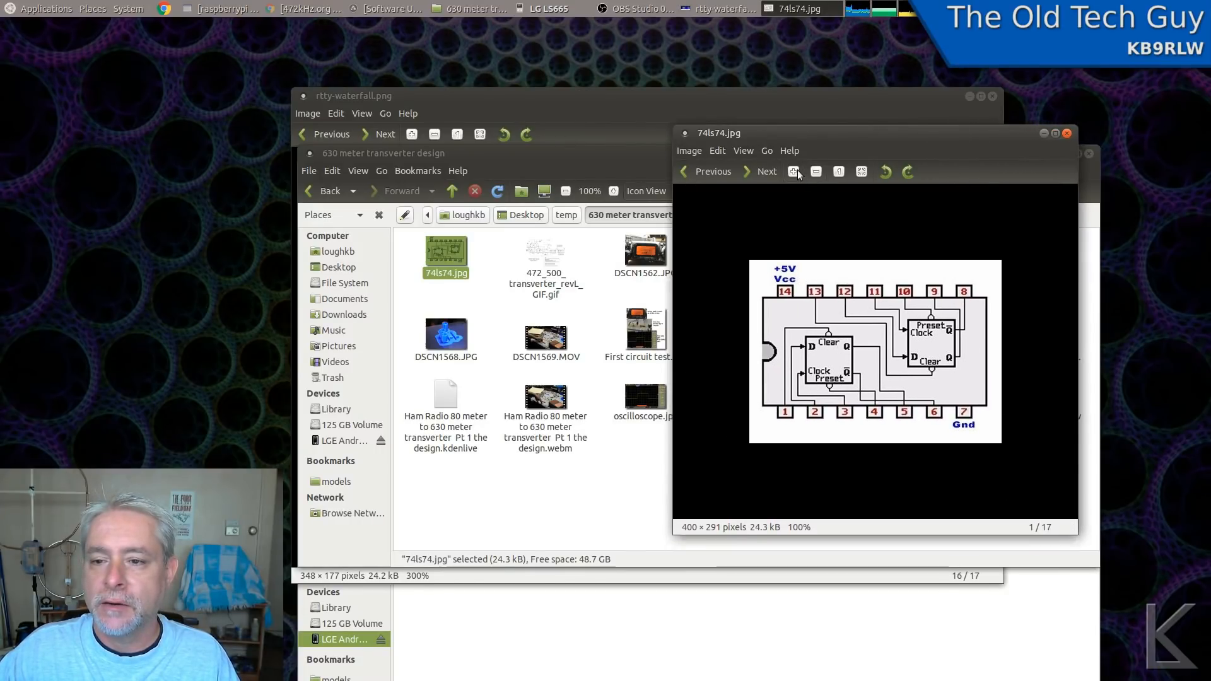
# - Zoom the 74LS74 pinout to 200% to read the clear, preset and clock inputs
pyautogui.click(794, 171)
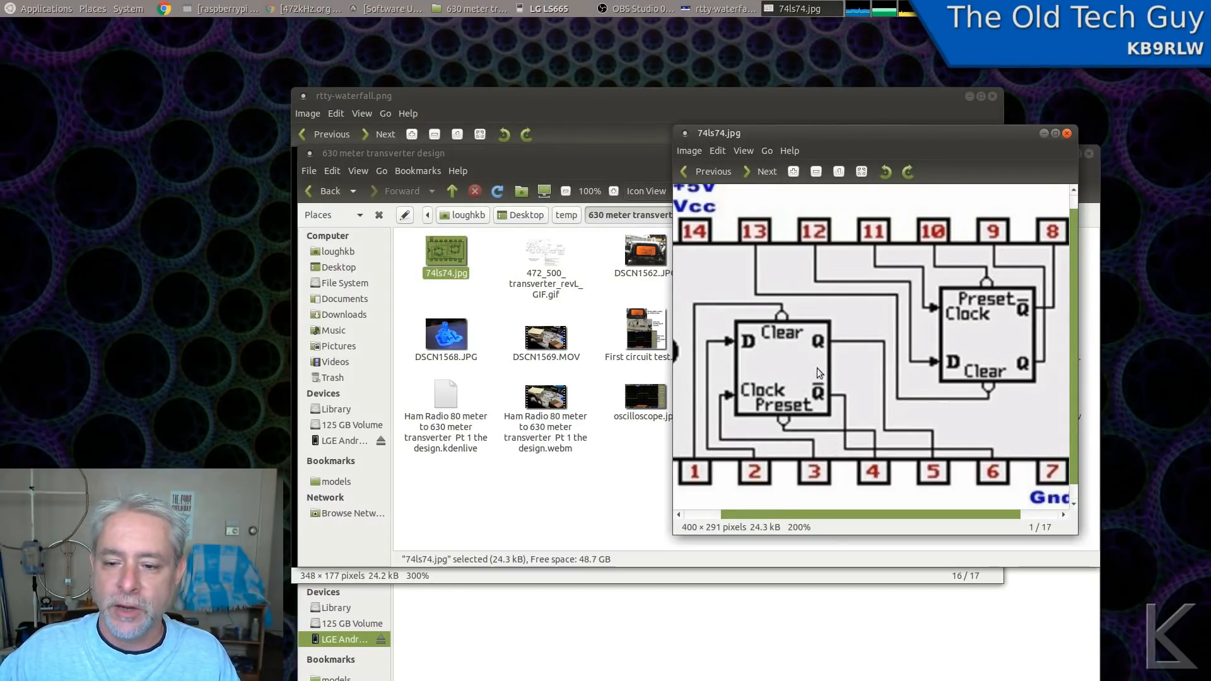
pyautogui.moveTo(722, 317)
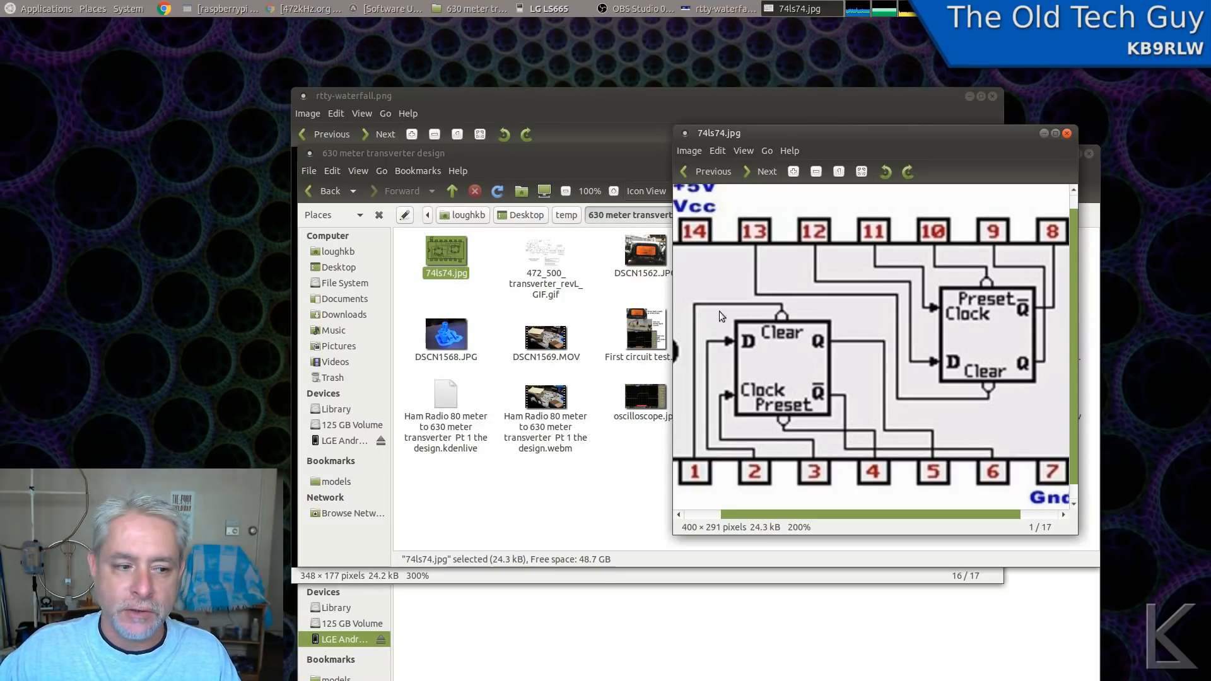
pyautogui.moveTo(760, 381)
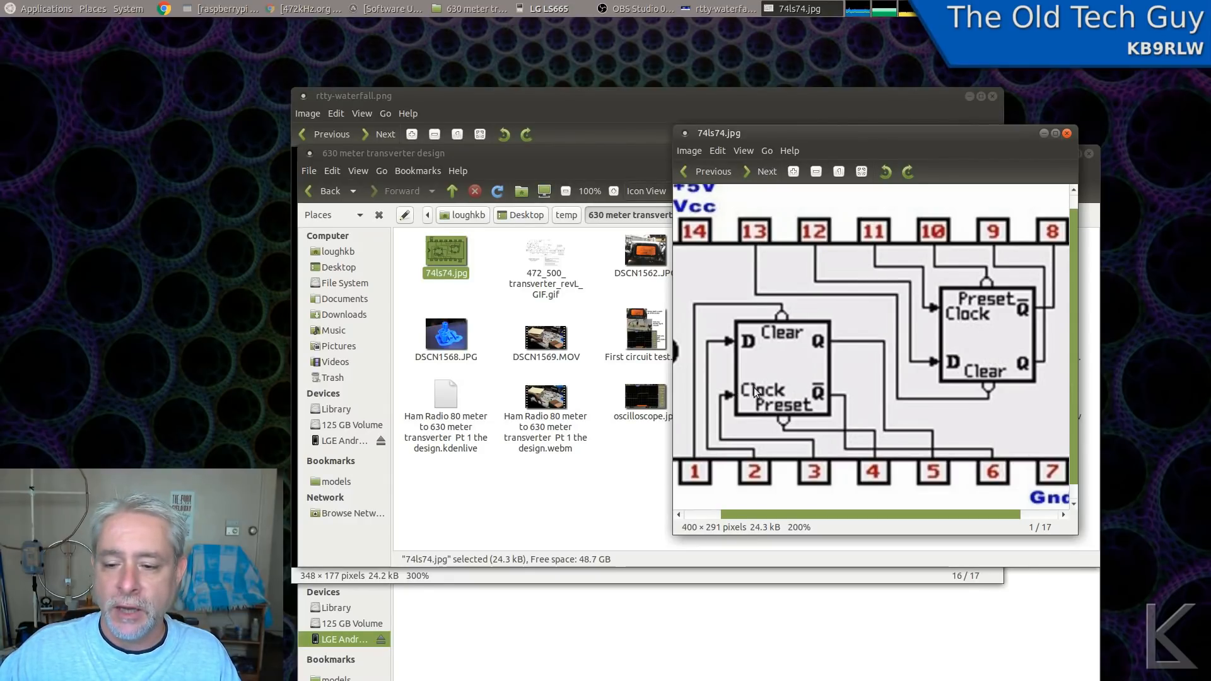
pyautogui.moveTo(826, 326)
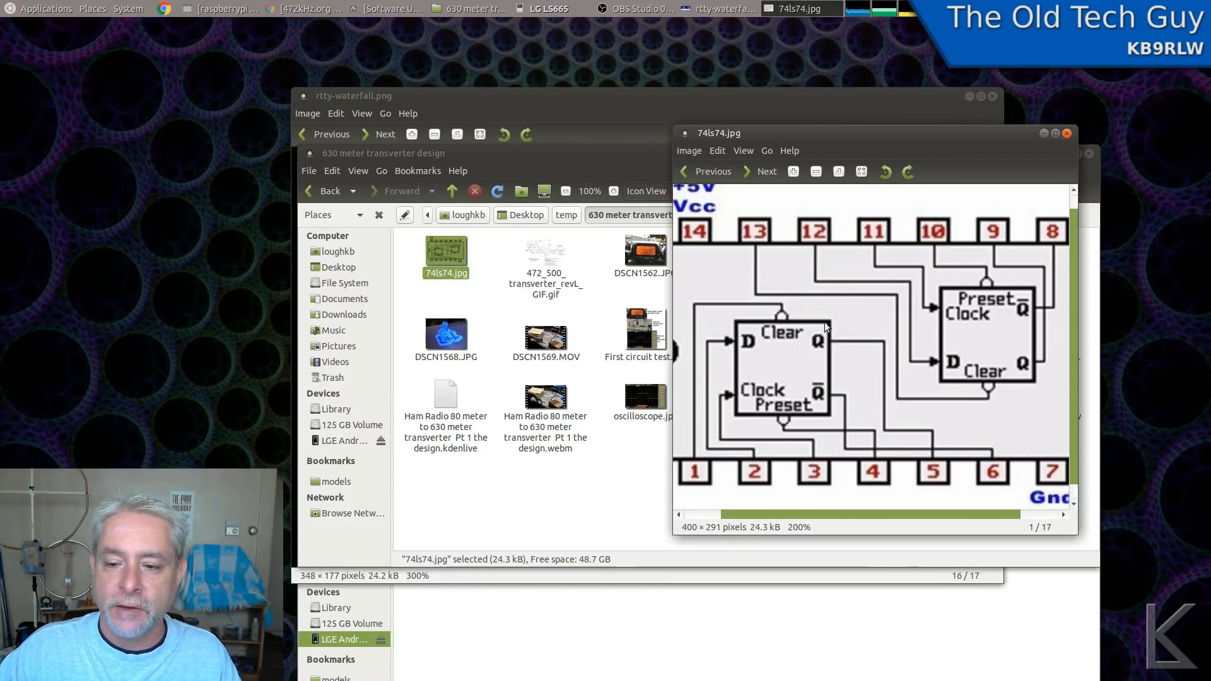
pyautogui.moveTo(820, 399)
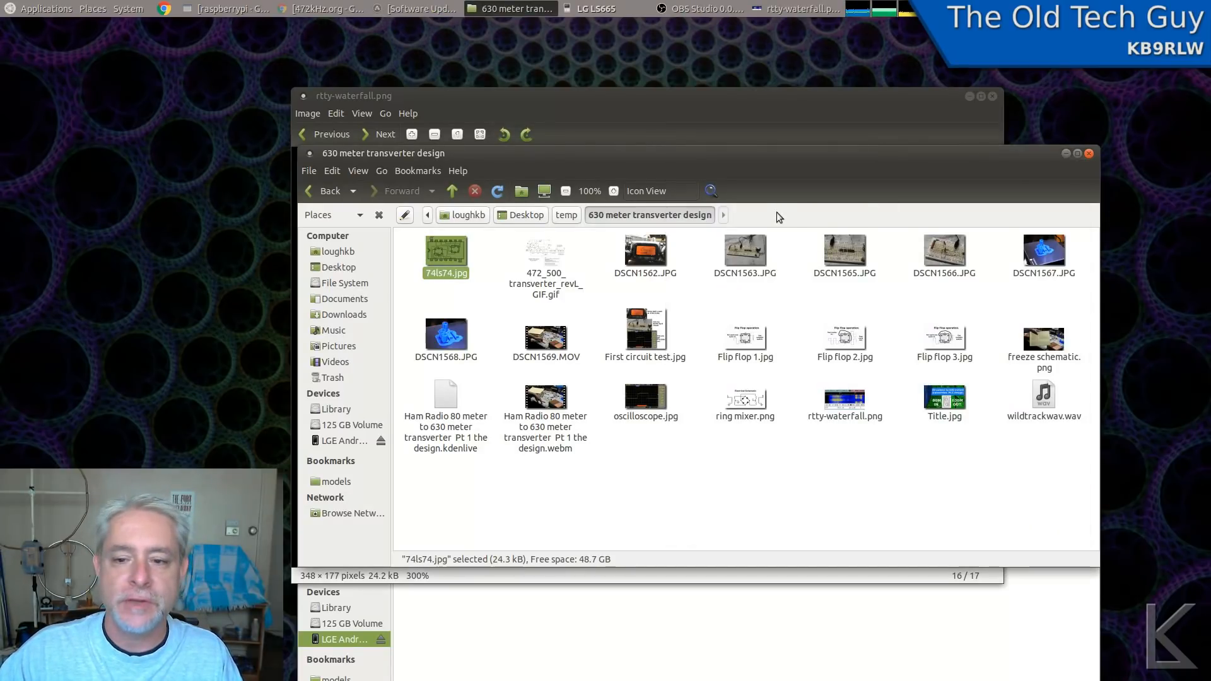
# - Bring up the calculator and evaluate 3808 / 8, getting 476
pyautogui.click(48, 9)
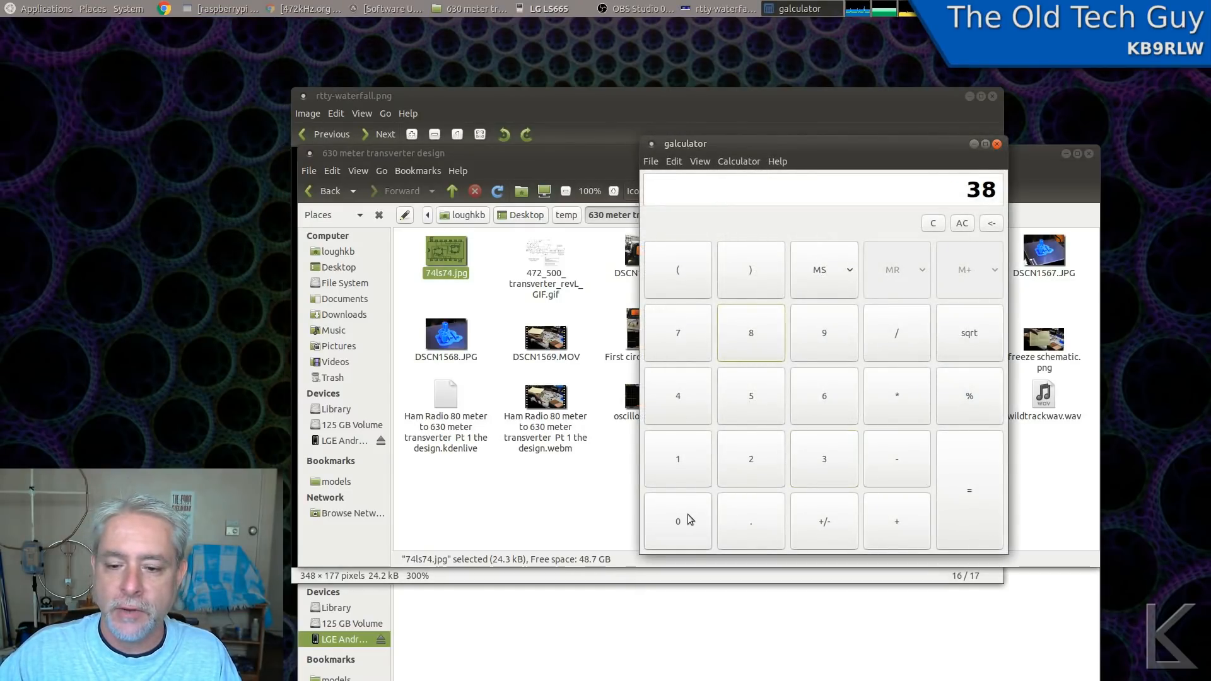
pyautogui.click(750, 333)
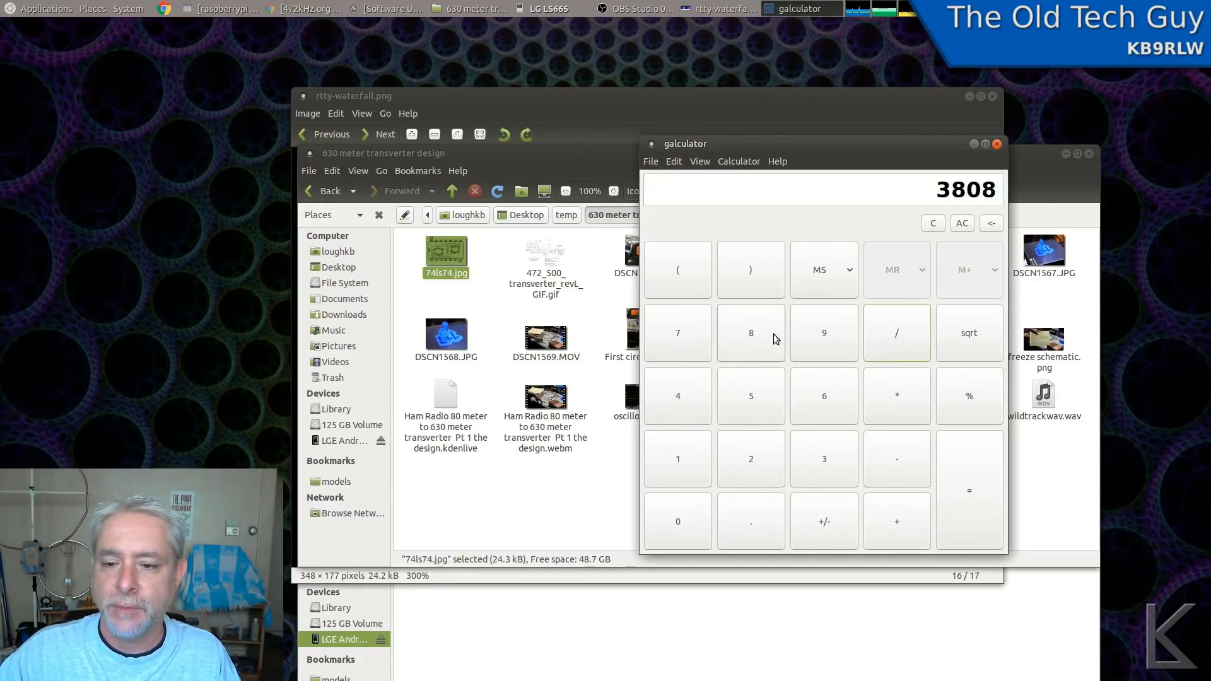
pyautogui.click(969, 489)
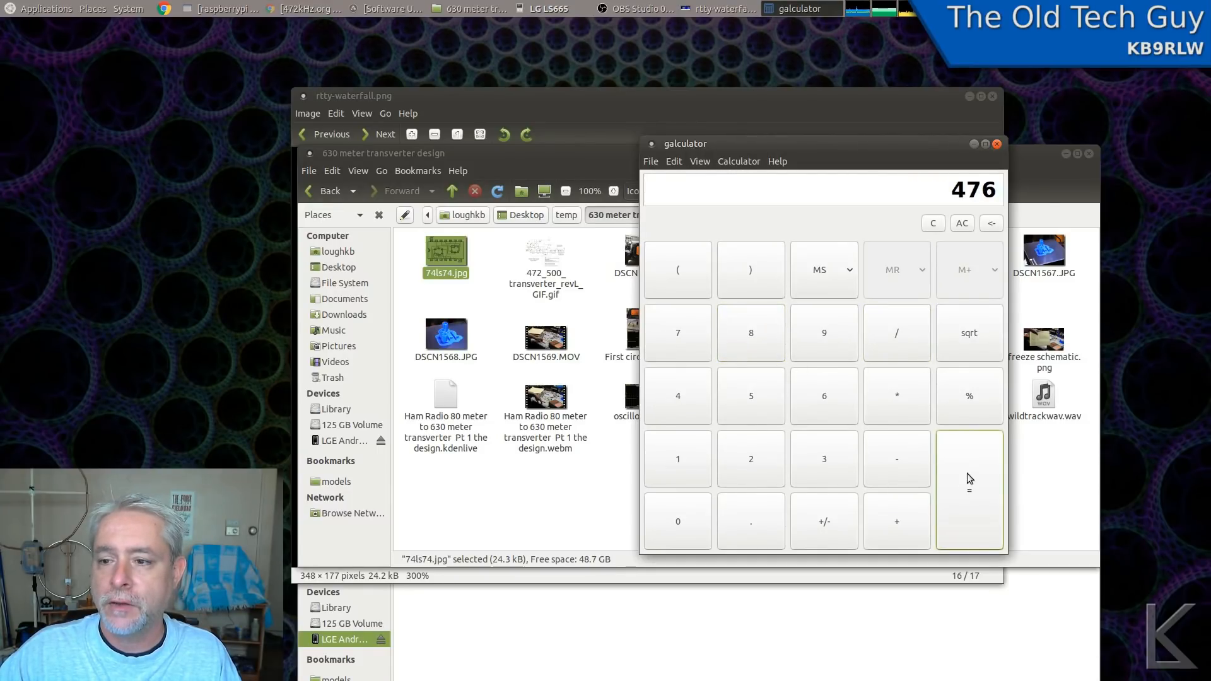
pyautogui.moveTo(969, 477)
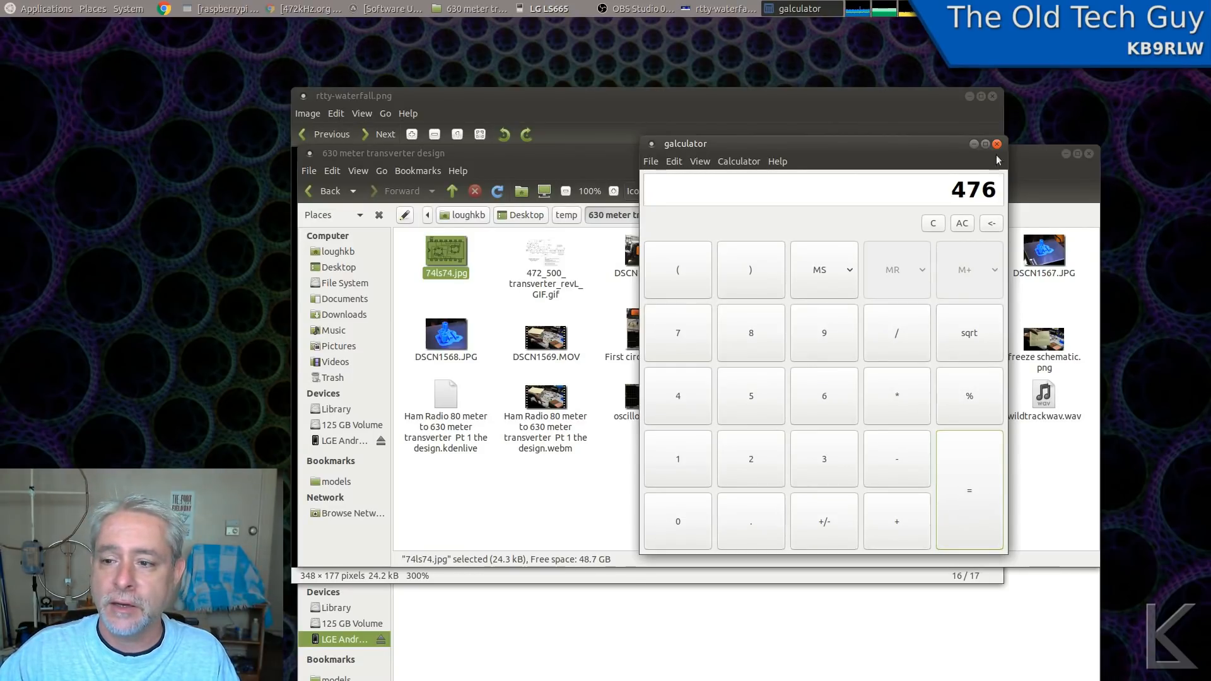
# - Close the calculator and open First circuit test.jpg showing the 474.2 kHz measurement
pyautogui.click(997, 144)
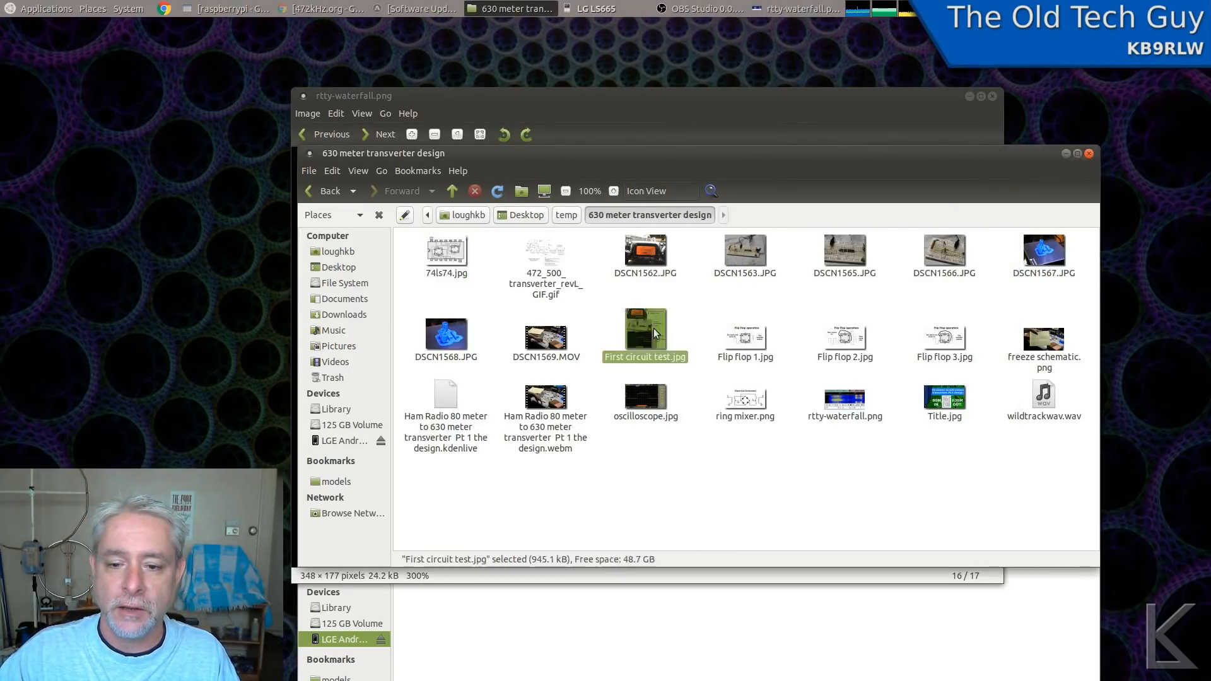
pyautogui.doubleClick(644, 329)
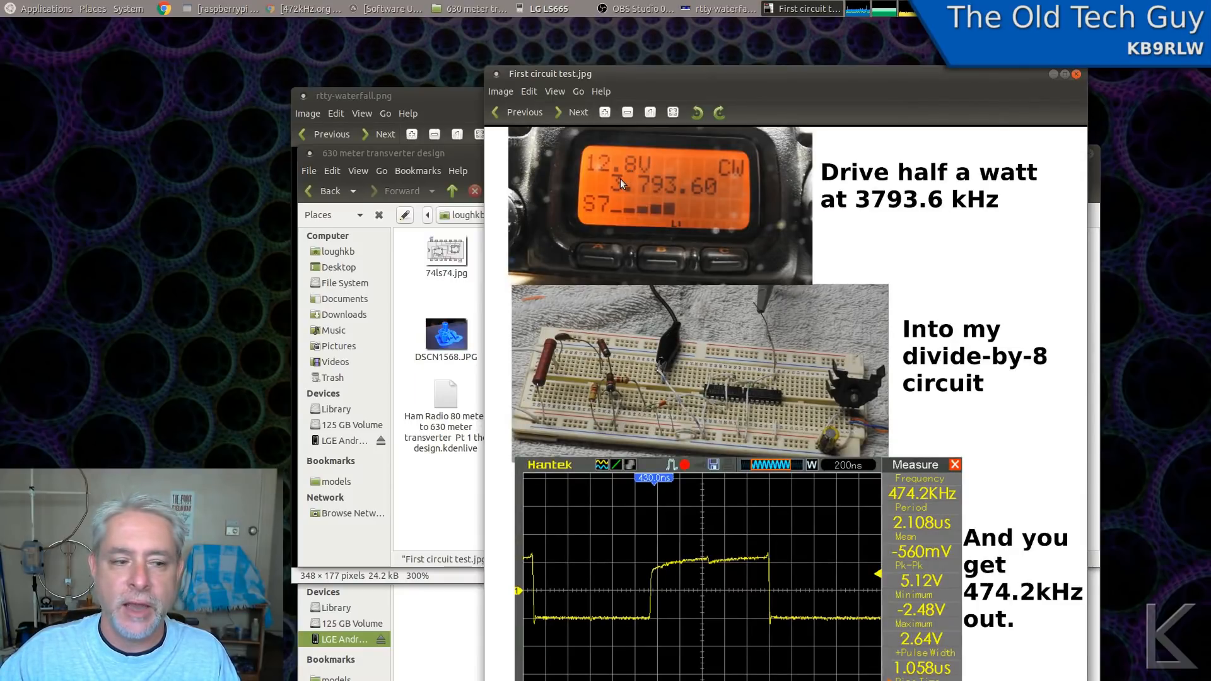
pyautogui.moveTo(686, 197)
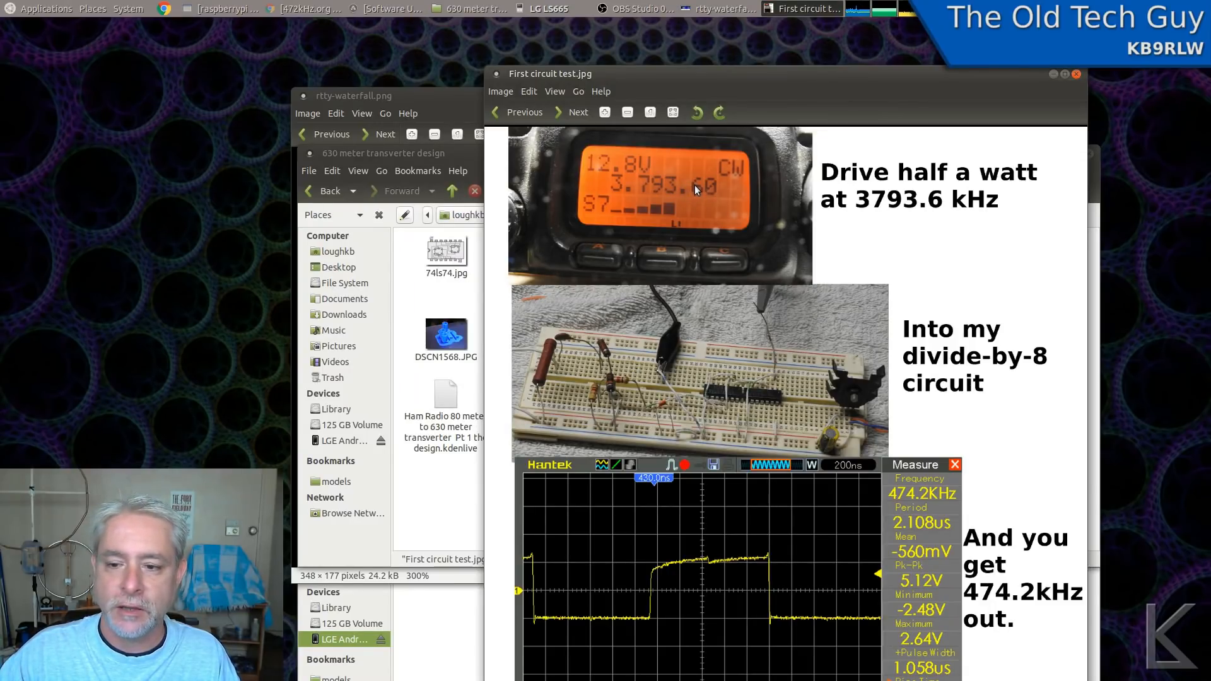
pyautogui.moveTo(647, 161)
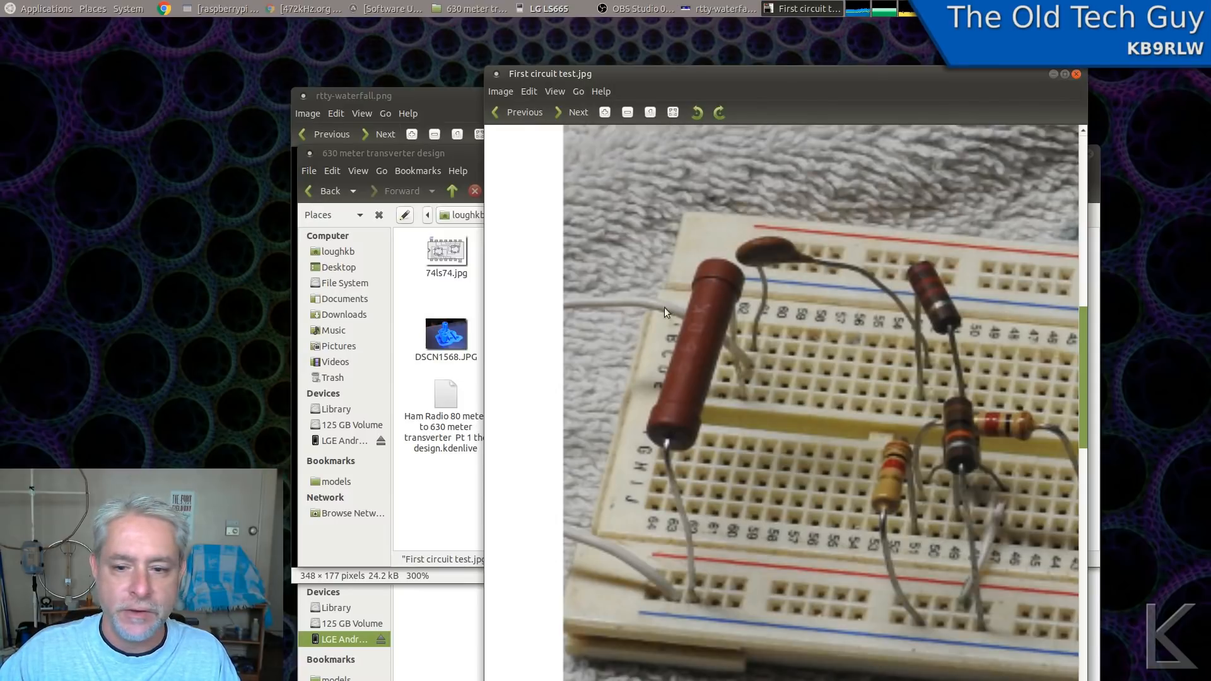
pyautogui.moveTo(727, 314)
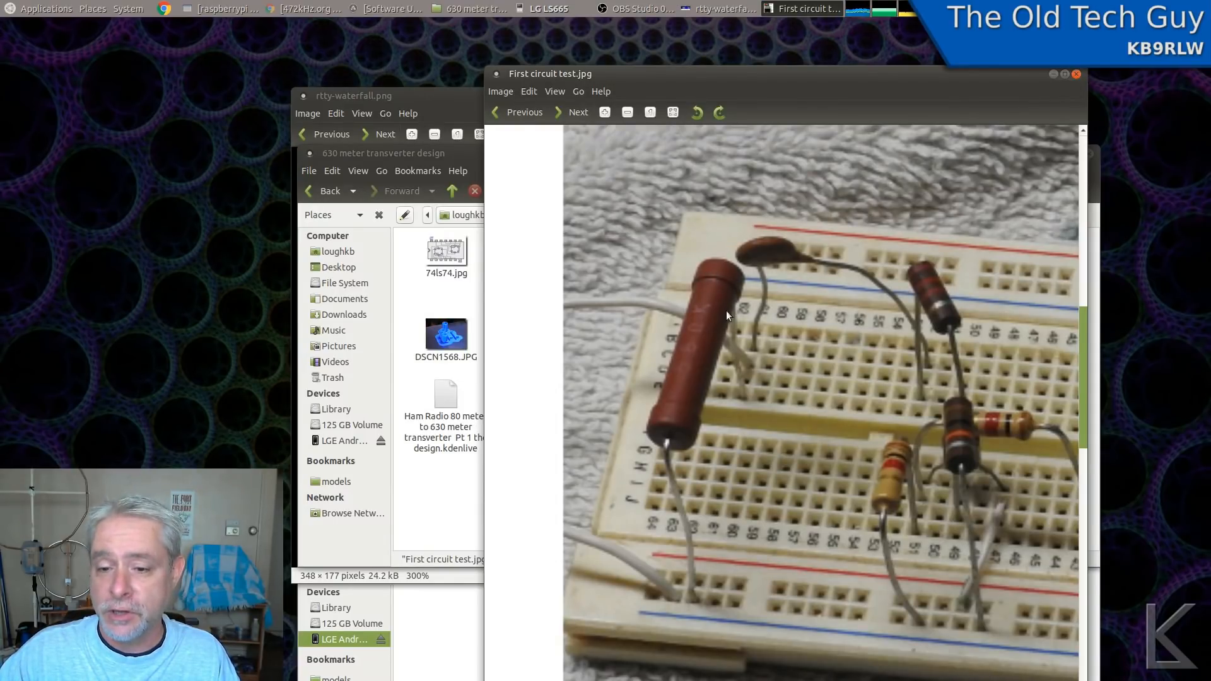
pyautogui.moveTo(718, 302)
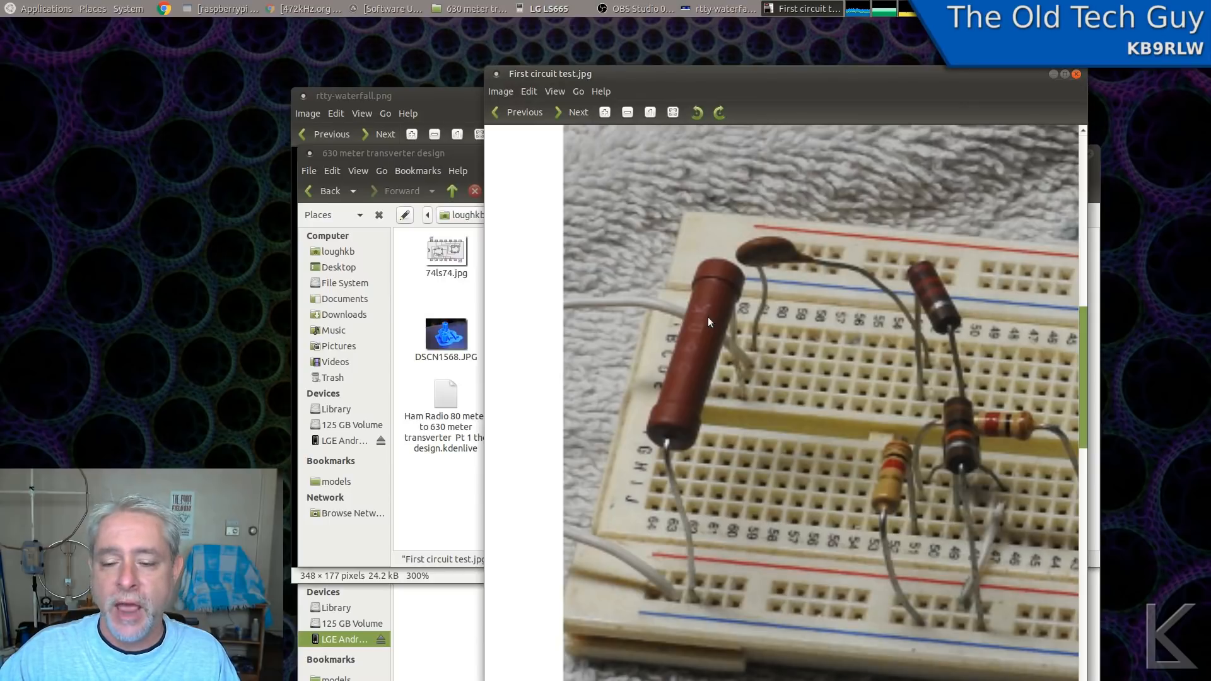
pyautogui.moveTo(704, 328)
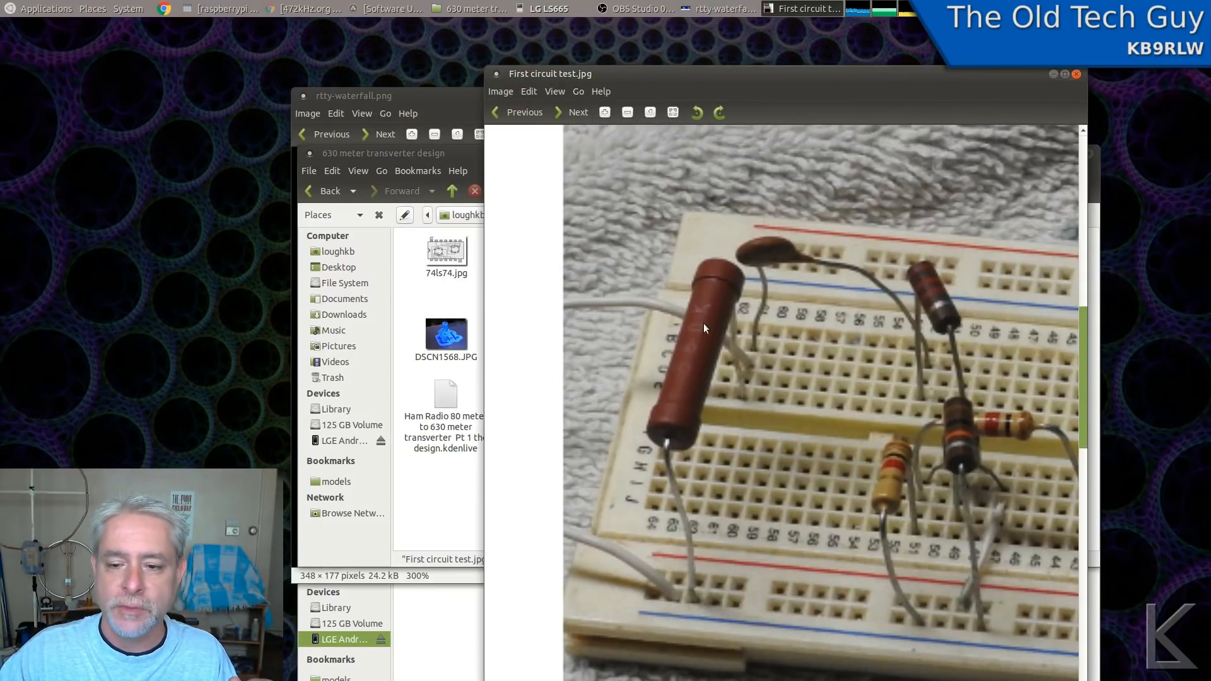
pyautogui.moveTo(928, 319)
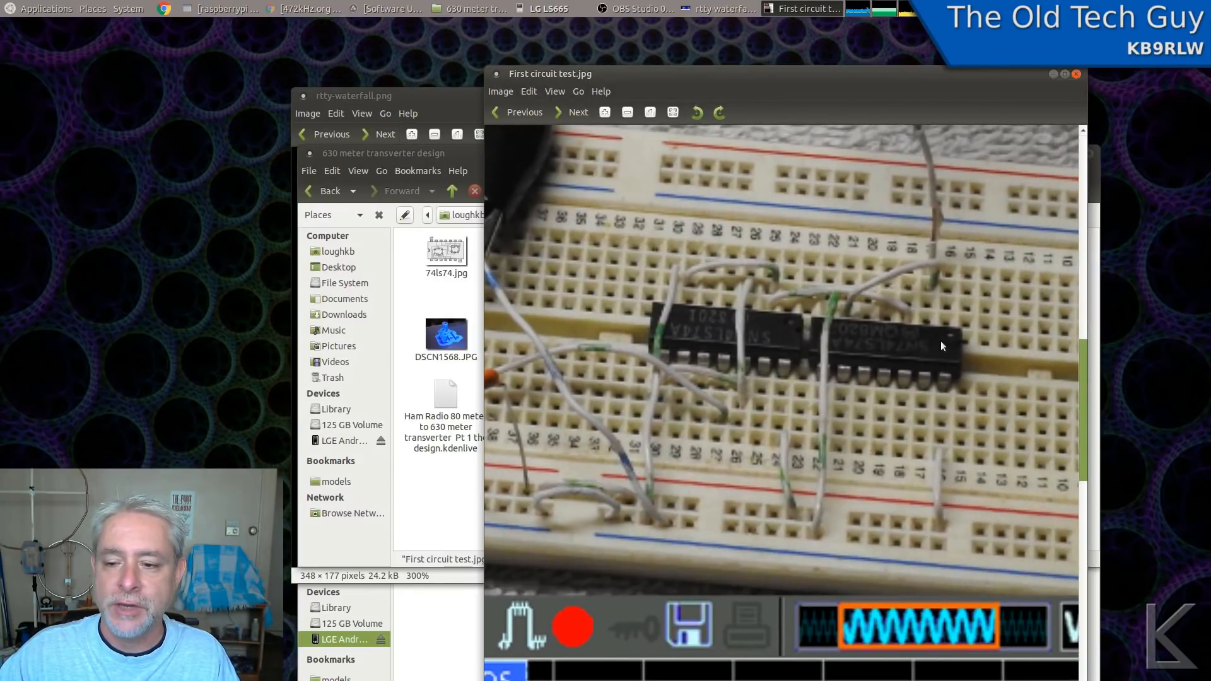
pyautogui.moveTo(842, 419)
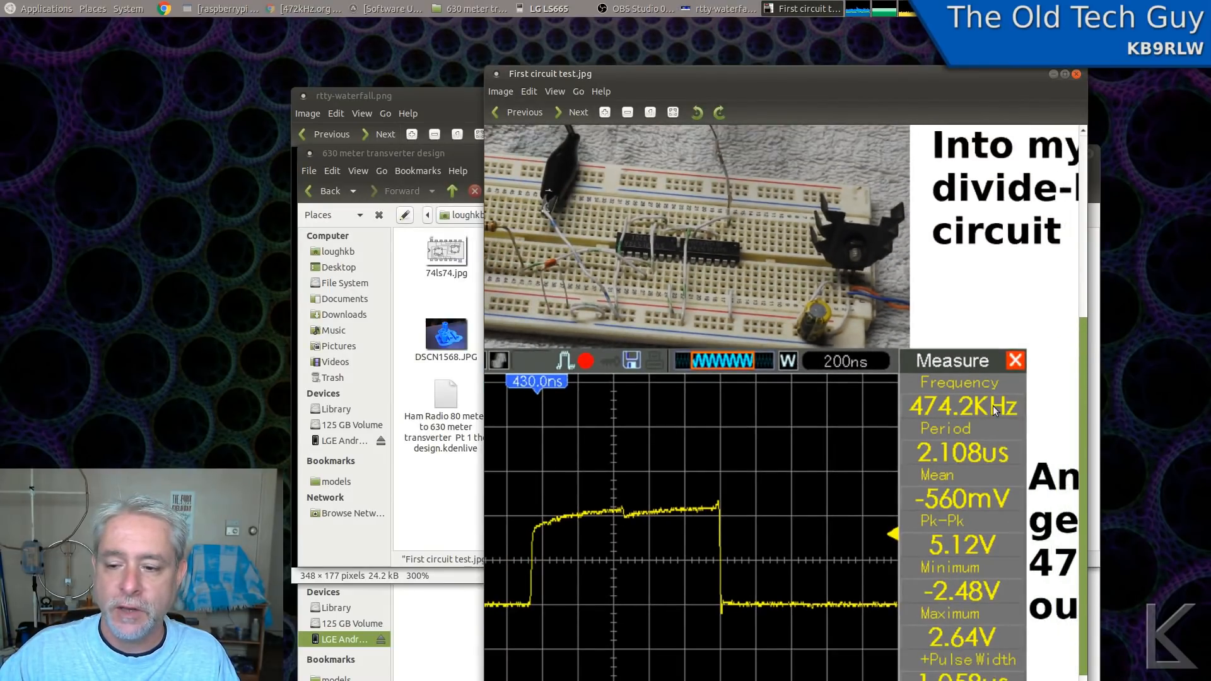
pyautogui.moveTo(784, 610)
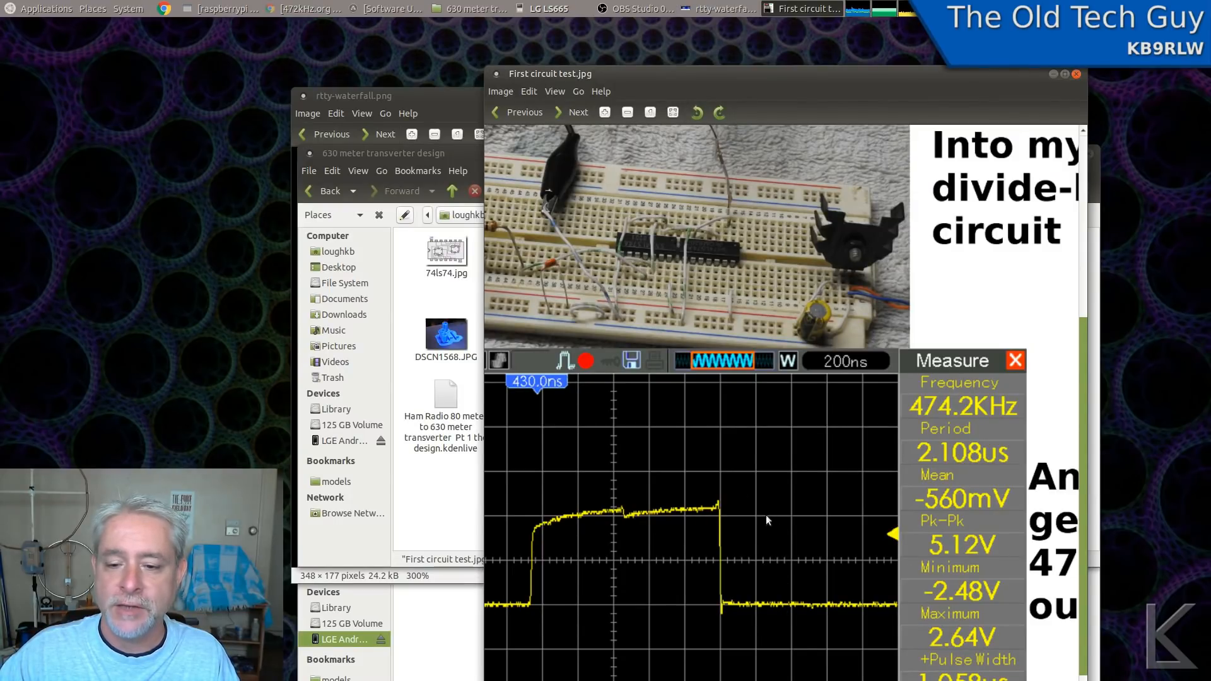
pyautogui.moveTo(1082, 77)
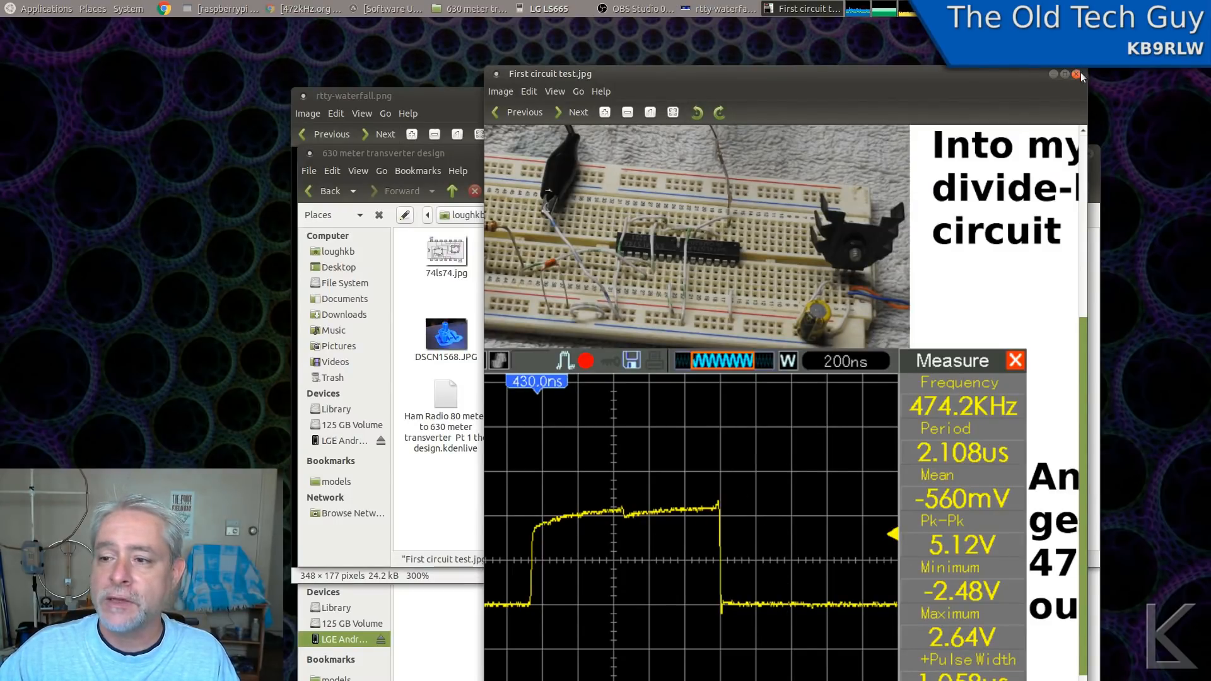
# - Close the circuit test photo and move the calculator over the rtty-waterfall viewer
pyautogui.click(1076, 74)
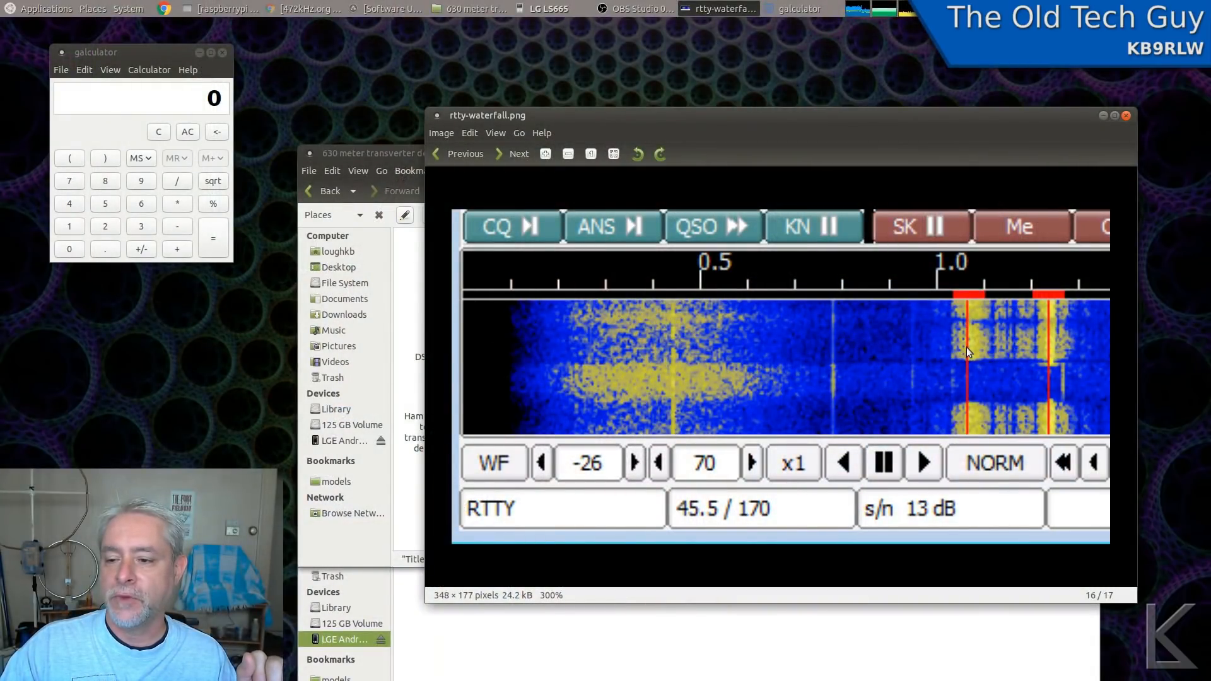
pyautogui.moveTo(1047, 352)
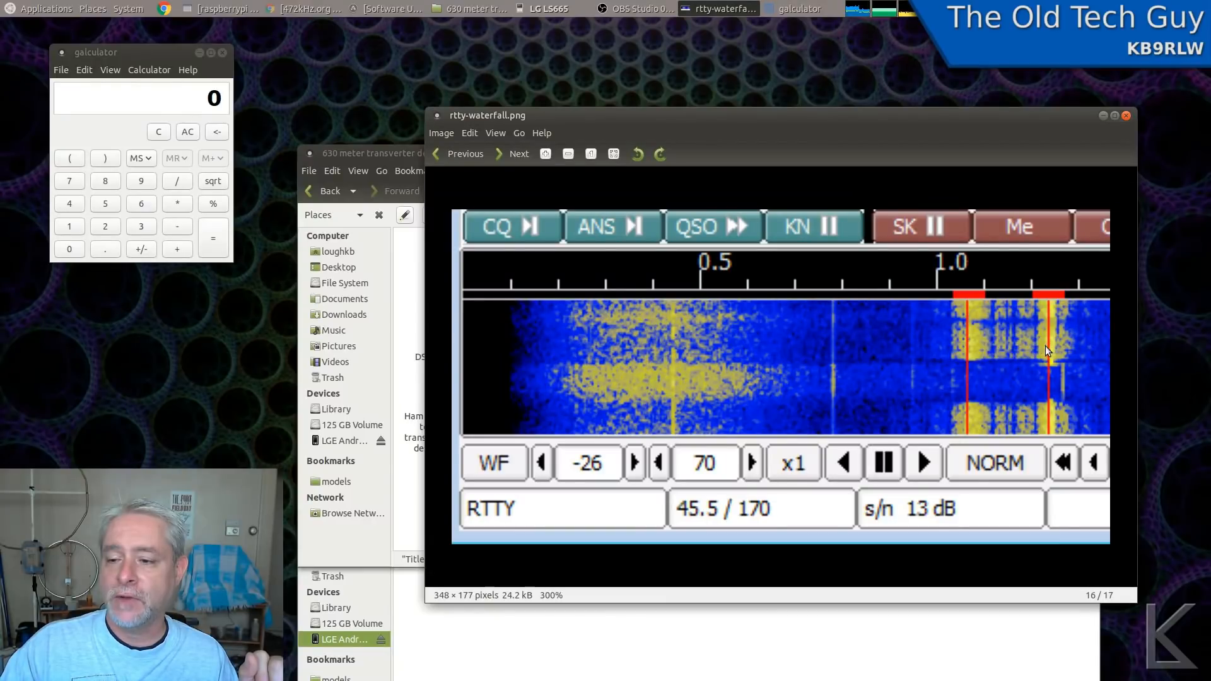
pyautogui.moveTo(973, 347)
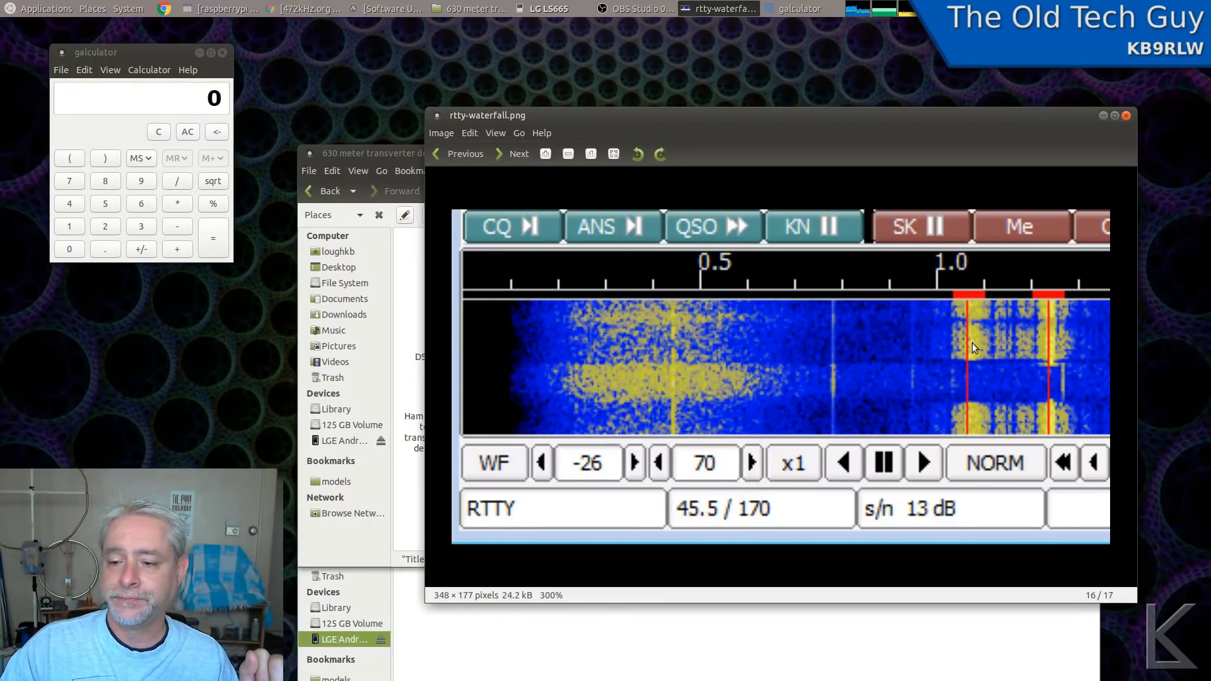
pyautogui.moveTo(174, 63)
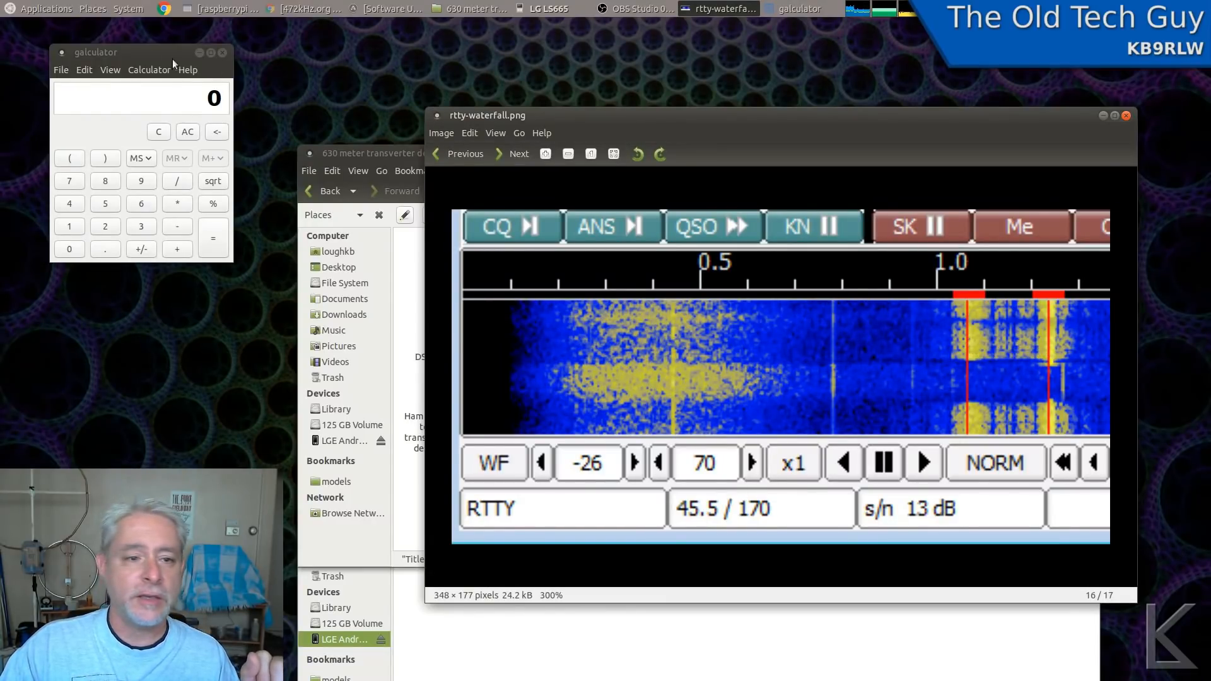
pyautogui.moveTo(94, 52); pyautogui.dragTo(741, 57)
pyautogui.write('7085')
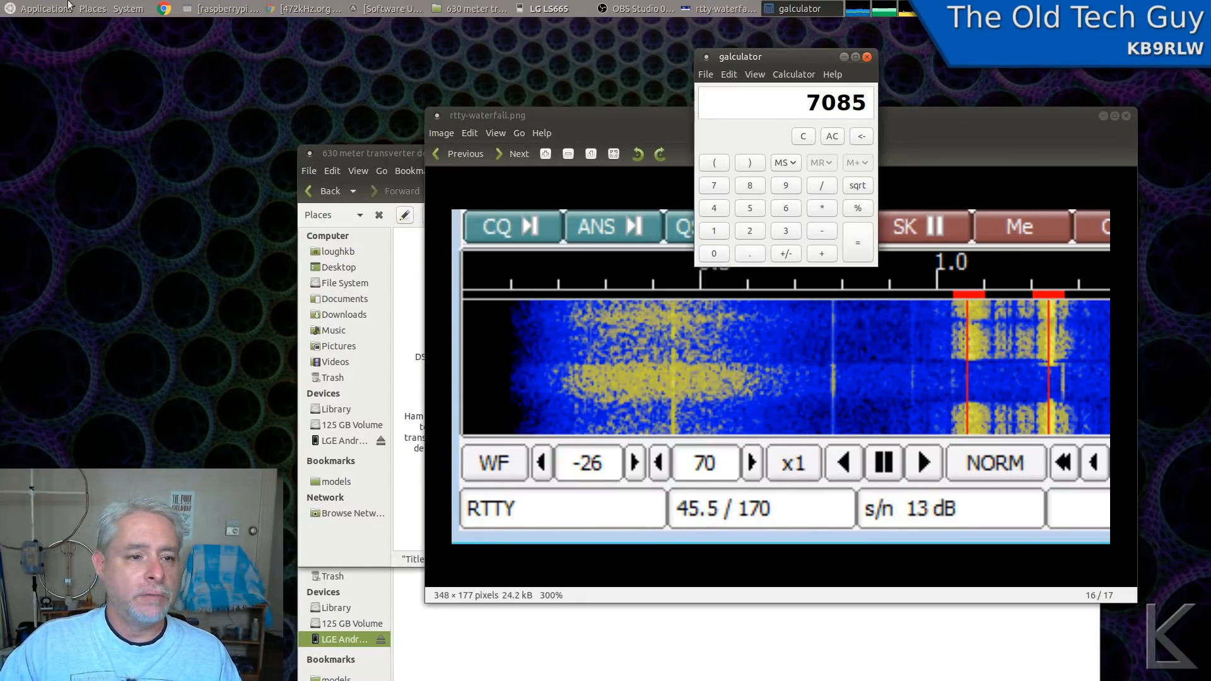
# - Start a blank Pluma document and note 7085 on the first line
pyautogui.click(42, 8)
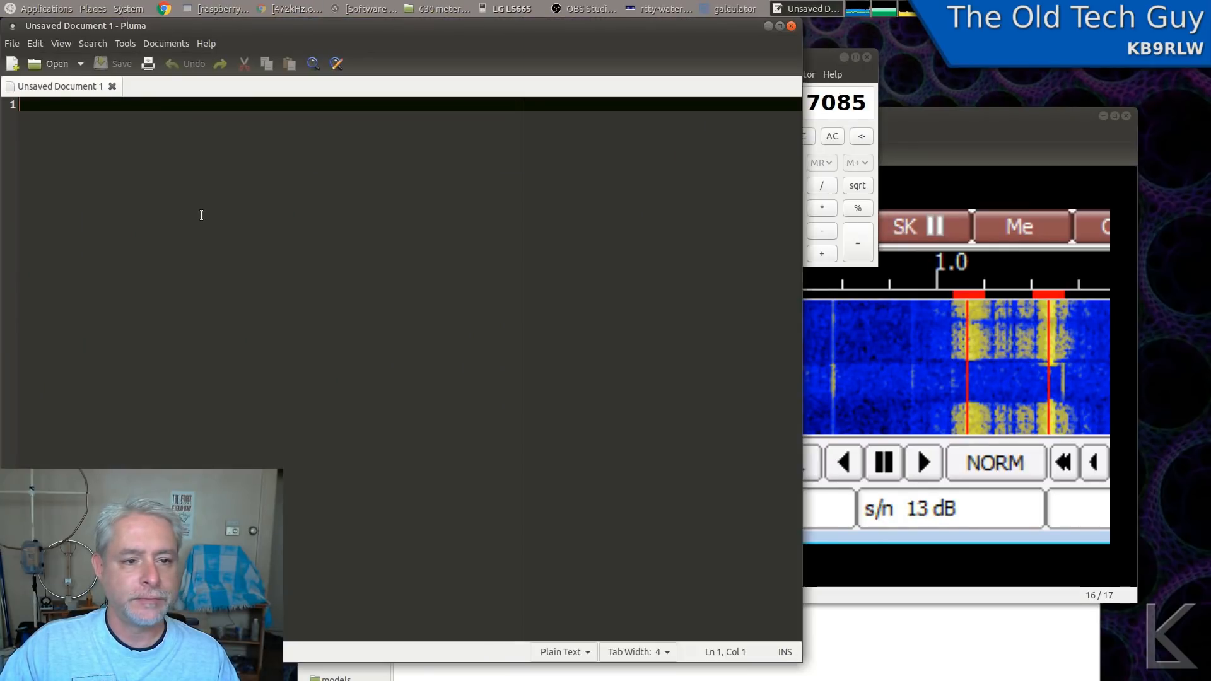
pyautogui.write('7085')
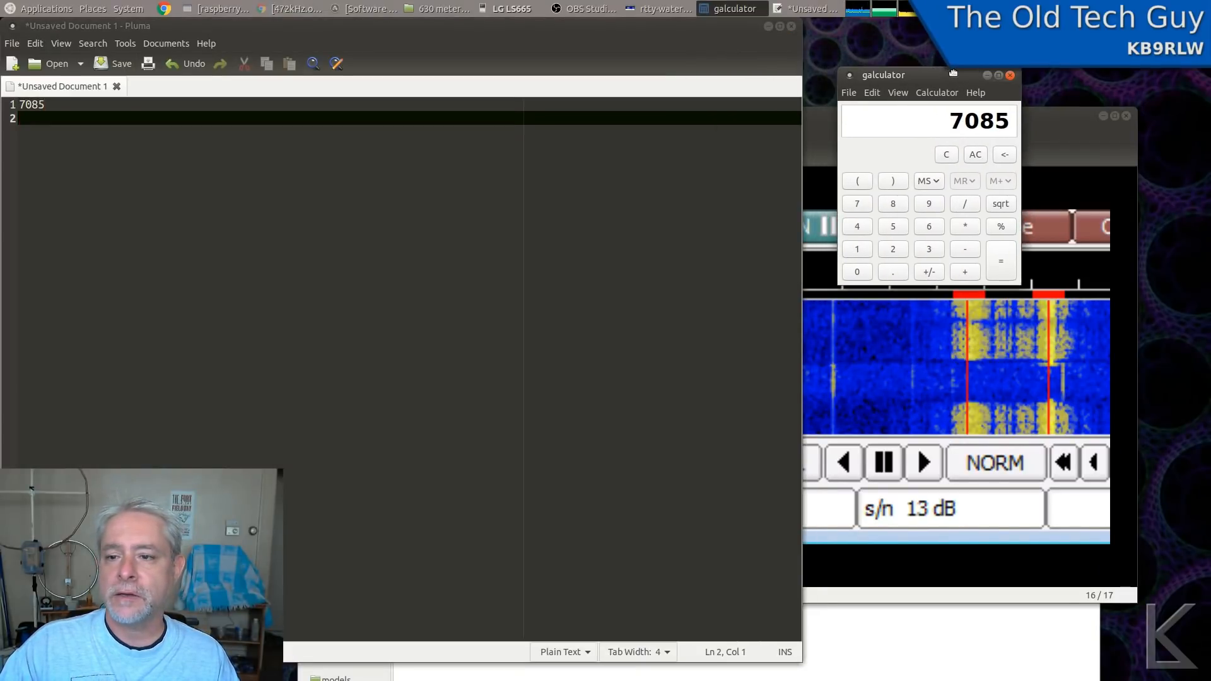
pyautogui.moveTo(919, 248)
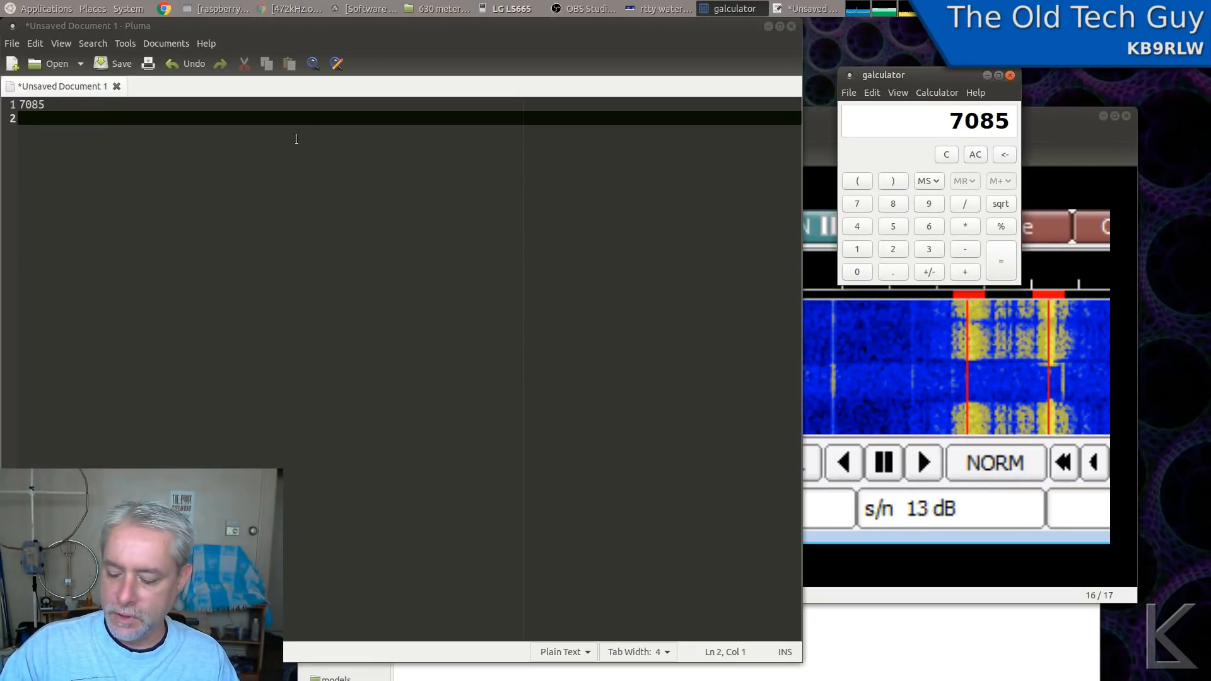
pyautogui.click(893, 272)
pyautogui.write('7085.17')
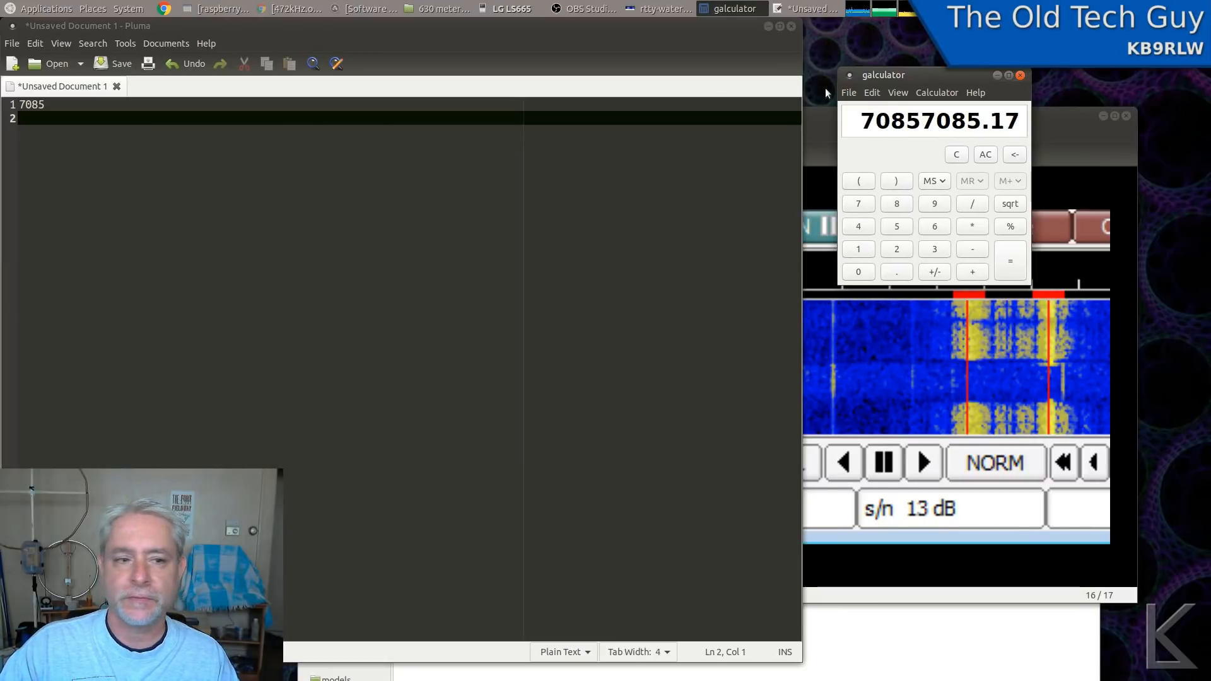
# - Compute 7085 / 8 = 885.625 in the calculator and note 885.625 on line 2
pyautogui.click(985, 154)
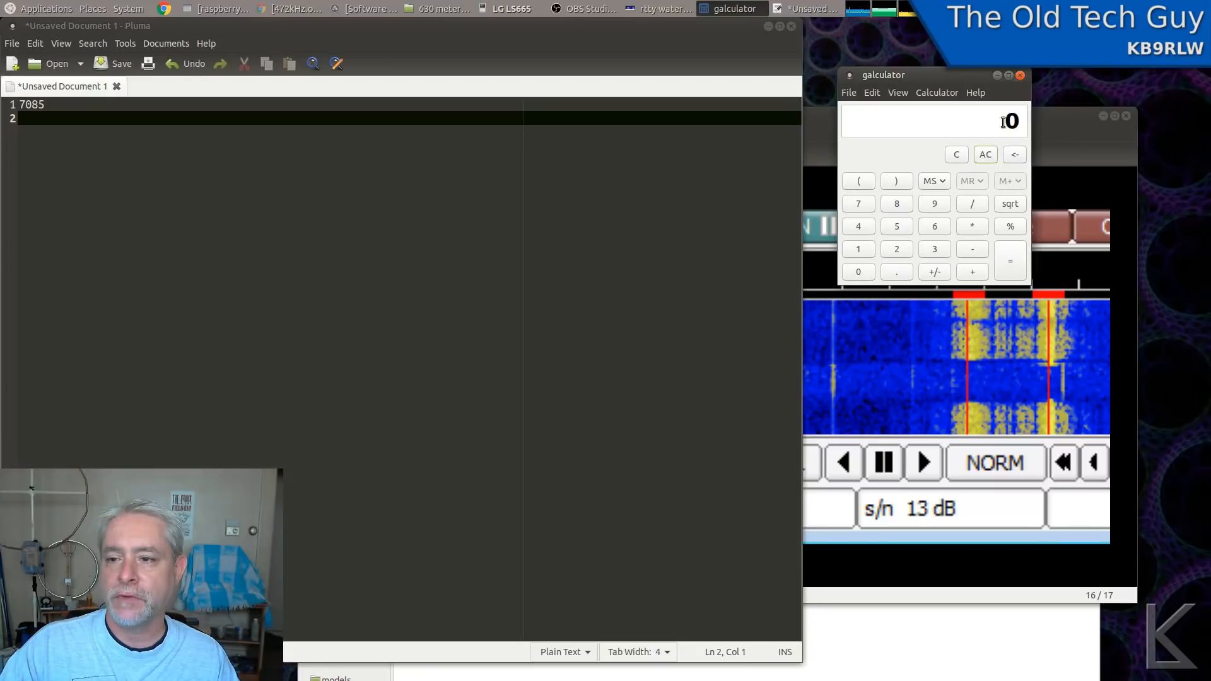
pyautogui.moveTo(981, 126)
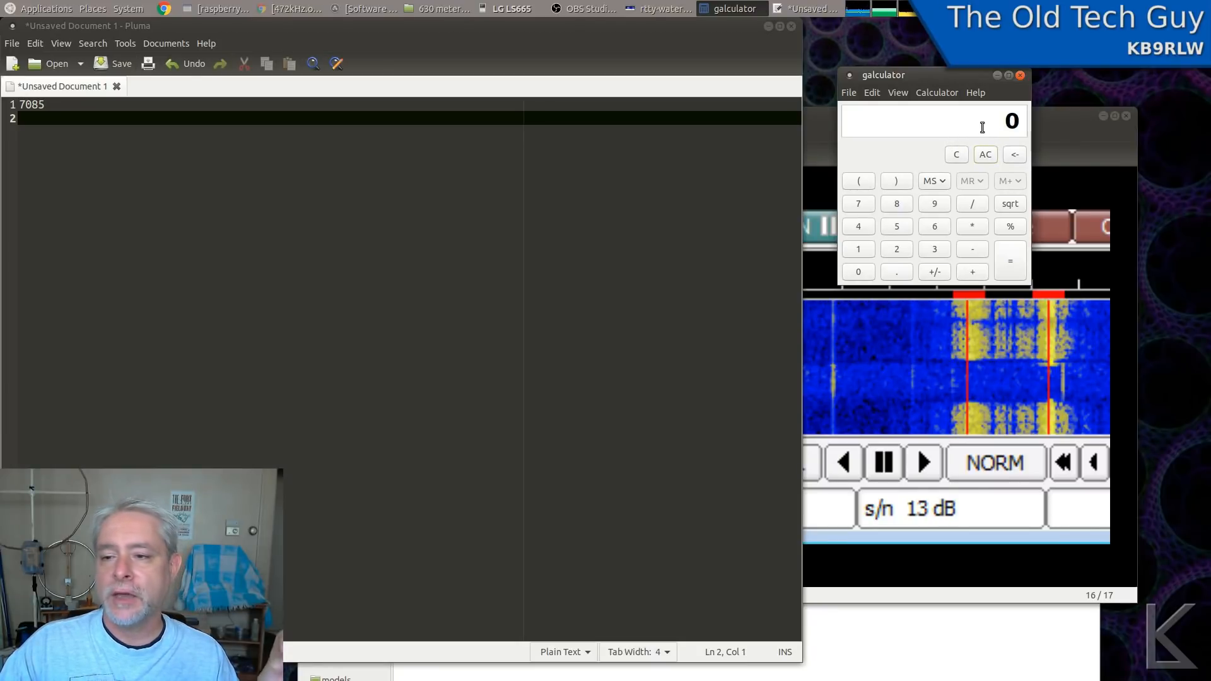
pyautogui.click(895, 203)
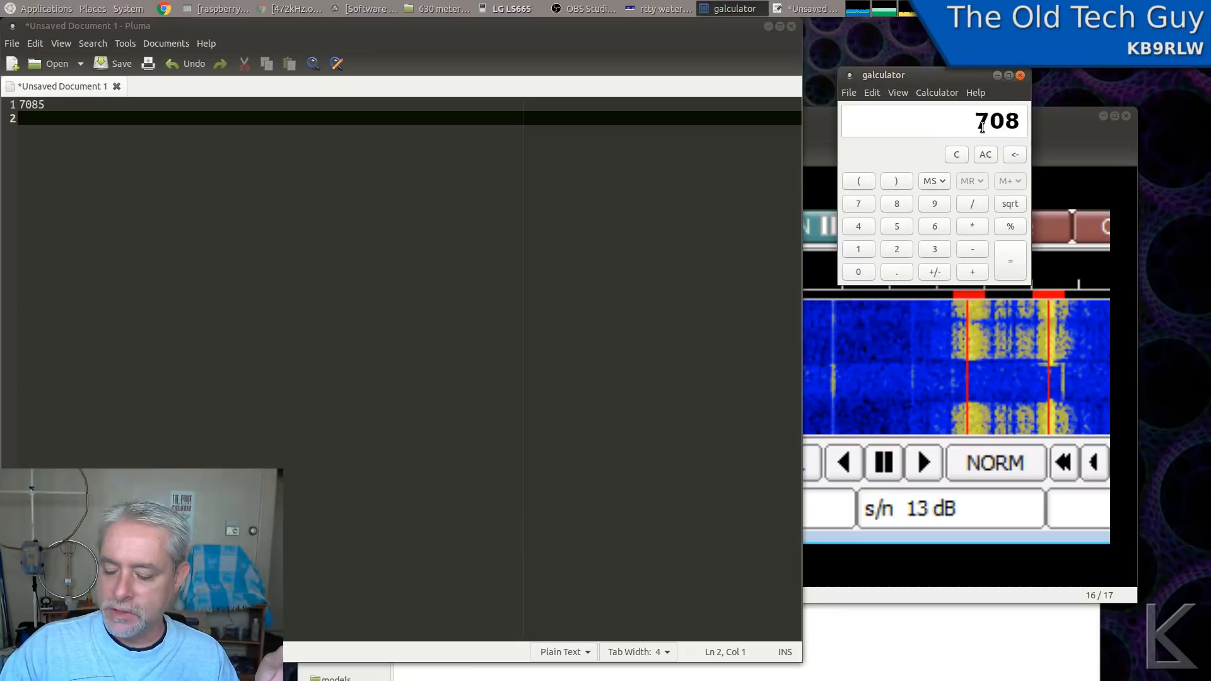
pyautogui.click(895, 225)
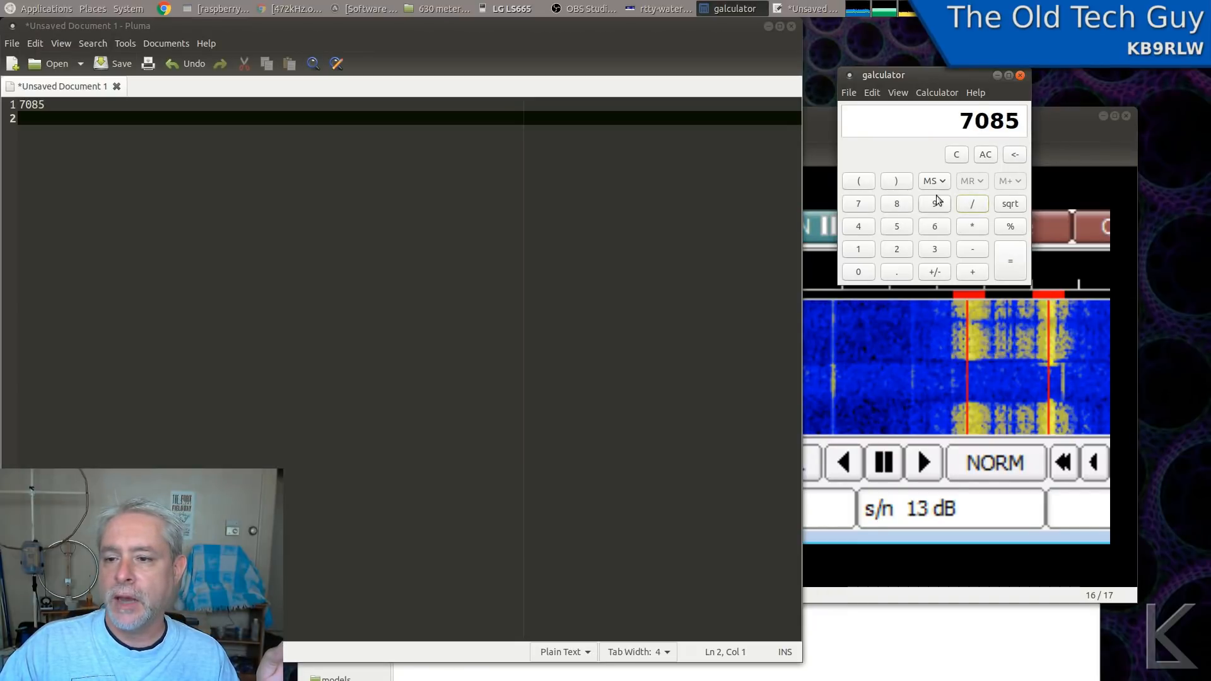
pyautogui.click(1009, 261)
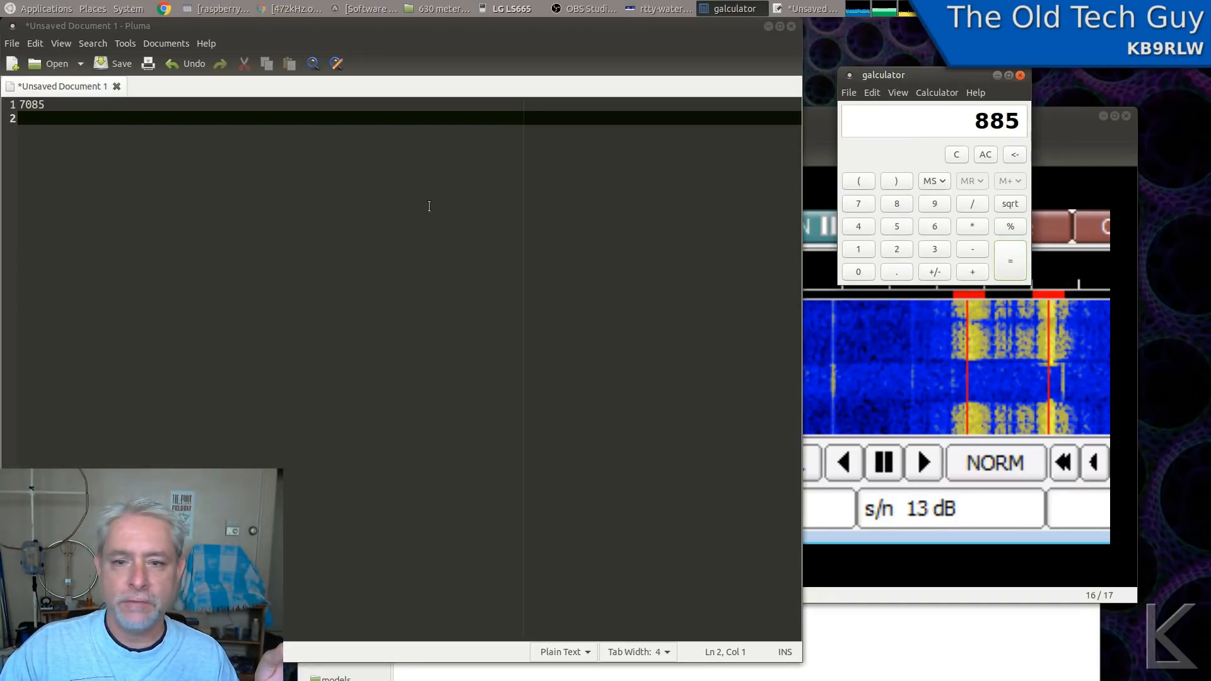
pyautogui.click(984, 153)
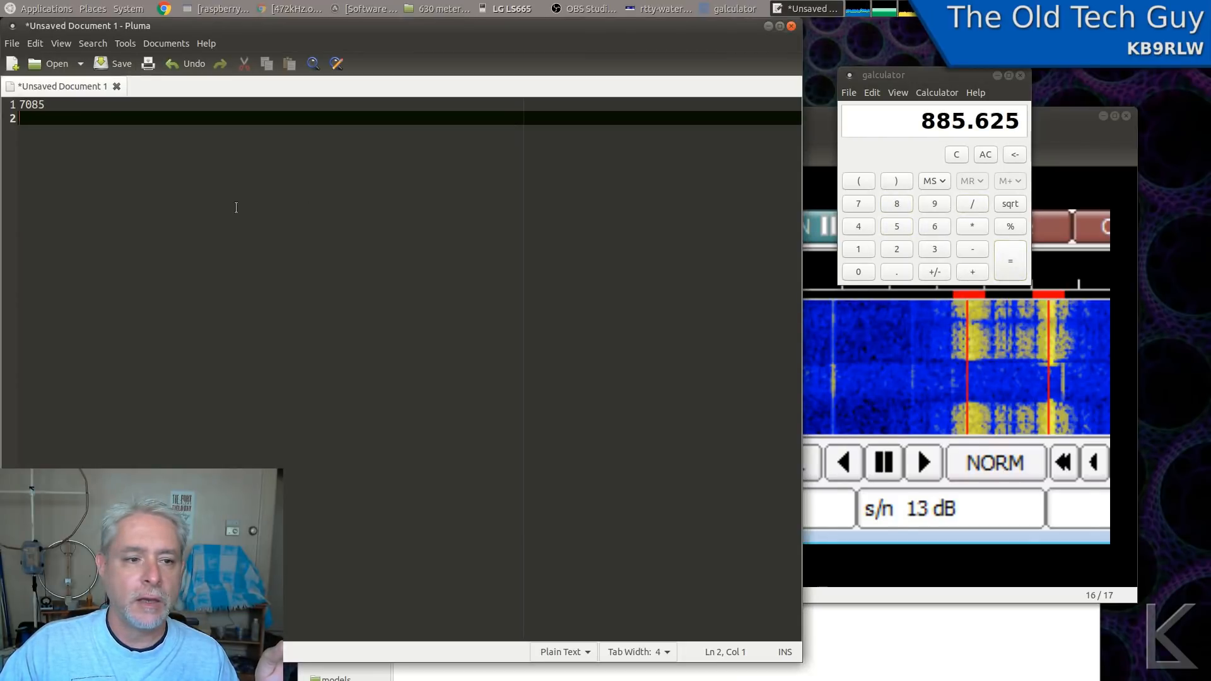
pyautogui.write('885.')
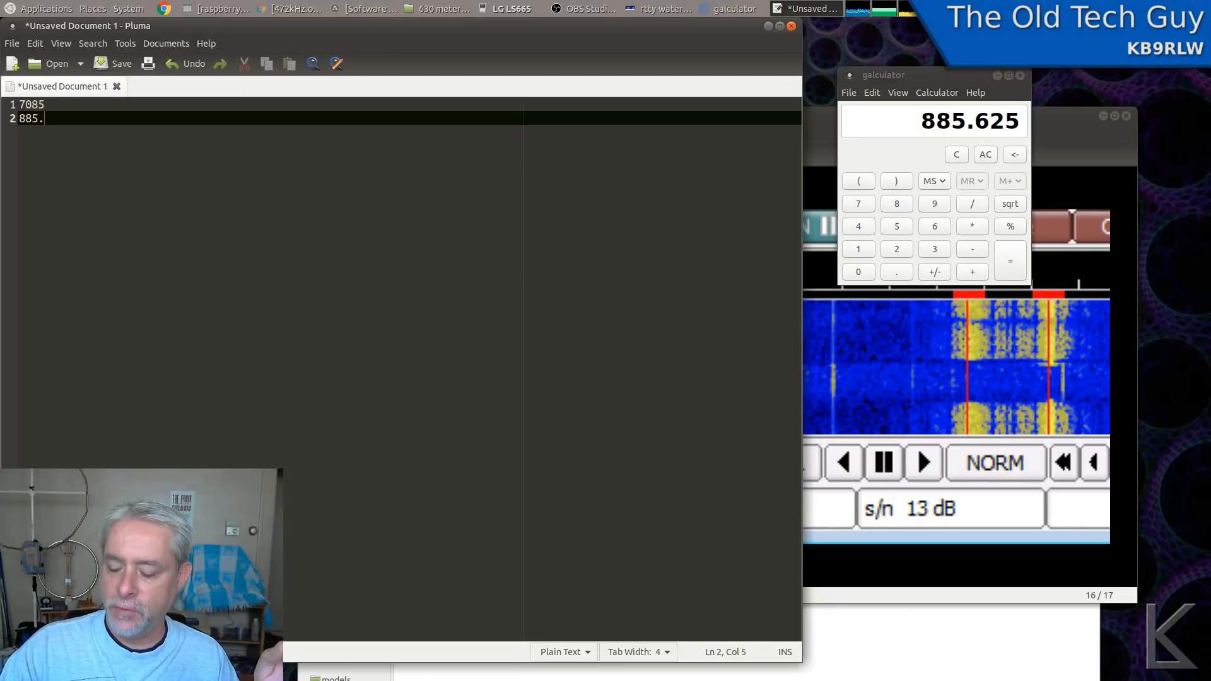
pyautogui.write('625')
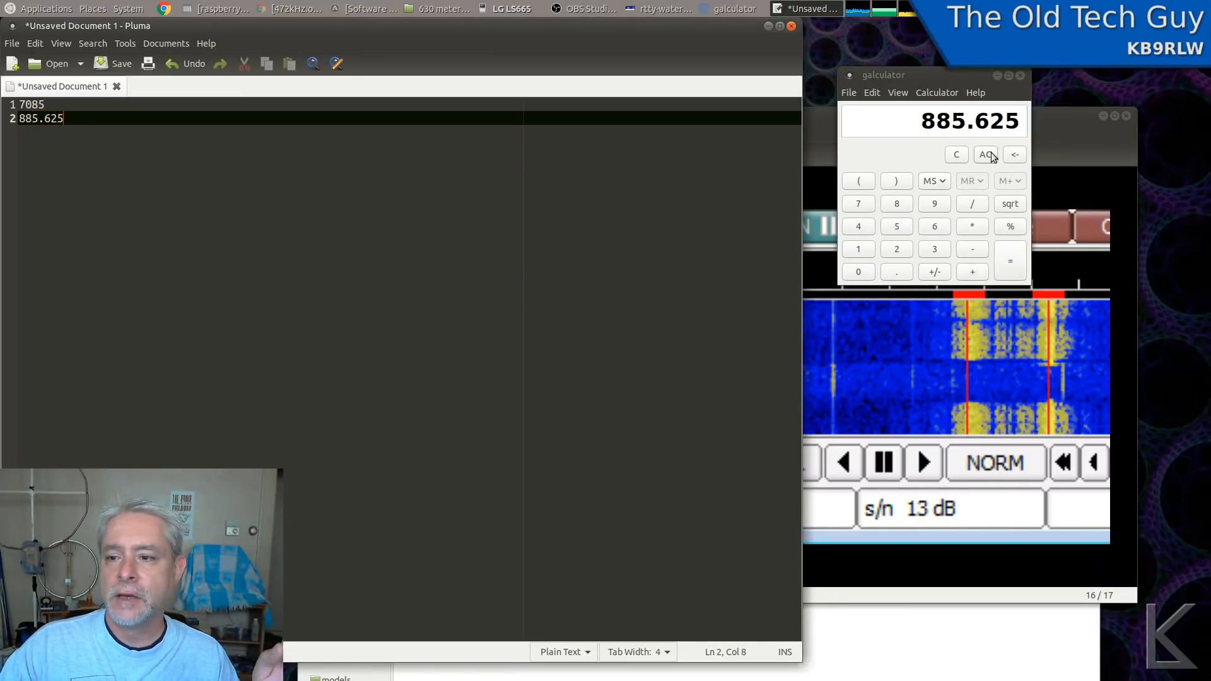
# - Clear the calculator and begin entering 7085.17
pyautogui.click(985, 153)
pyautogui.write('70851')
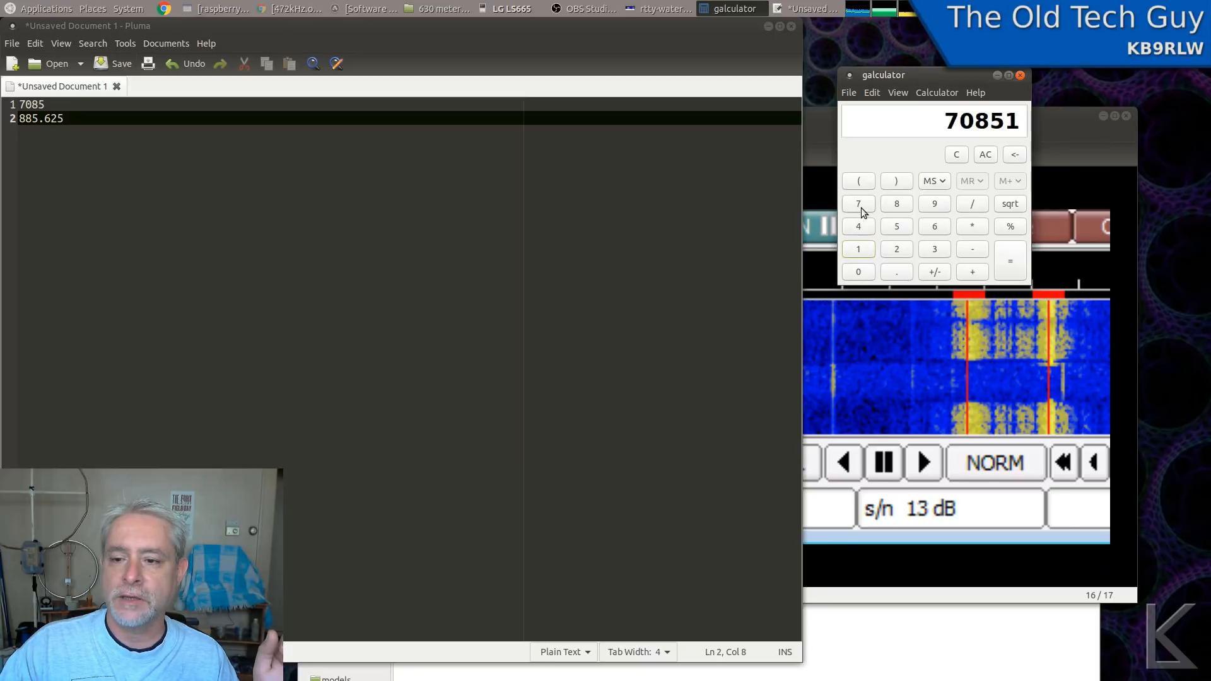
pyautogui.click(858, 203)
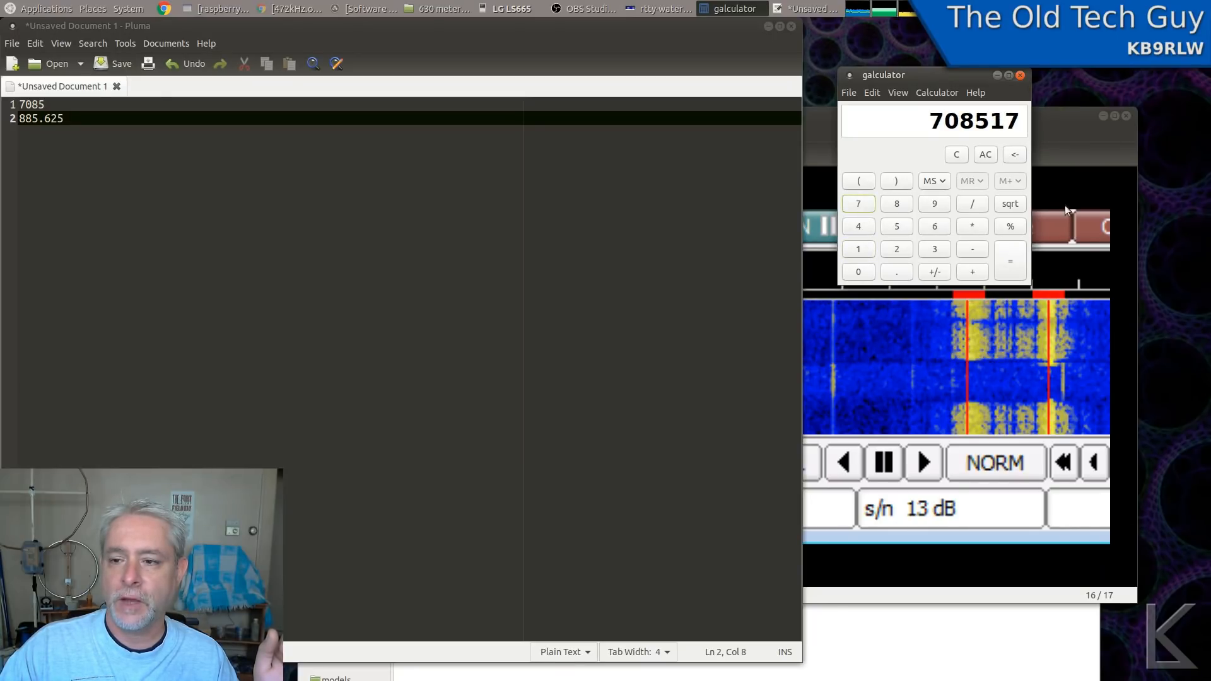
pyautogui.click(956, 154)
pyautogui.write('7085.17')
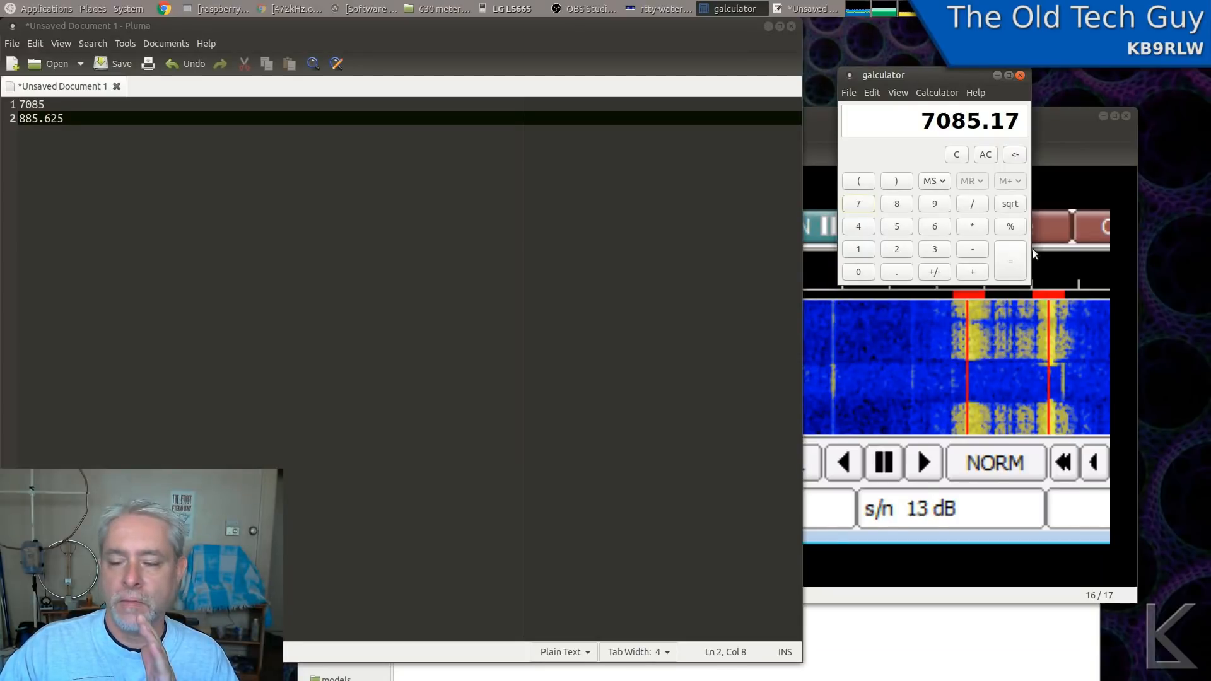
pyautogui.moveTo(1019, 272)
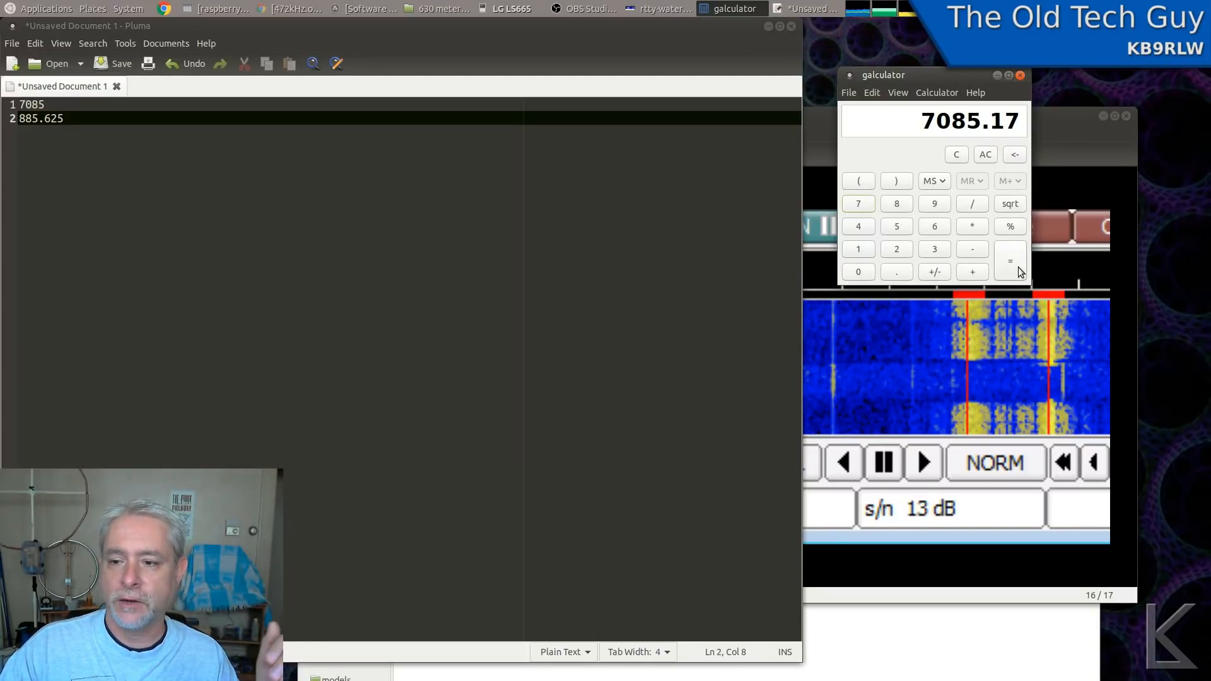
# - Compute 7085.17 / 8 and note the result 885.64625 on line 3 in Pluma
pyautogui.click(895, 203)
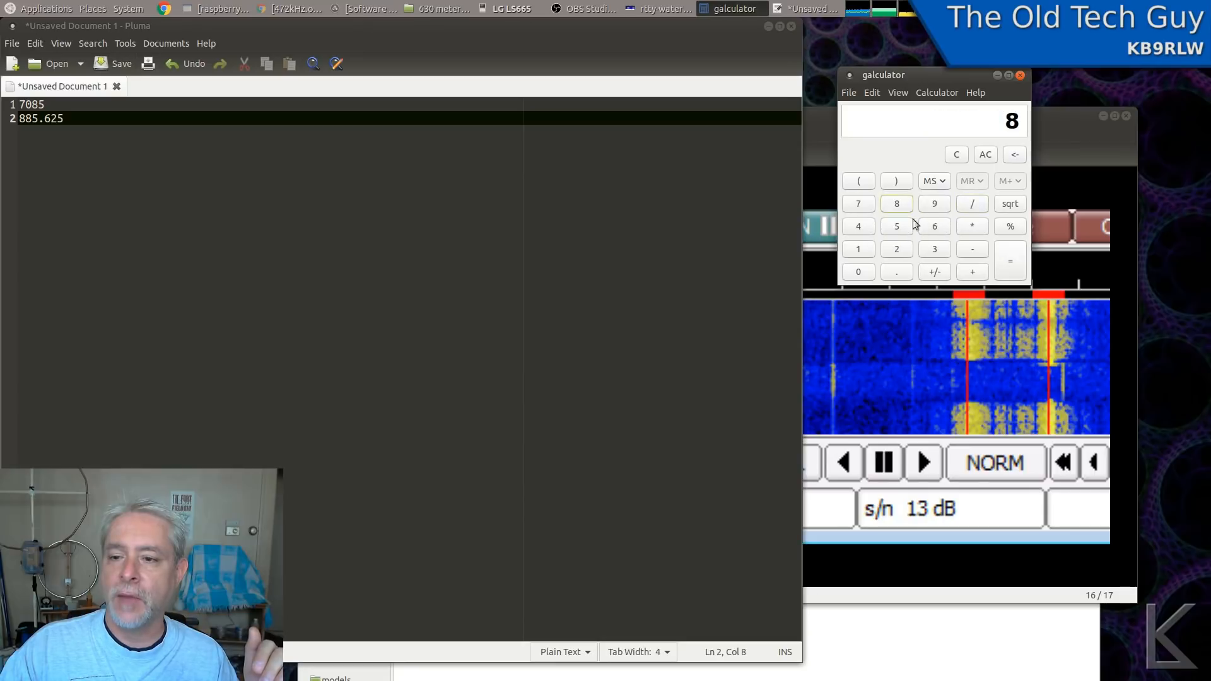
pyautogui.click(1009, 260)
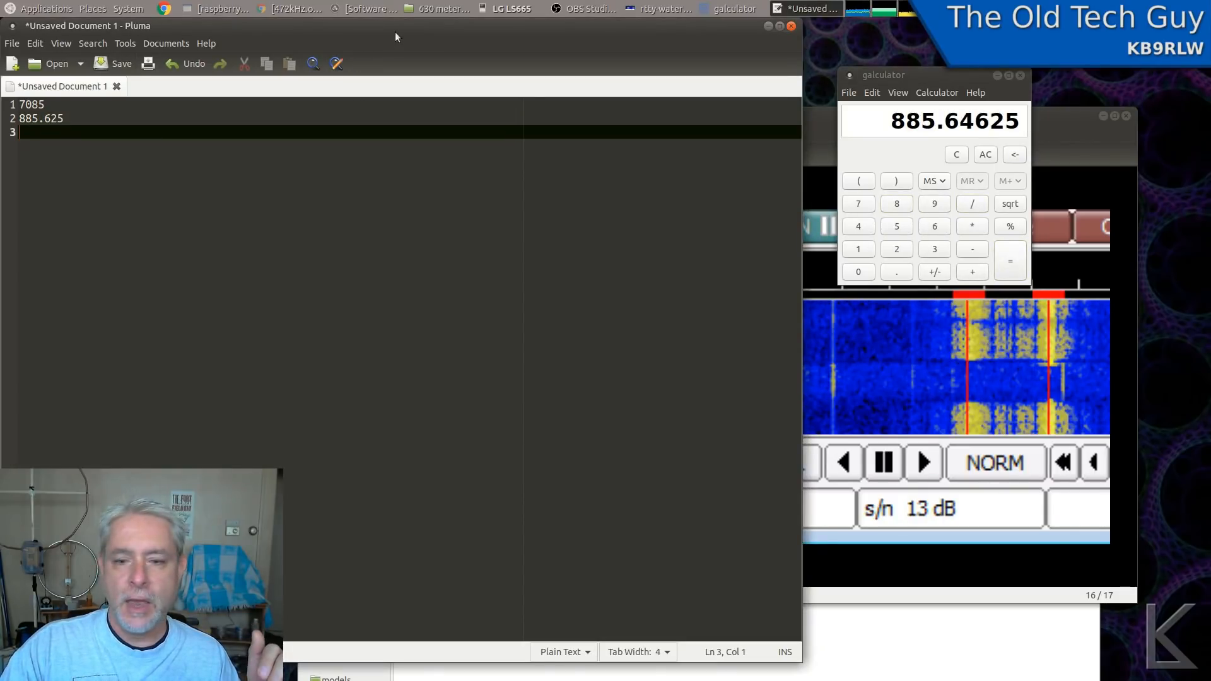
pyautogui.write('885.')
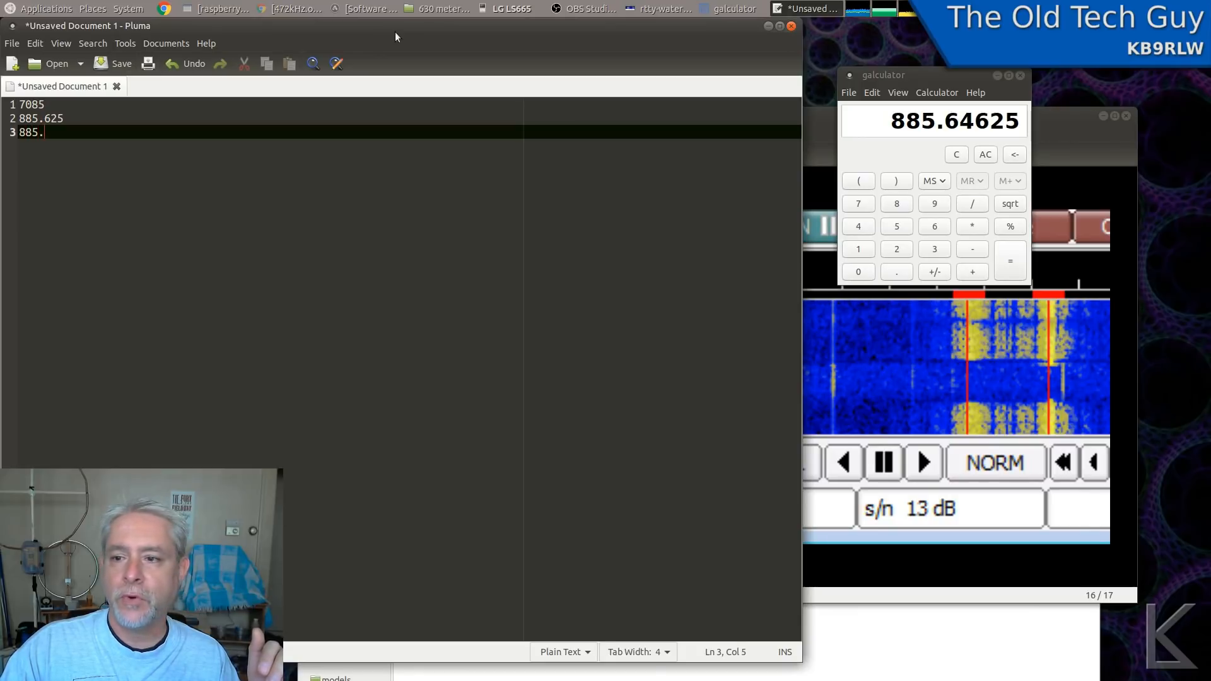
pyautogui.write('64')
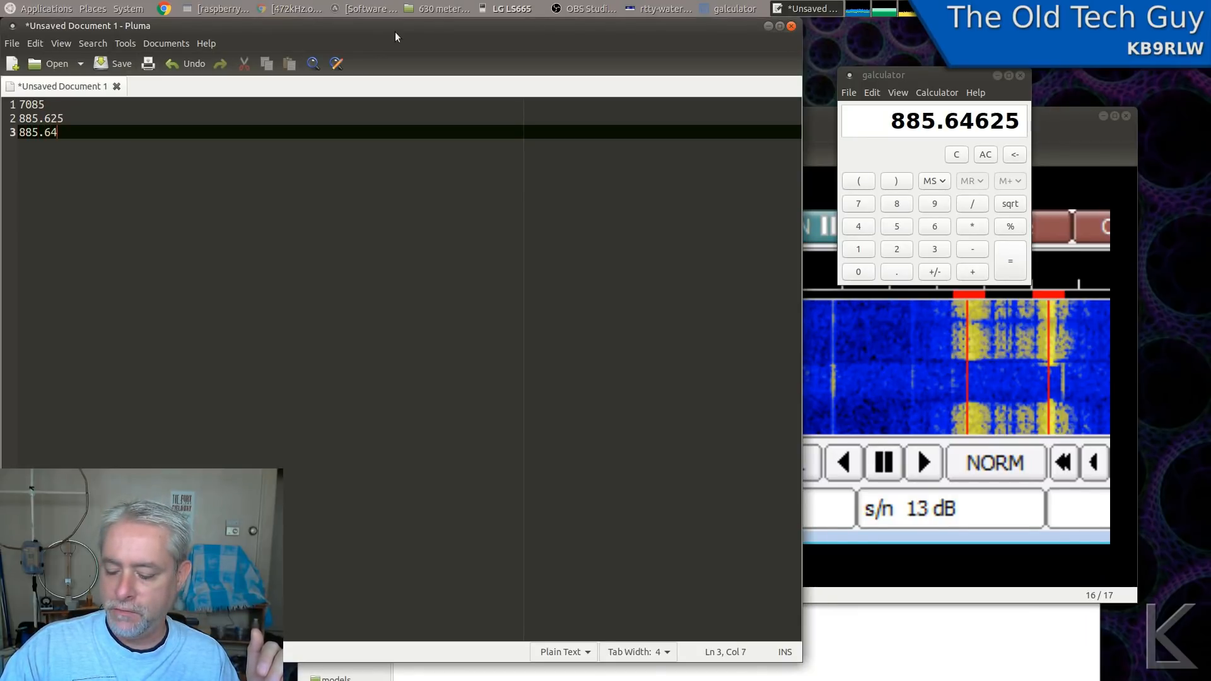
pyautogui.write('625')
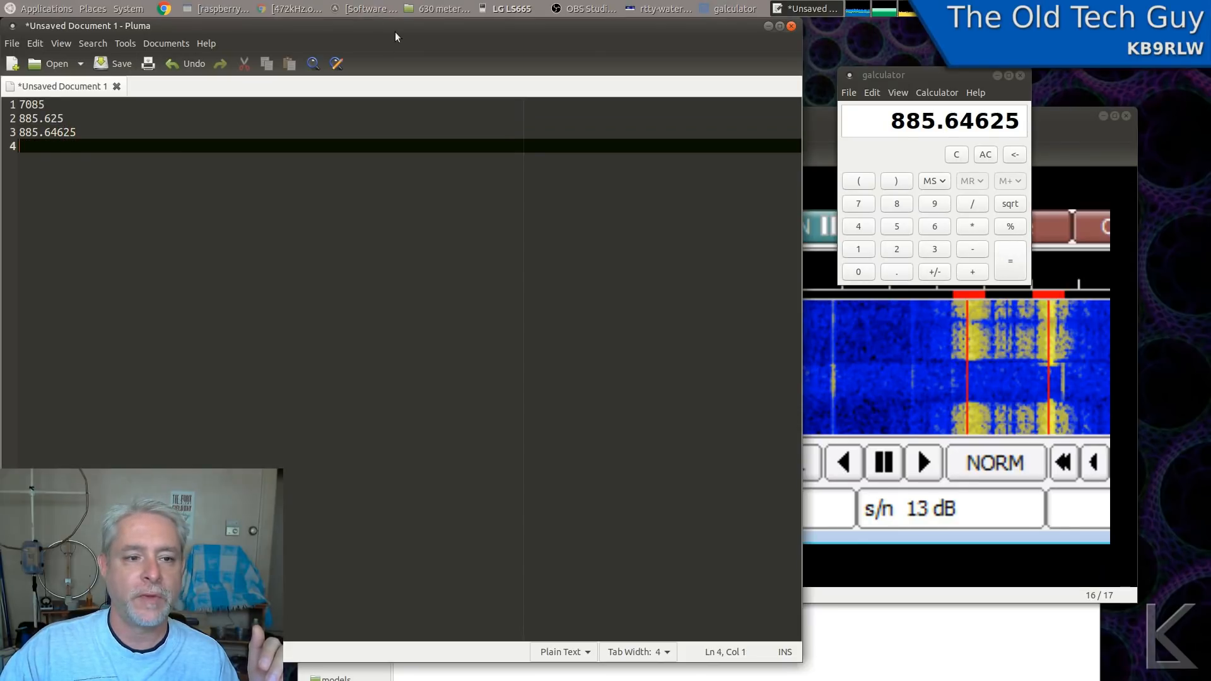
# - Enter 885.625 in the calculator and evaluate it
pyautogui.click(895, 204)
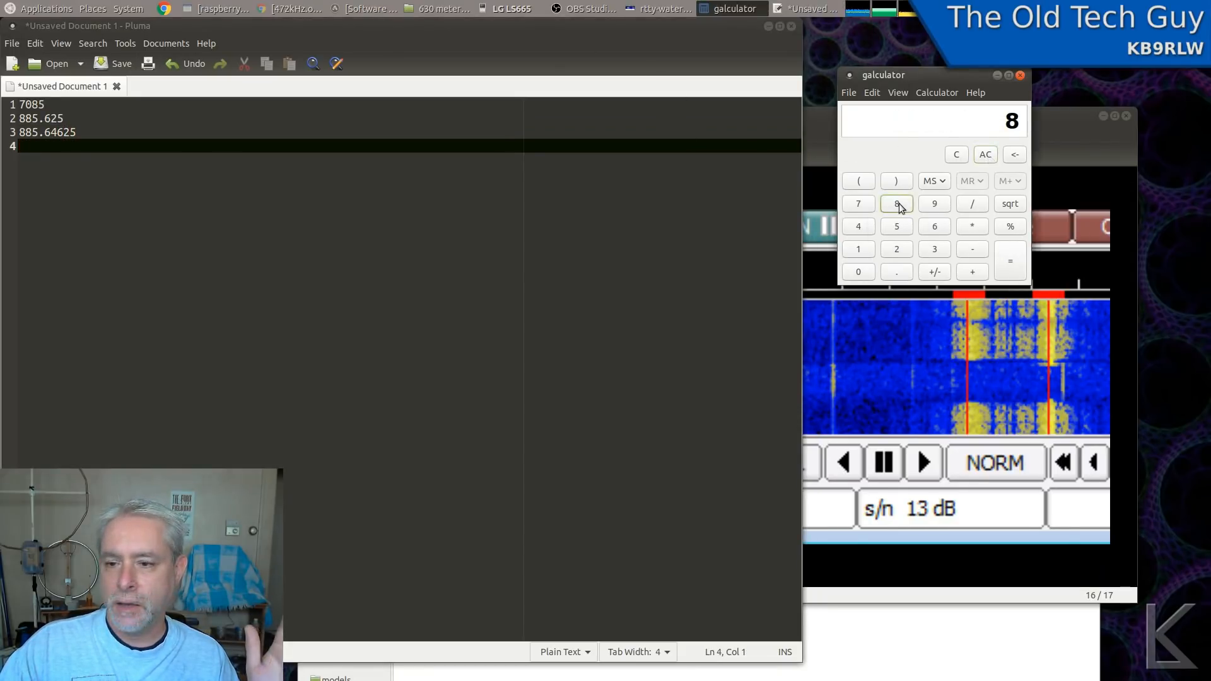
pyautogui.click(896, 271)
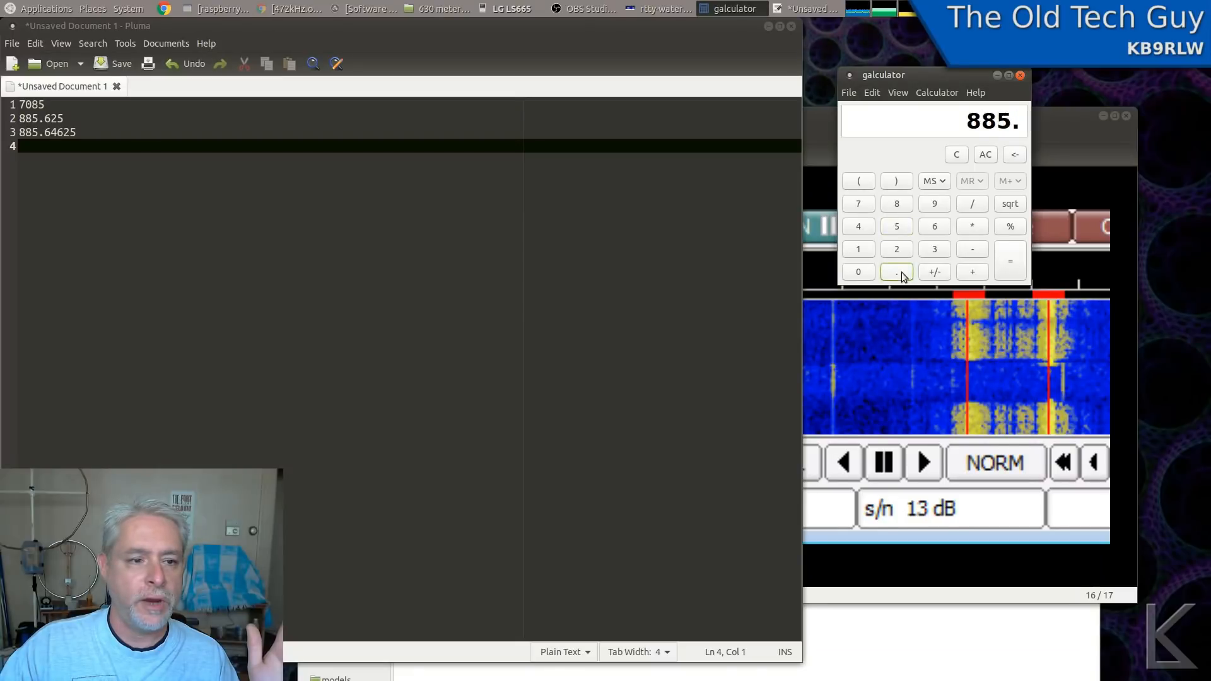
pyautogui.click(933, 225)
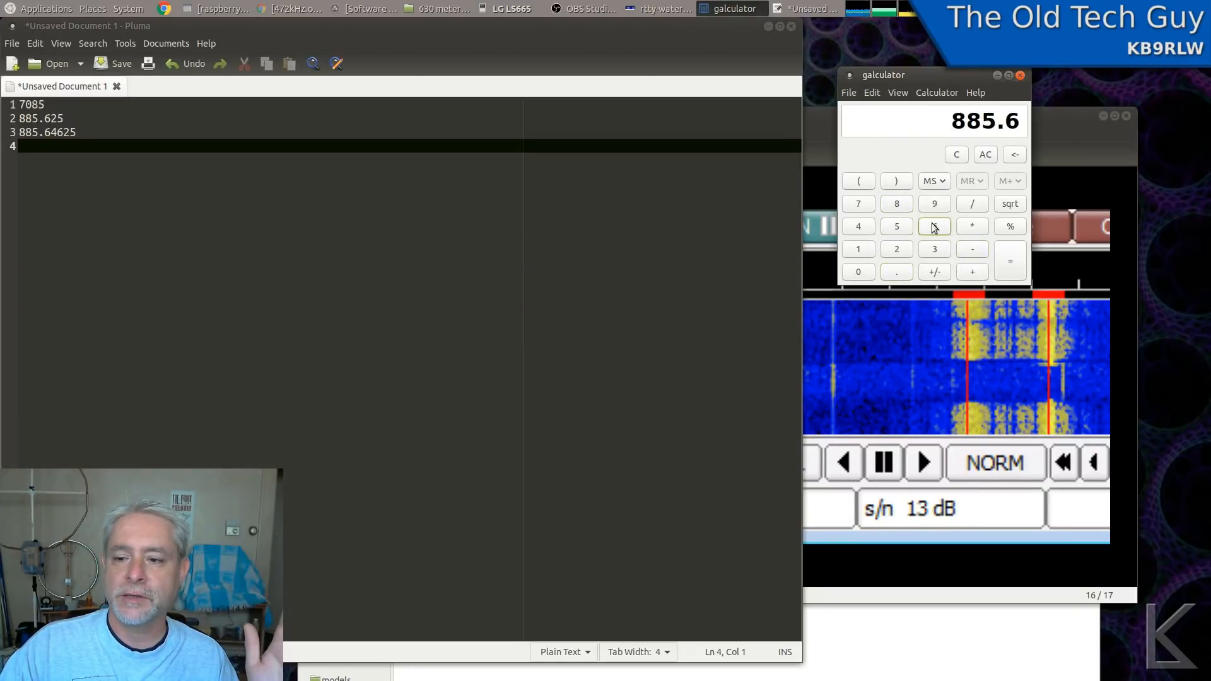
pyautogui.click(1009, 261)
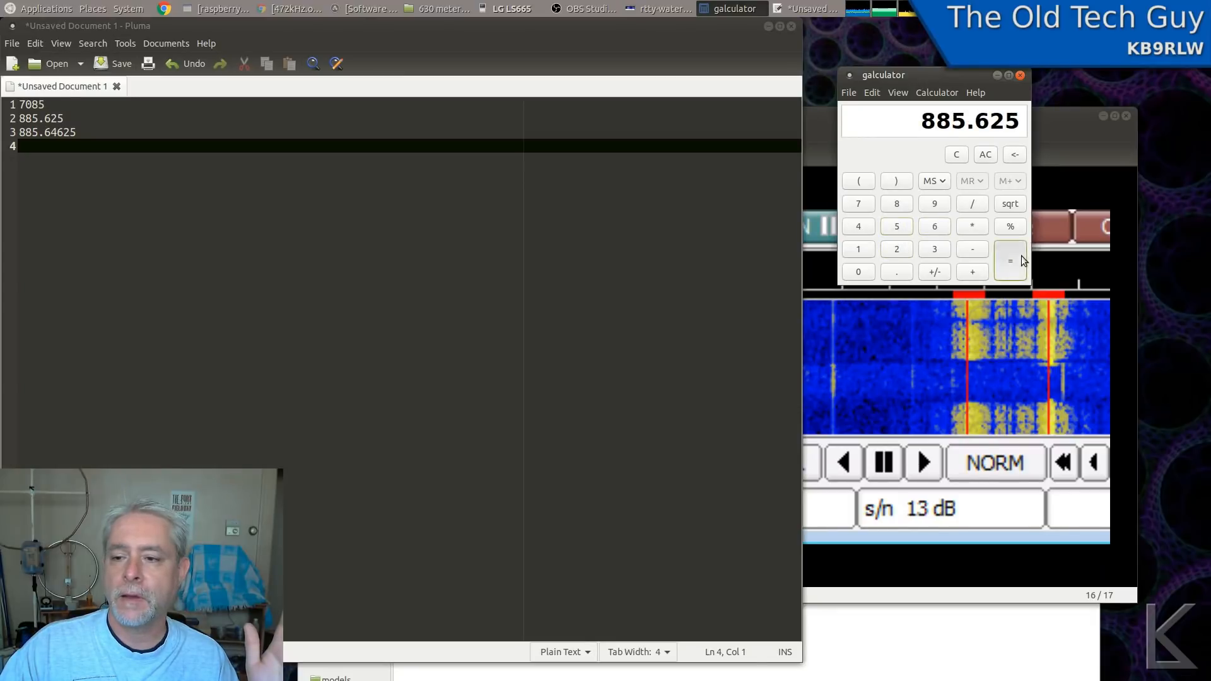
pyautogui.click(1009, 260)
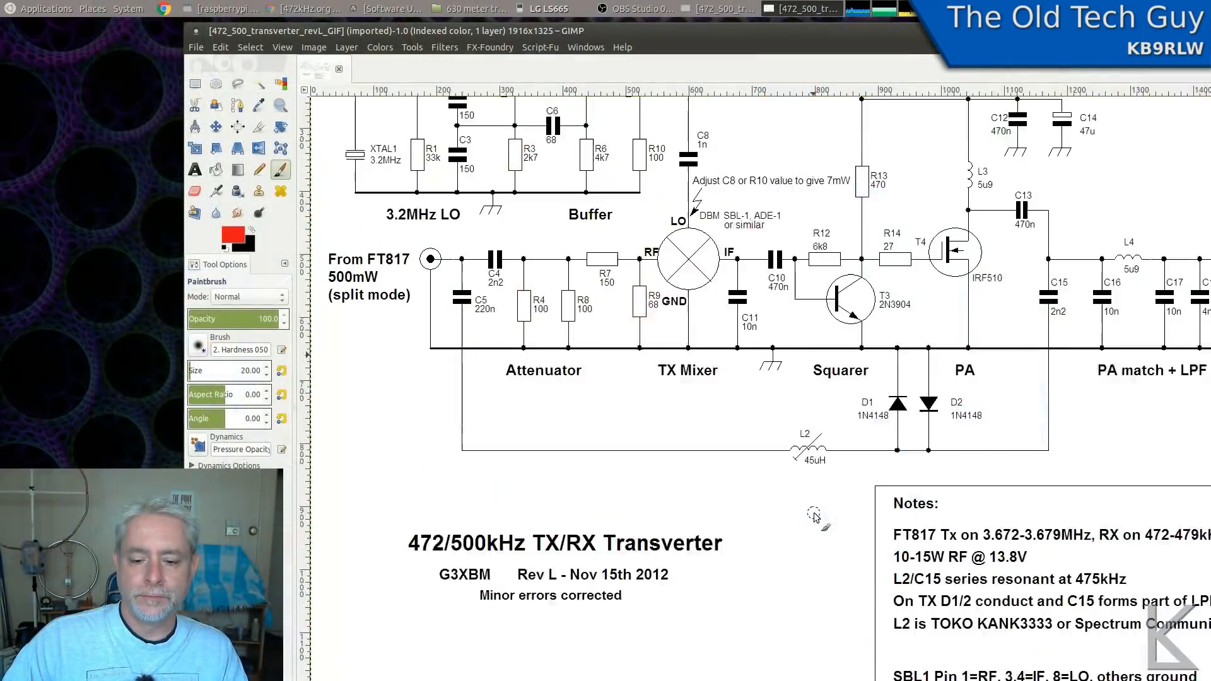
# - Scroll the schematic and undo the red circle around the LO and buffer
pyautogui.scroll(-3)
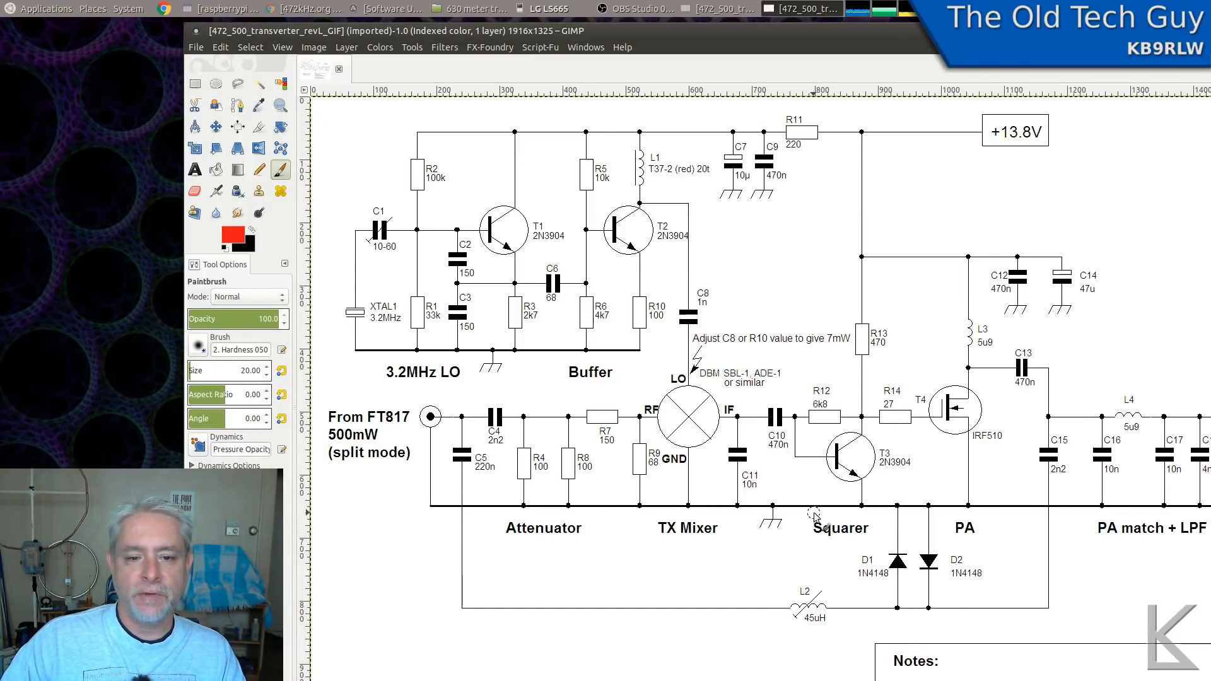
pyautogui.moveTo(1153, 453)
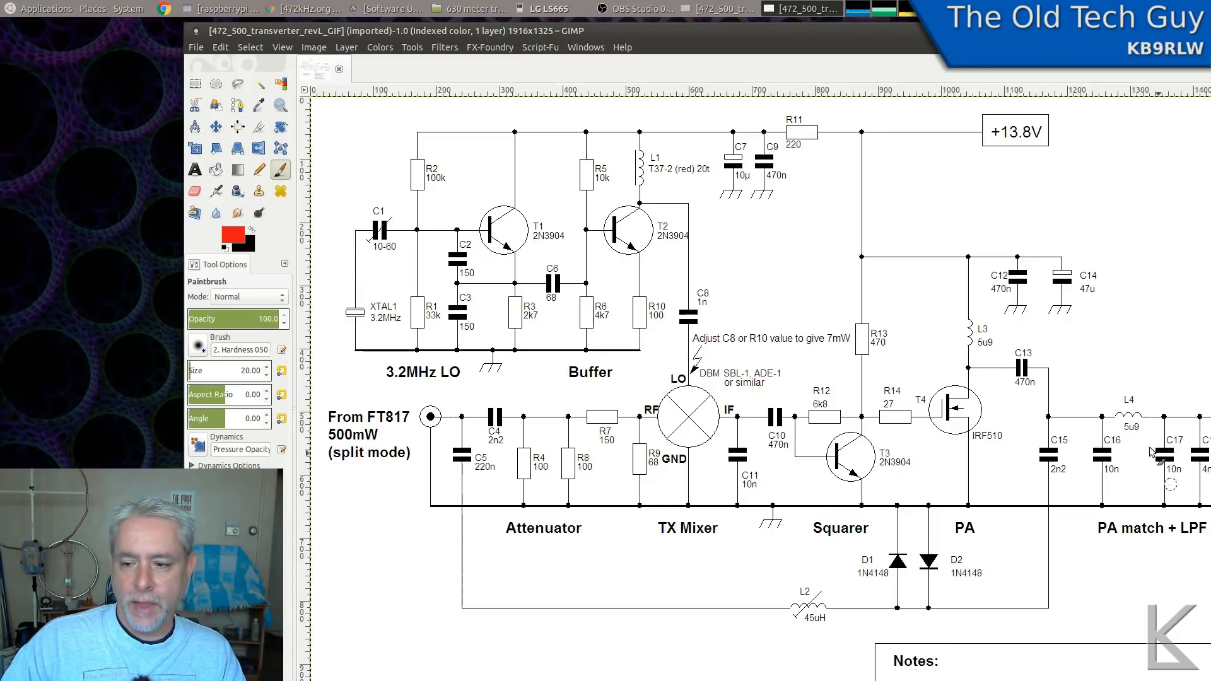
pyautogui.moveTo(1019, 418)
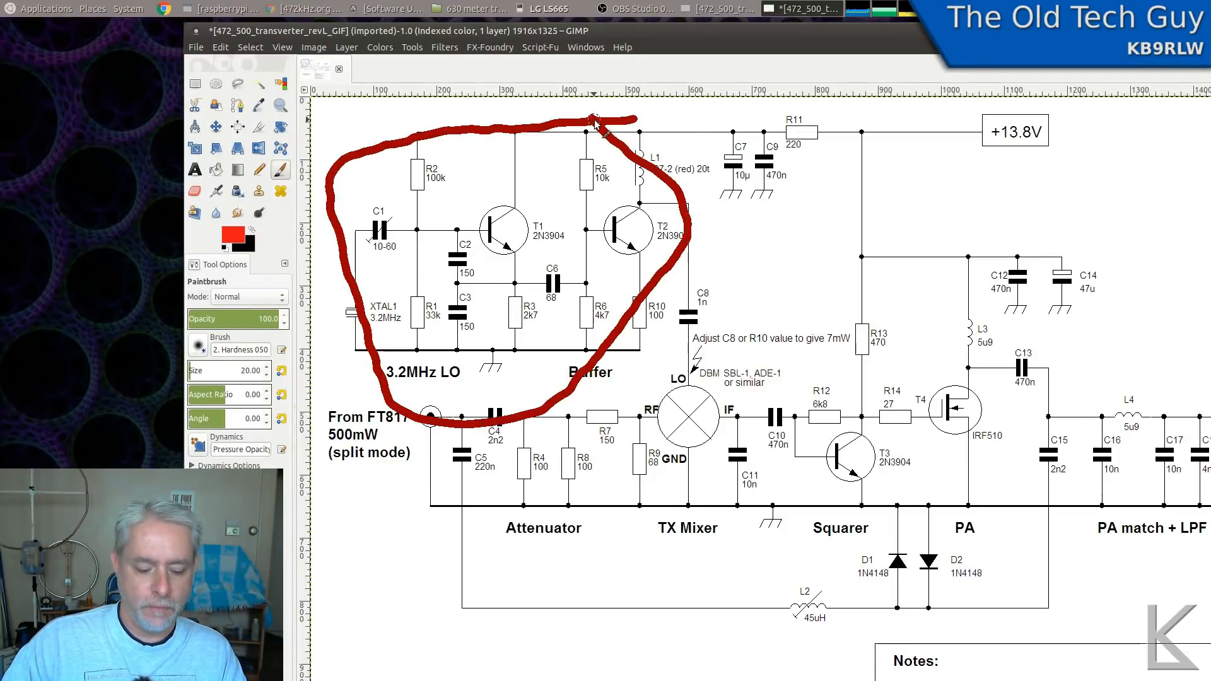
pyautogui.press('ctrl+z')
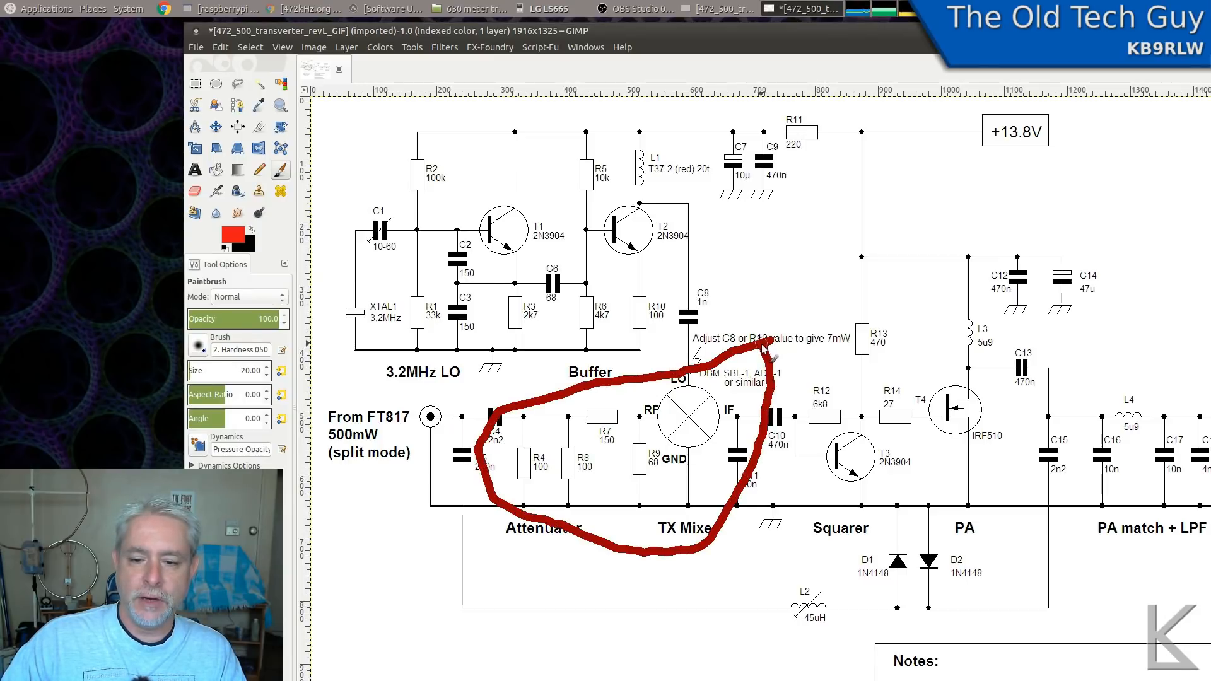
pyautogui.moveTo(781, 322)
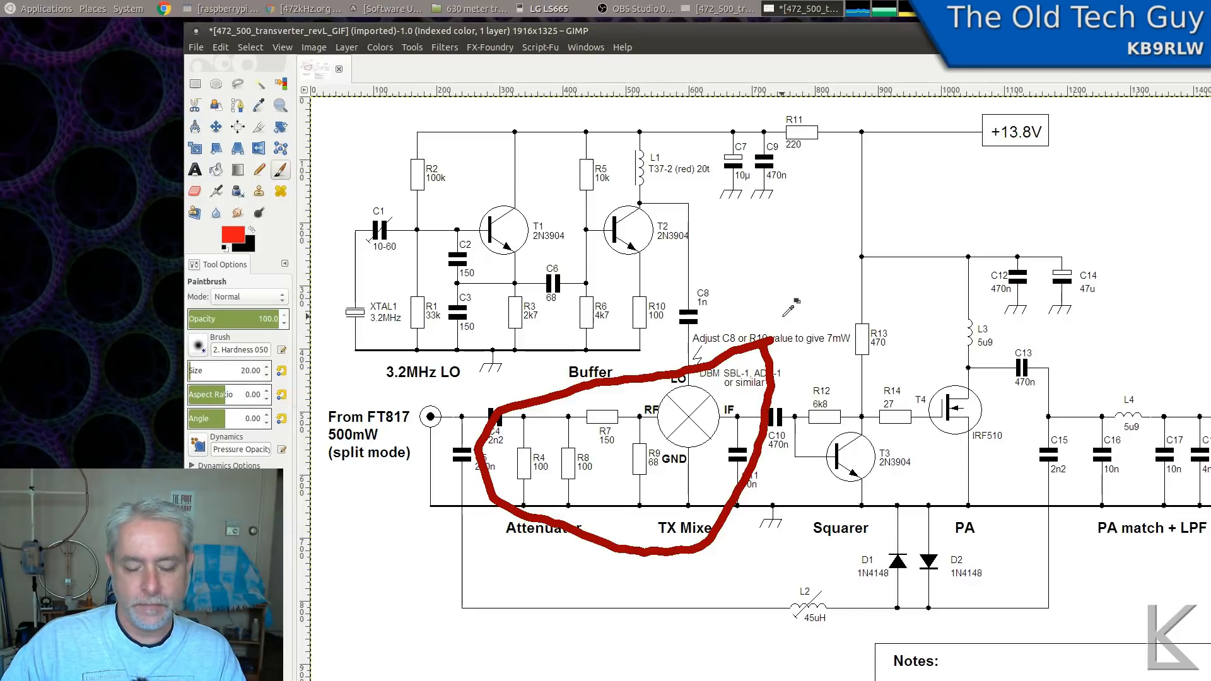
# - Undo the red circle around the attenuator and TX mixer, leaving the schematic unmarked
pyautogui.press('ctrl+z')
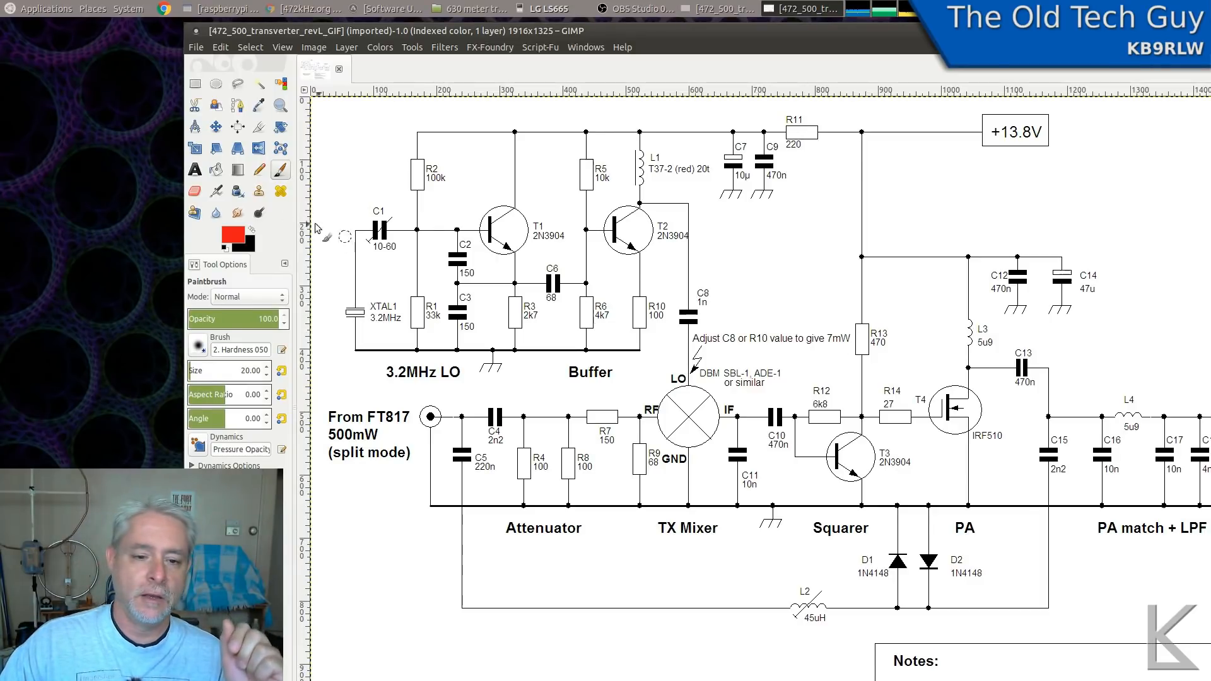
pyautogui.moveTo(115, 121)
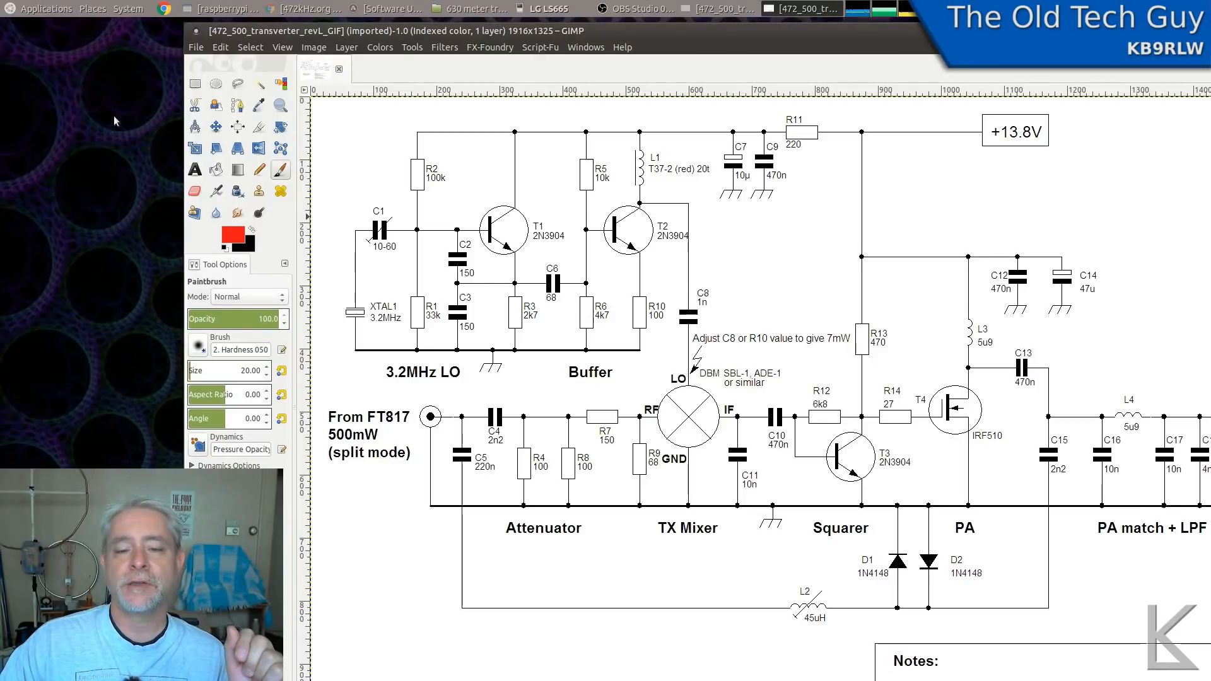
pyautogui.moveTo(48, 11)
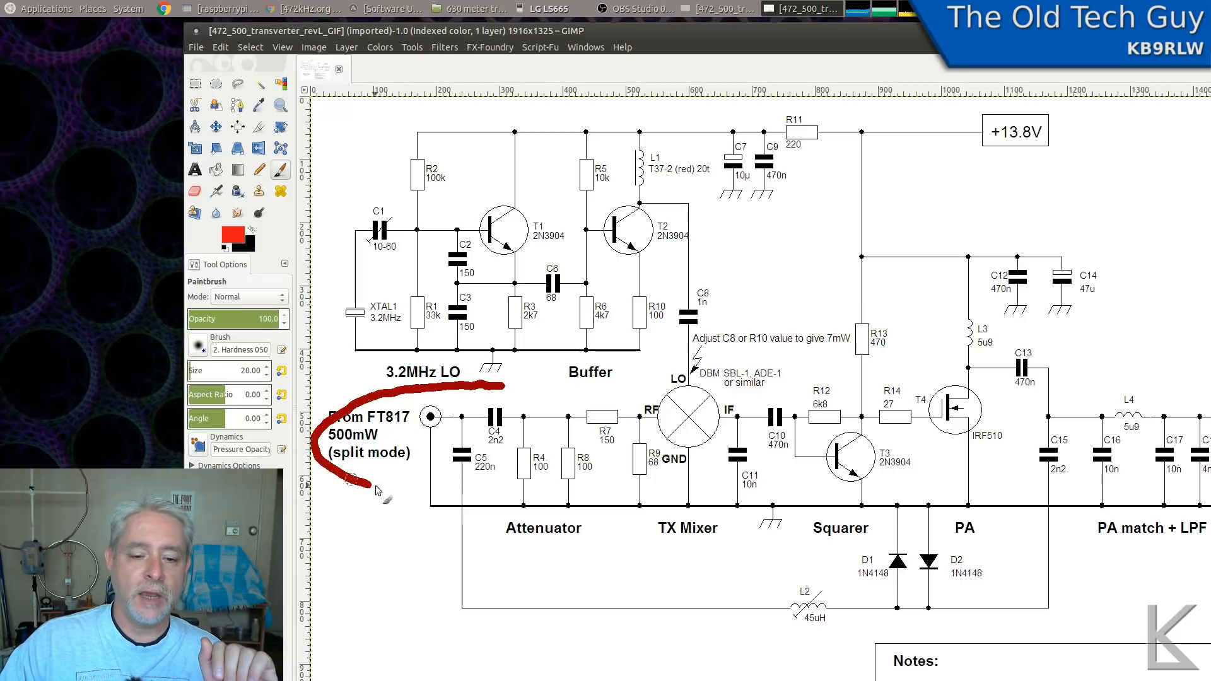
# - Draw a red freehand circle around the From FT817 input label
pyautogui.moveTo(348, 480); pyautogui.dragTo(525, 386)
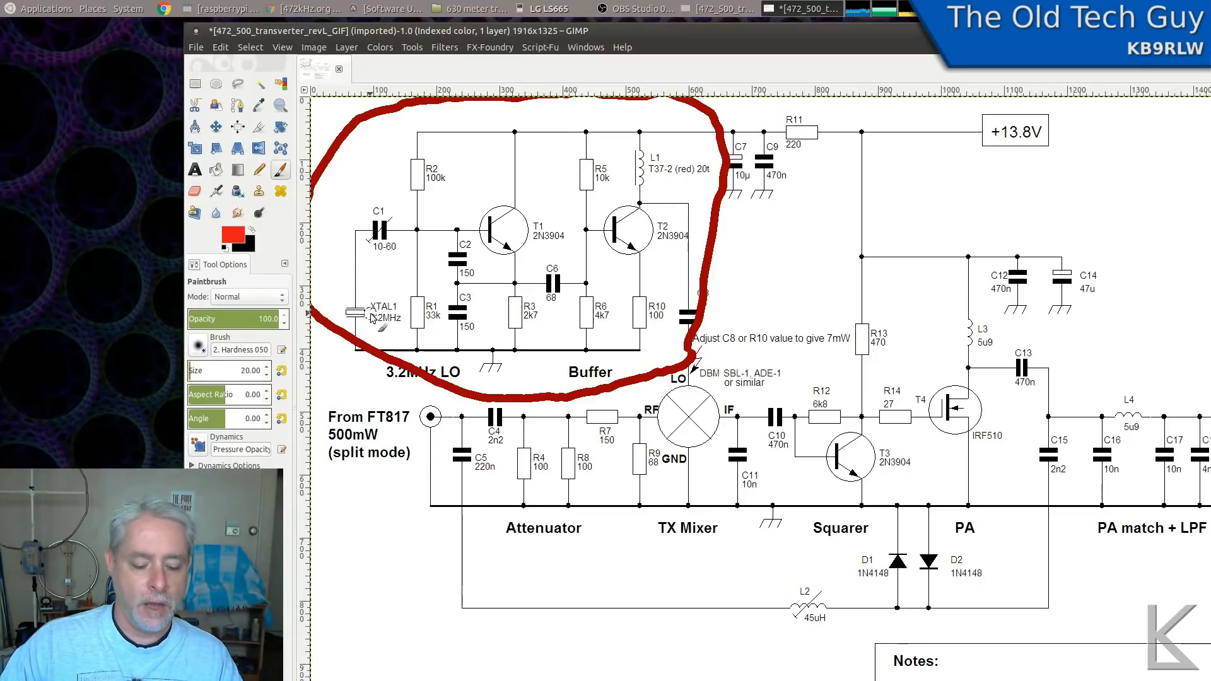
# - Undo the red paintbrush circles so the transverter schematic is unmarked again
pyautogui.press('ctrl+z')
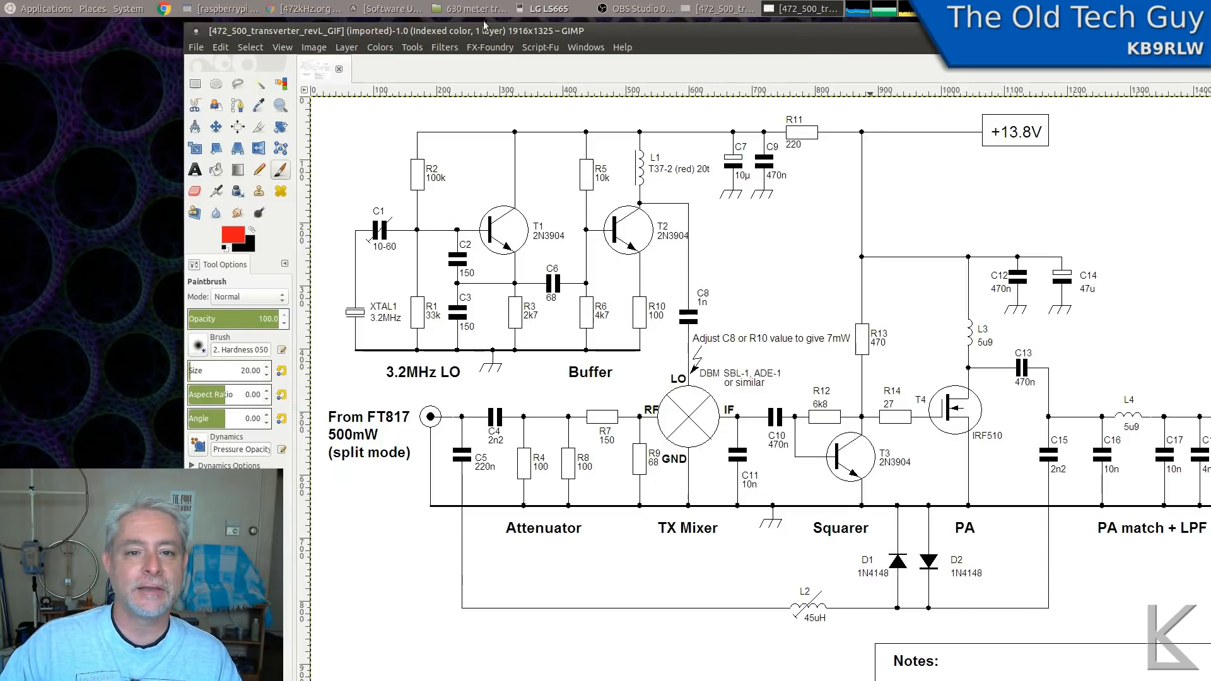
# - From the 630 meter transverter design folder, view ring mixer.png in Eye of MATE
pyautogui.click(473, 8)
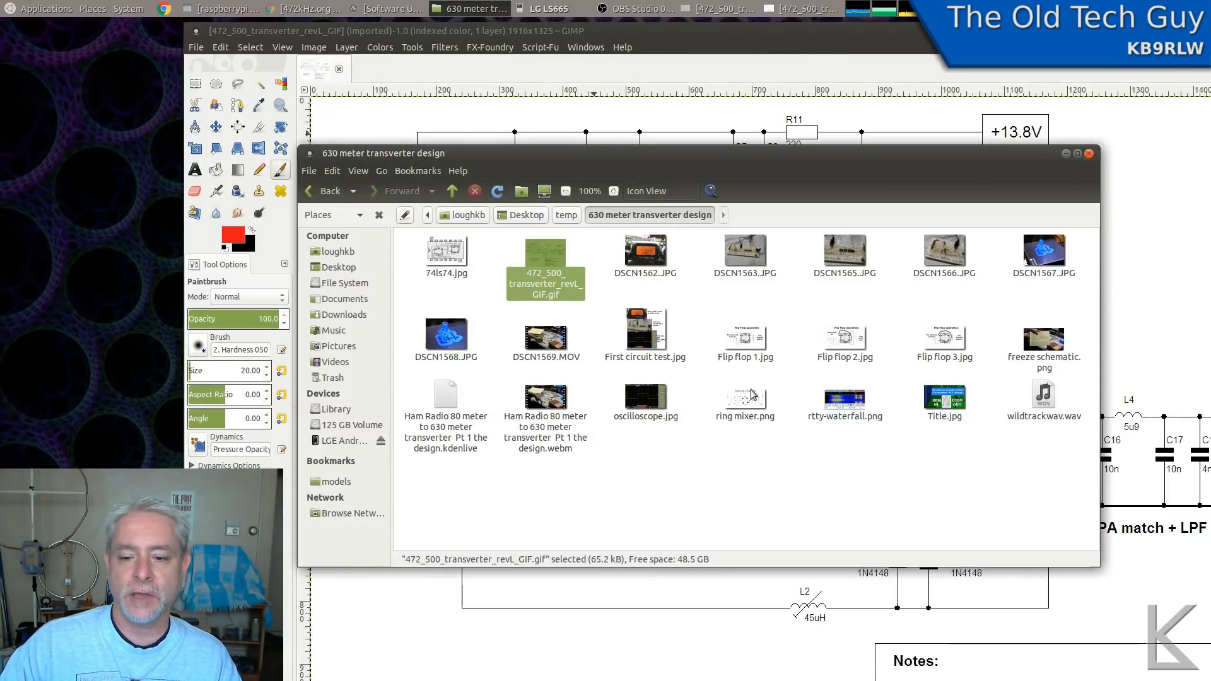
pyautogui.doubleClick(744, 396)
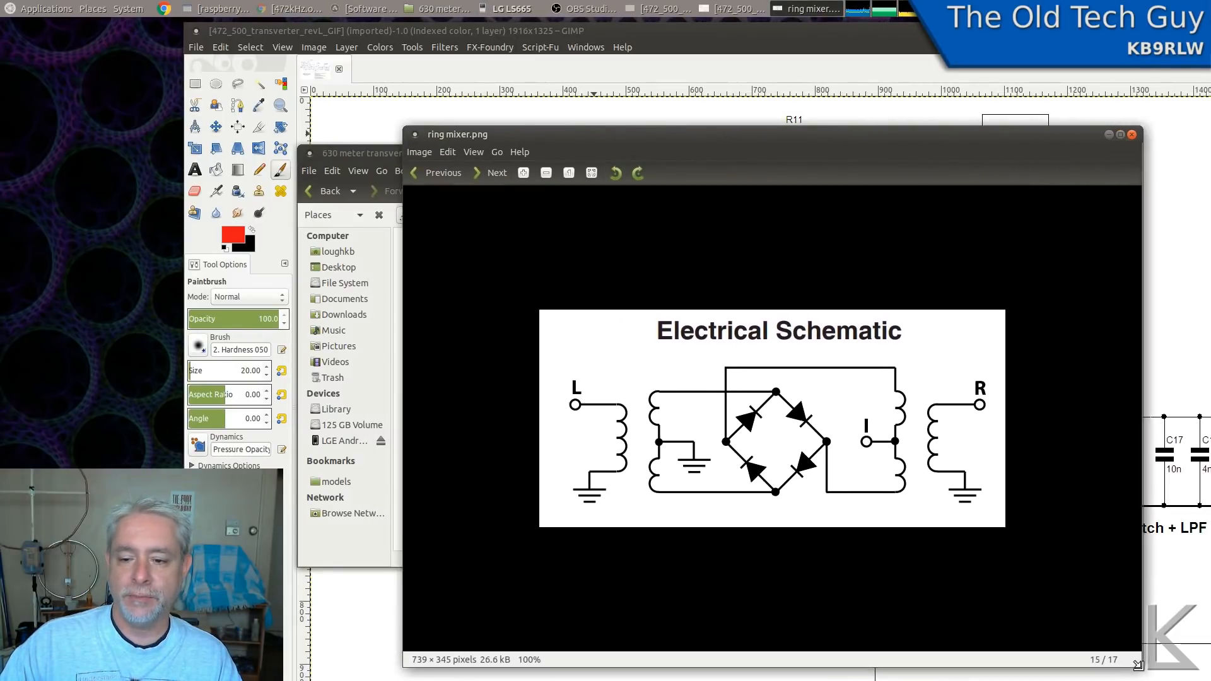
# - Enlarge the ring mixer schematic to 200% so the diode ring and L and I ports stand out
pyautogui.click(523, 173)
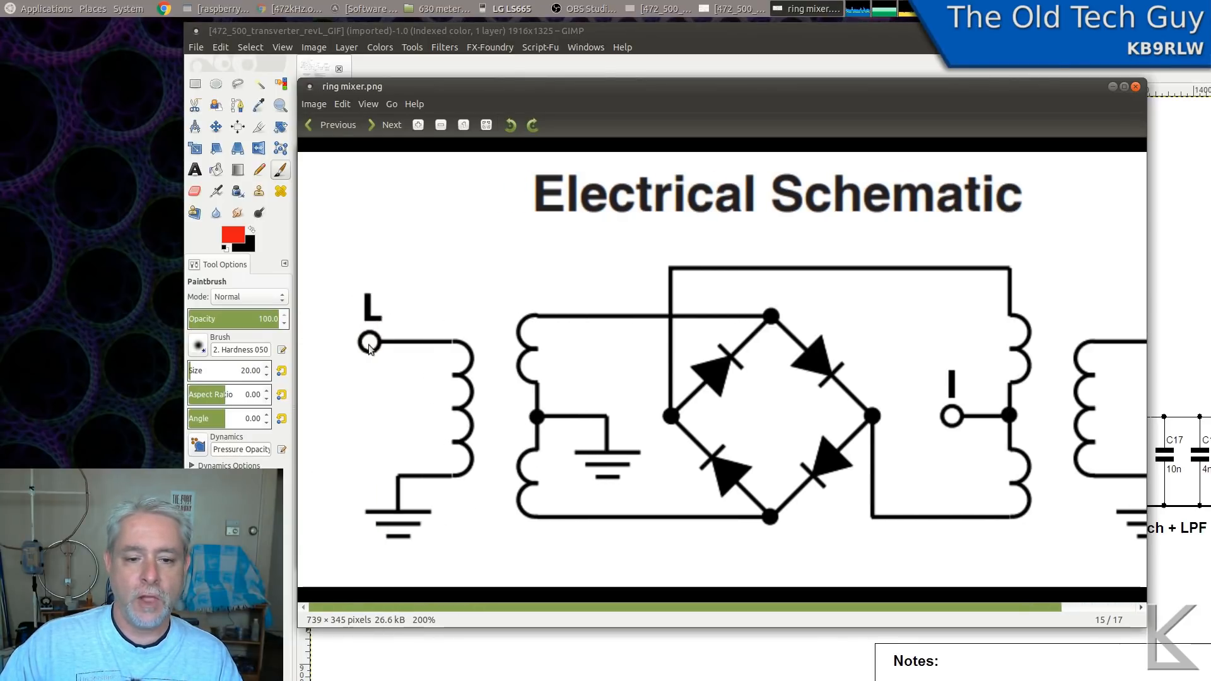
pyautogui.moveTo(406, 351)
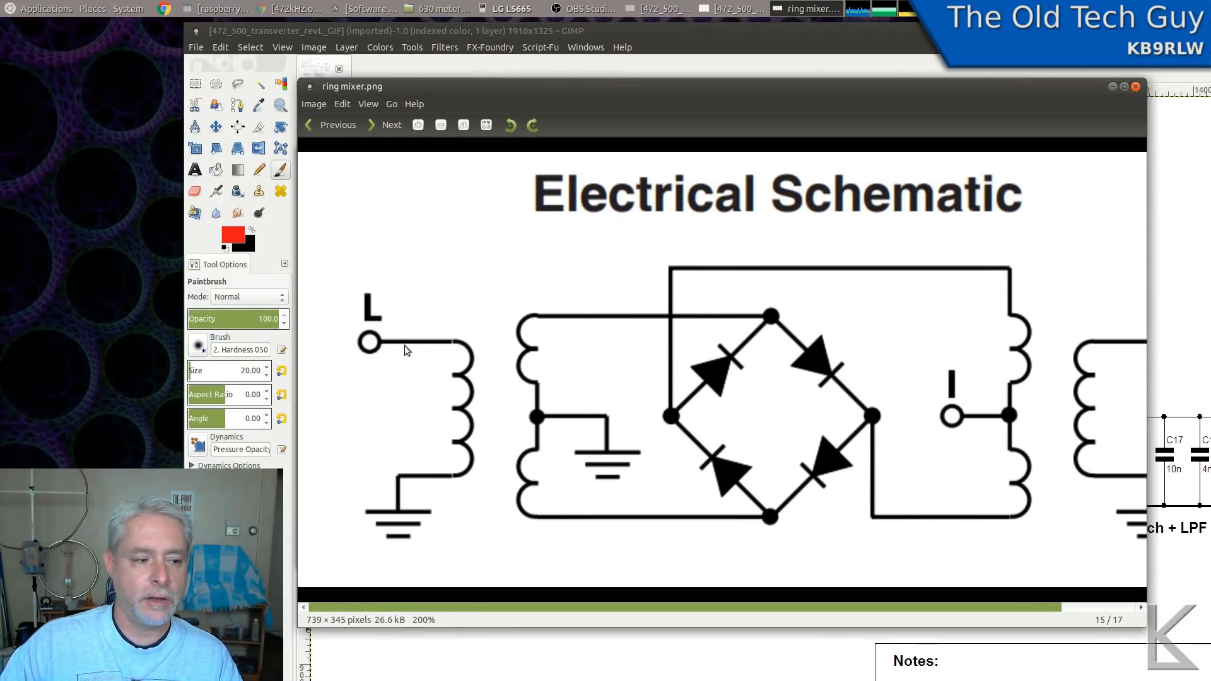
pyautogui.moveTo(425, 525)
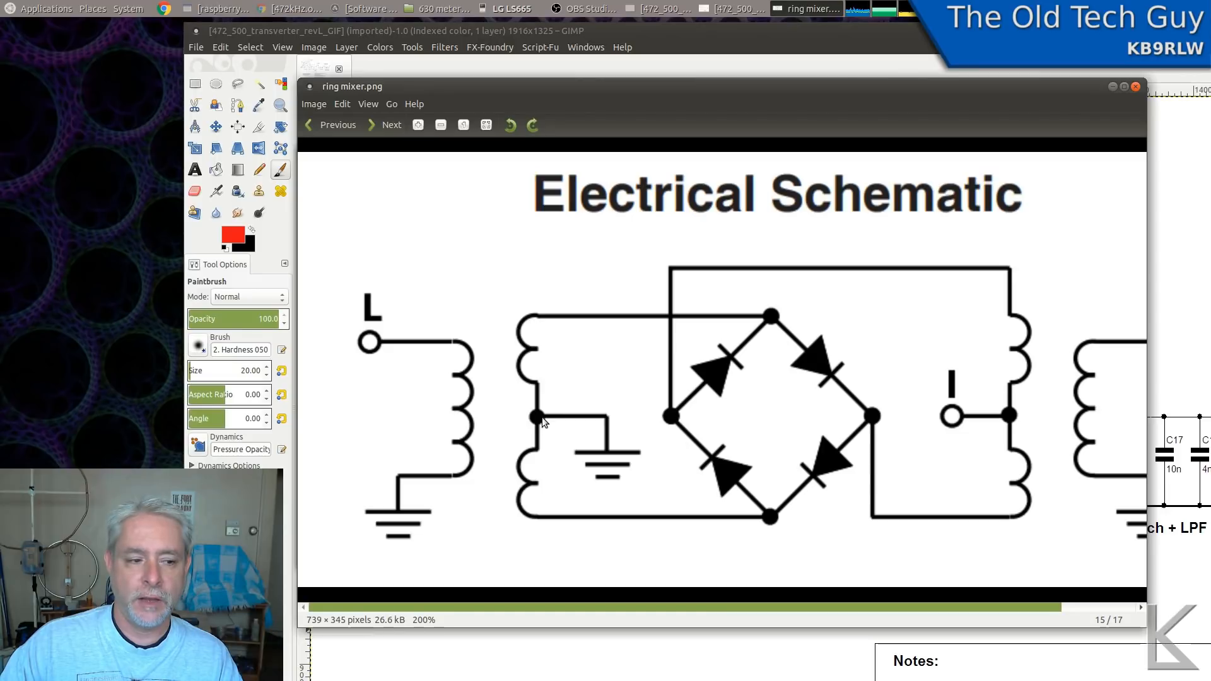
pyautogui.moveTo(615, 472)
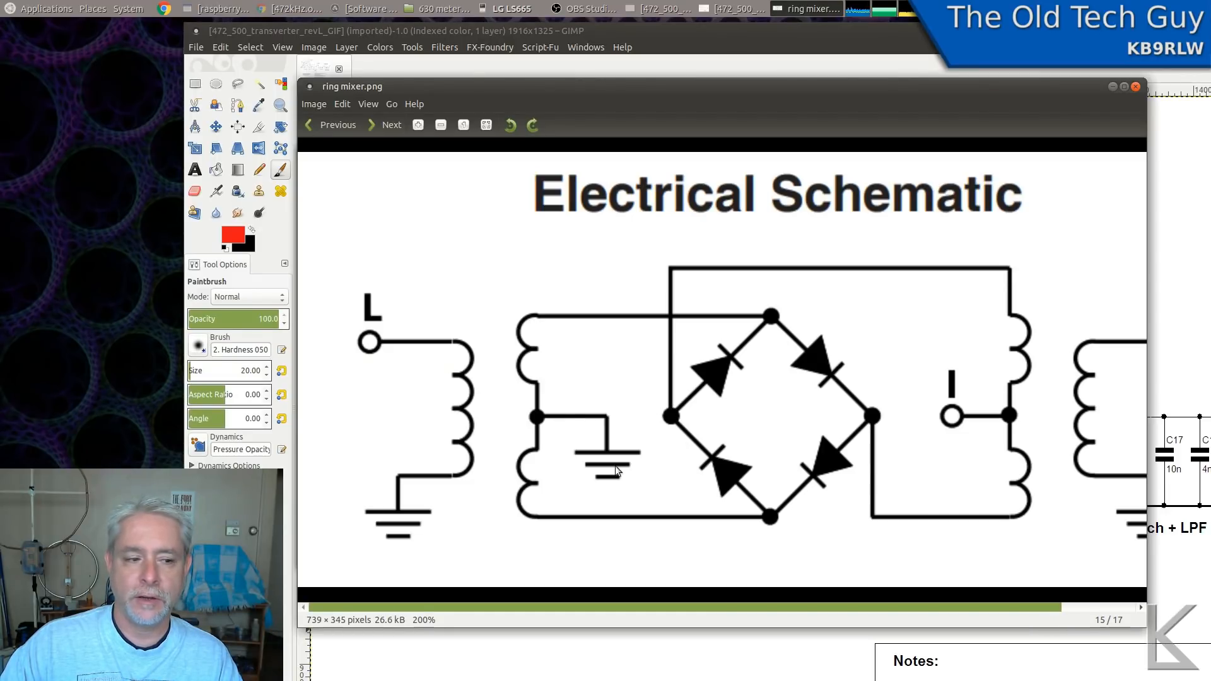
pyautogui.moveTo(839, 479)
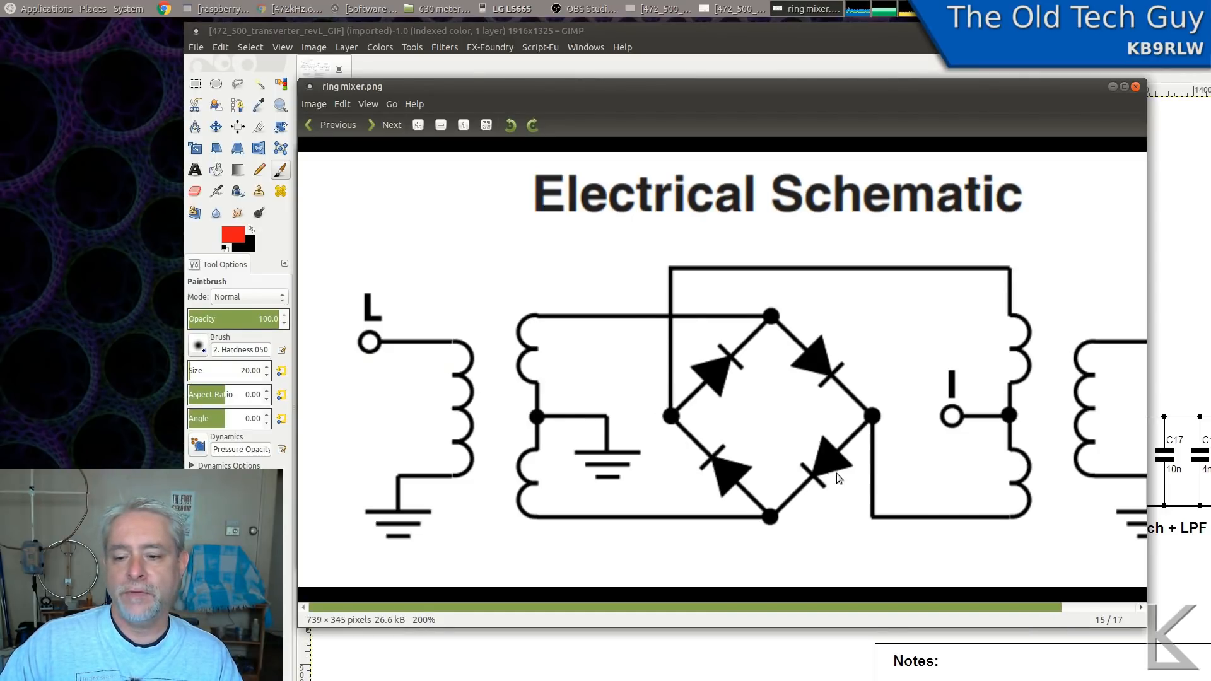
pyautogui.moveTo(749, 518)
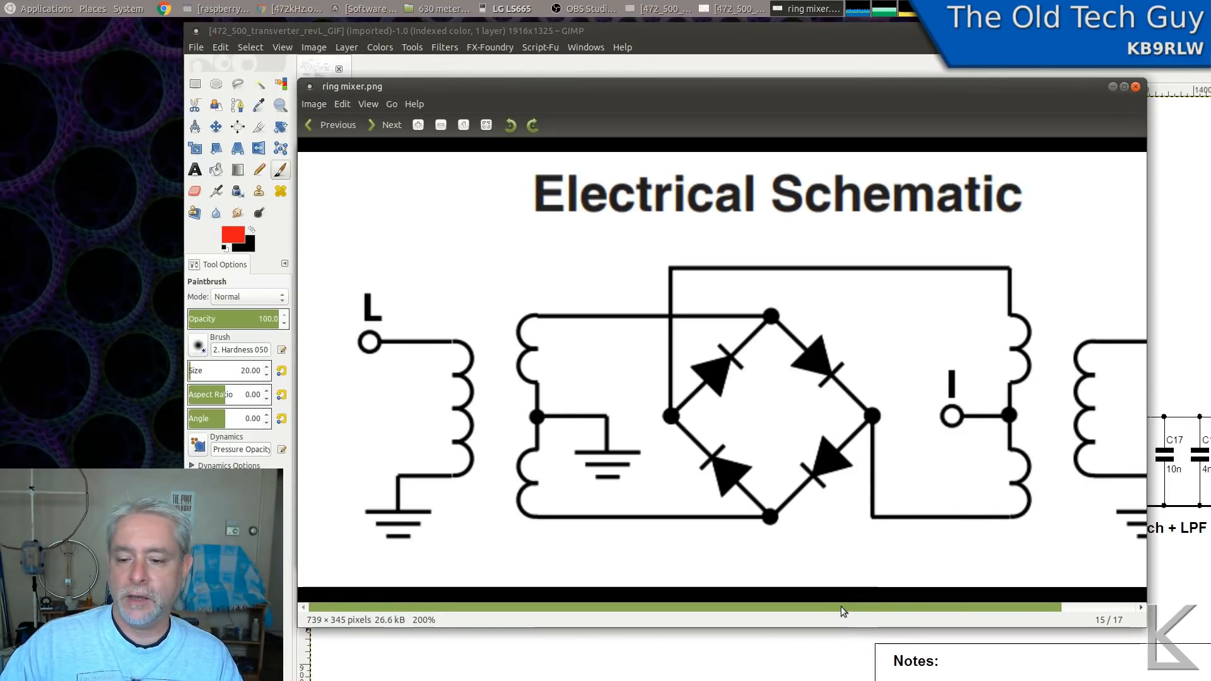
# - Scroll right to reveal the R port and its transformer on the schematic
pyautogui.hscroll(3)
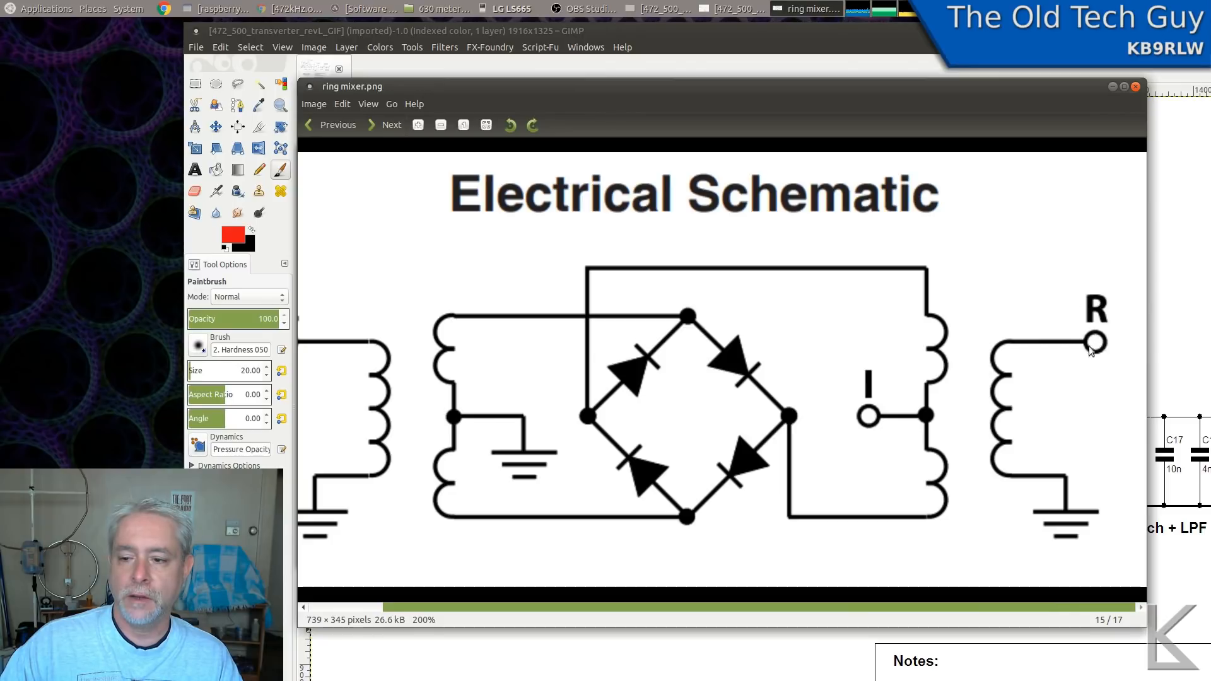
pyautogui.moveTo(1112, 328)
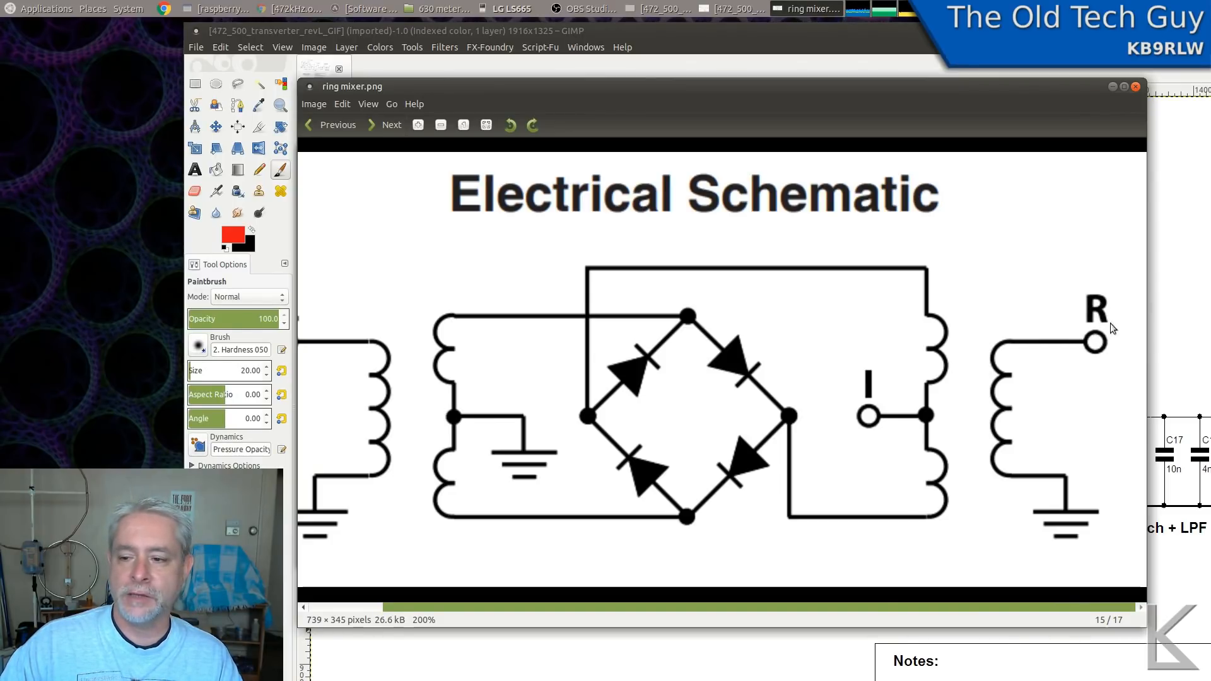
pyautogui.moveTo(989, 400)
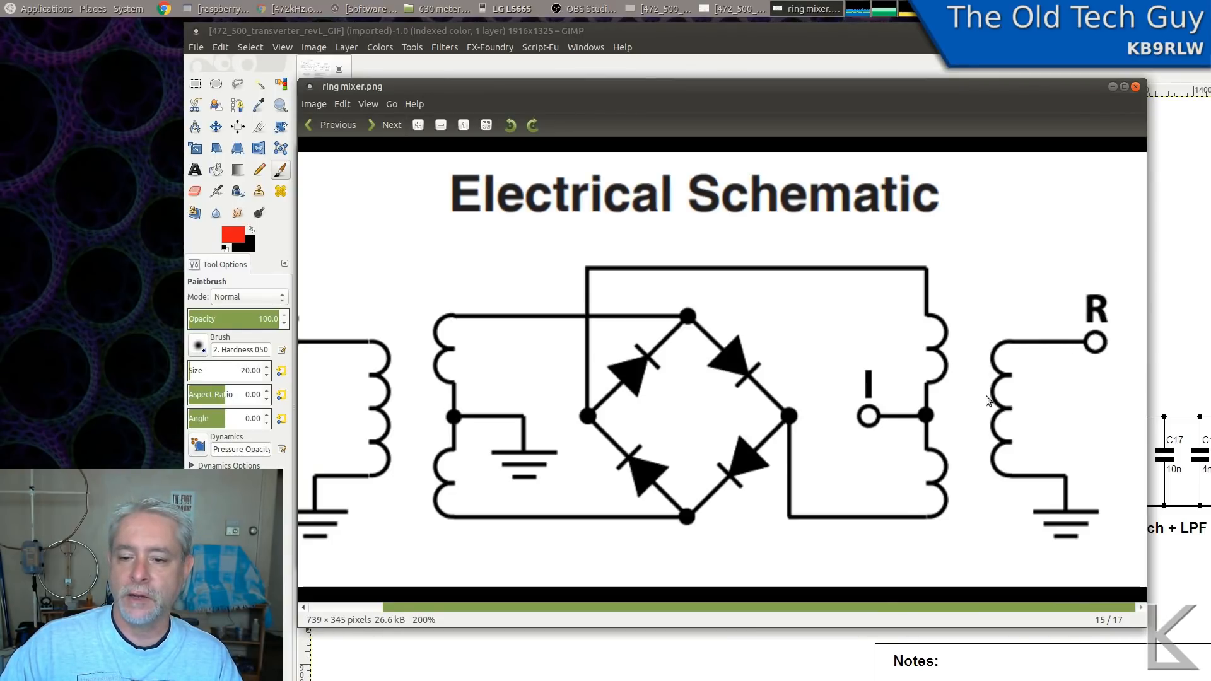
pyautogui.moveTo(936, 483)
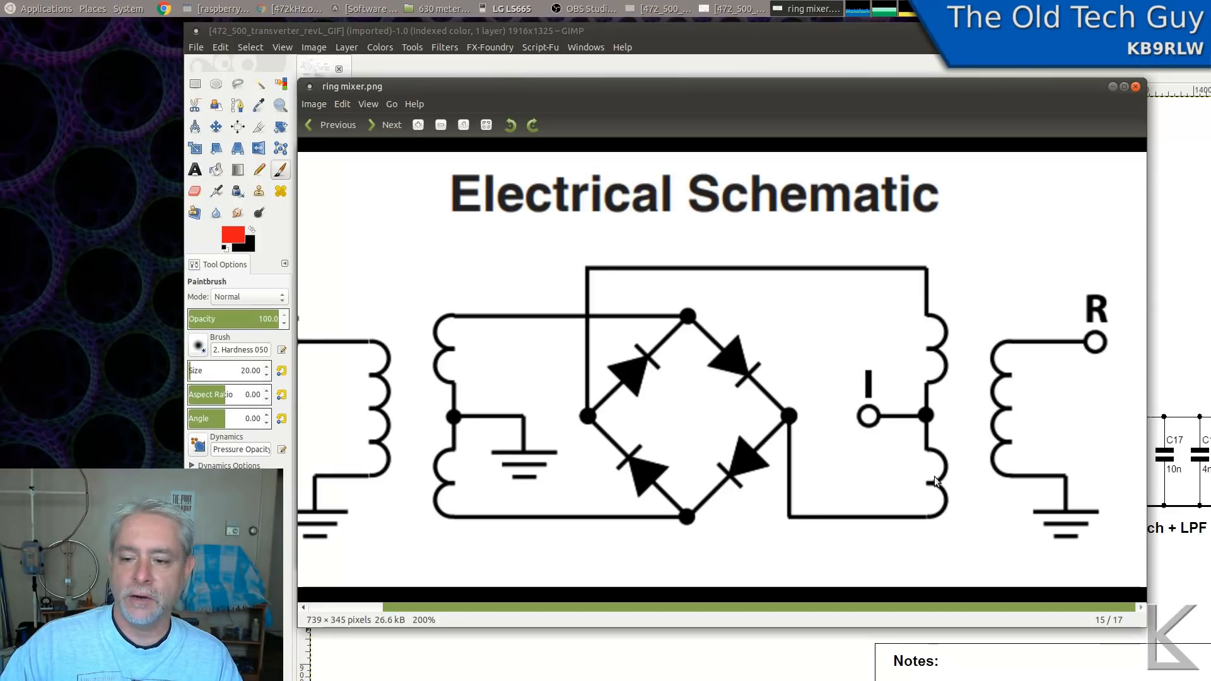
pyautogui.moveTo(929, 395)
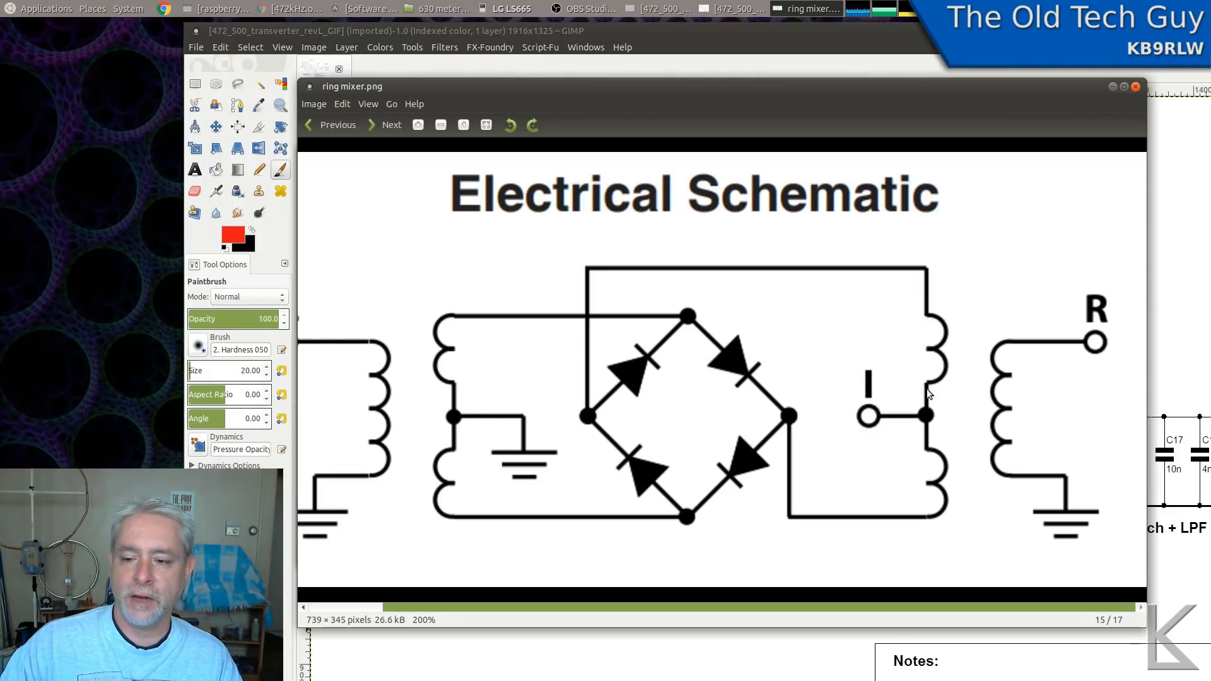
pyautogui.moveTo(787, 411)
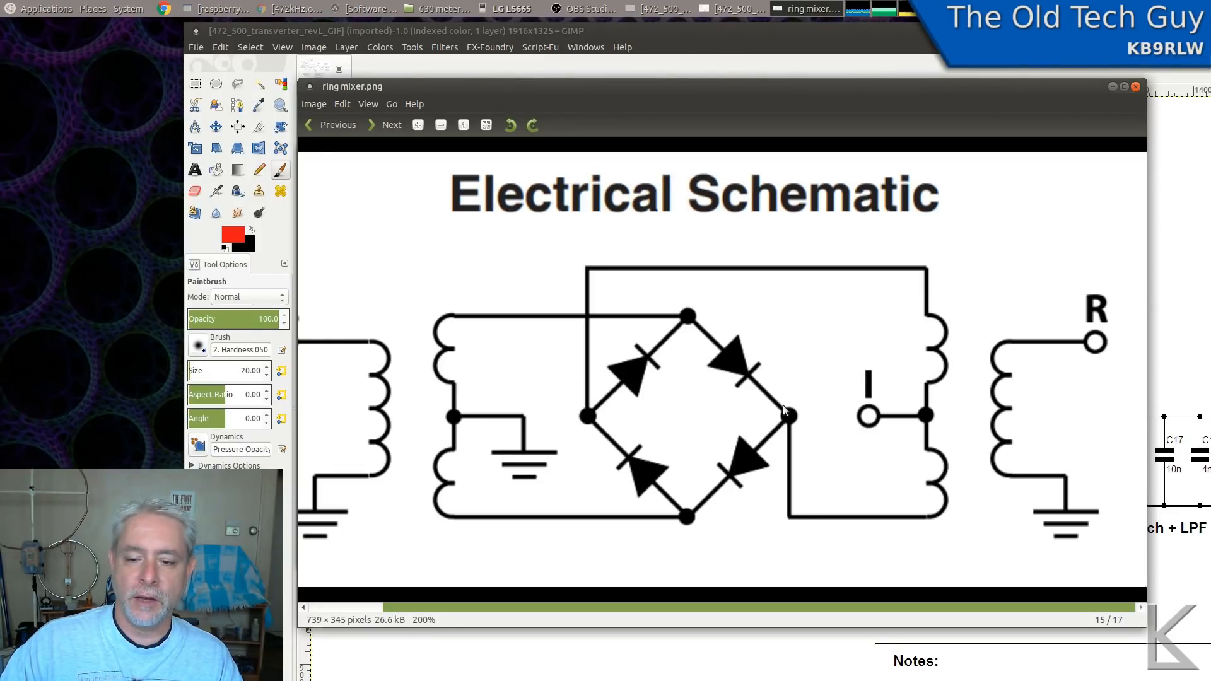
pyautogui.moveTo(616, 398)
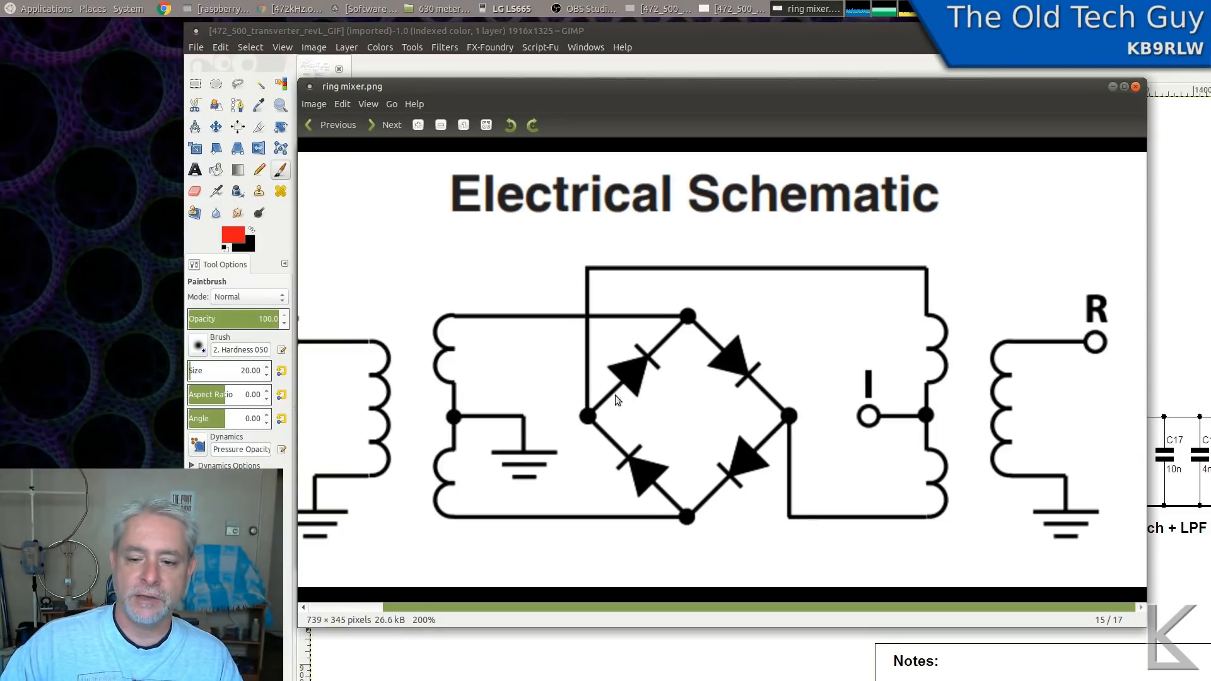
pyautogui.moveTo(944, 363)
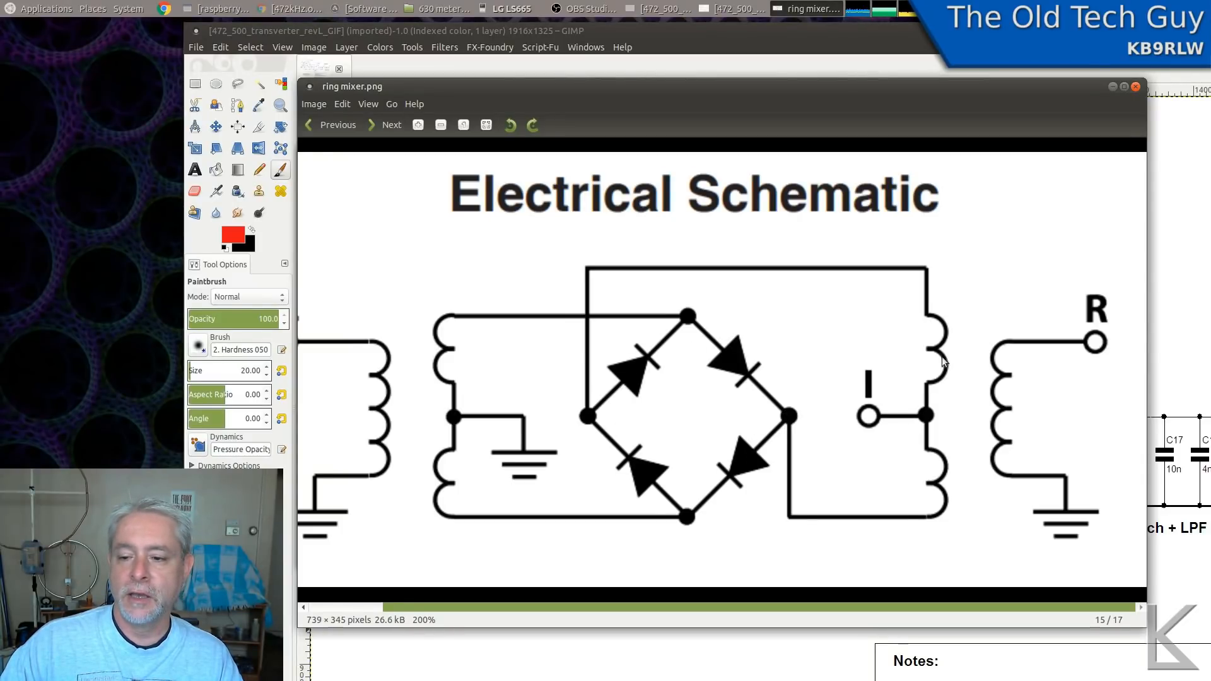
pyautogui.moveTo(941, 379)
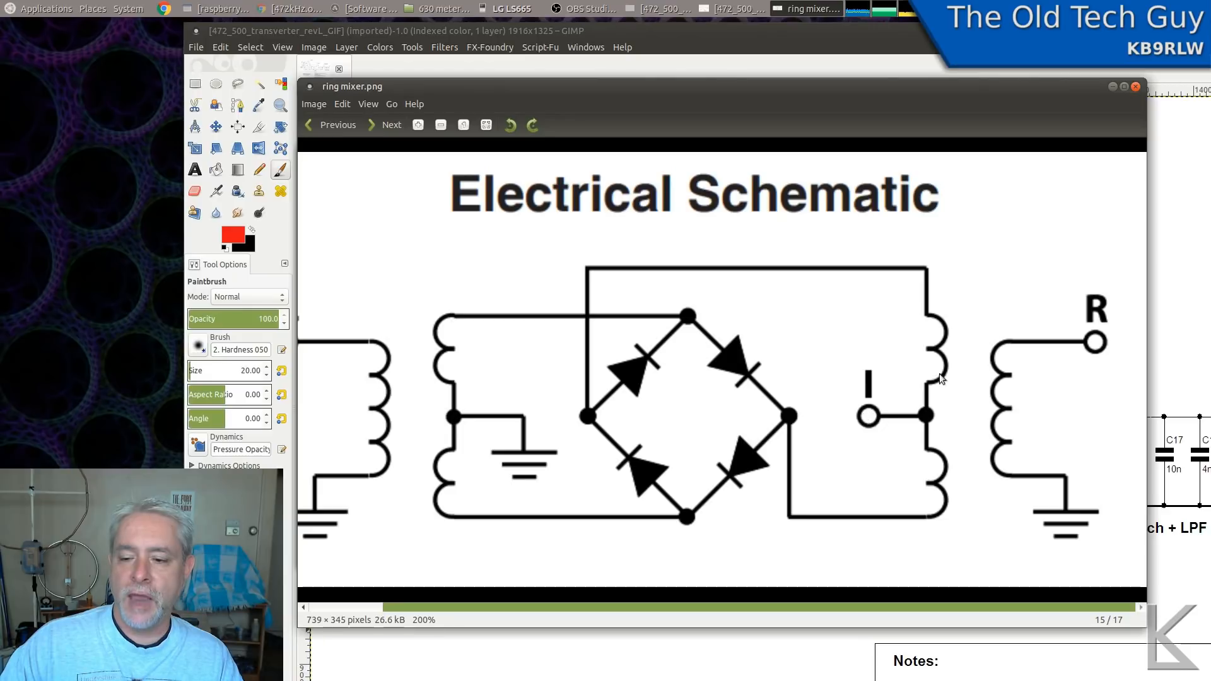
pyautogui.moveTo(931, 420)
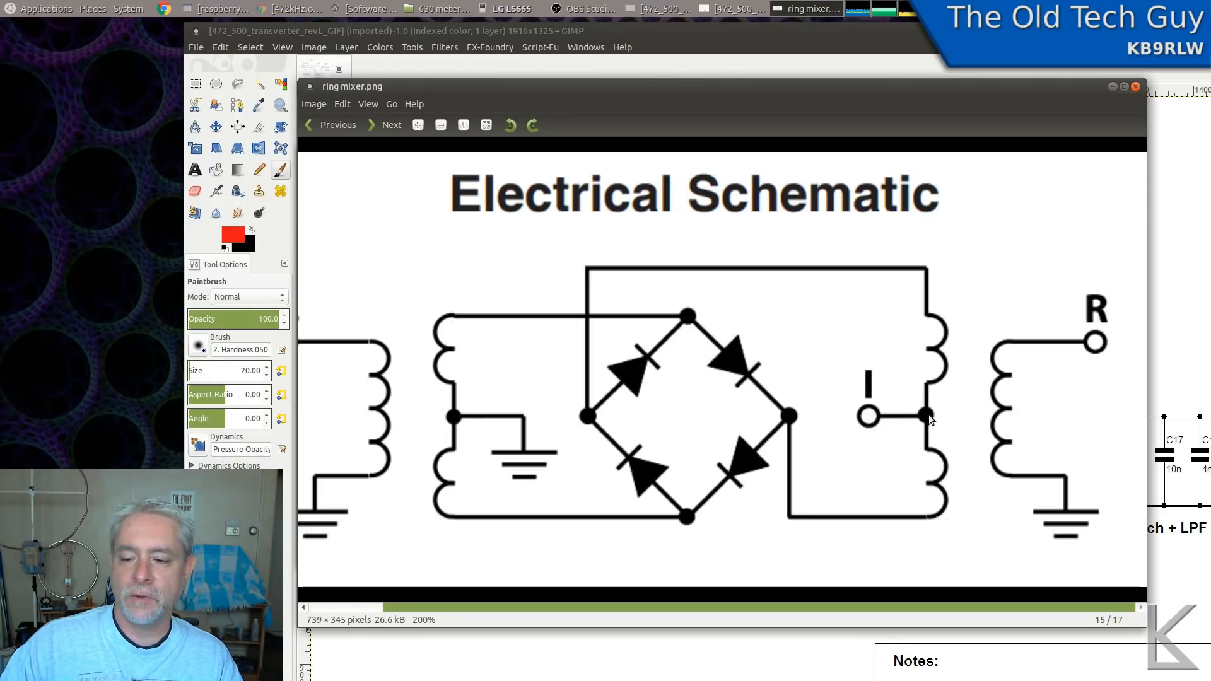
pyautogui.moveTo(868, 381)
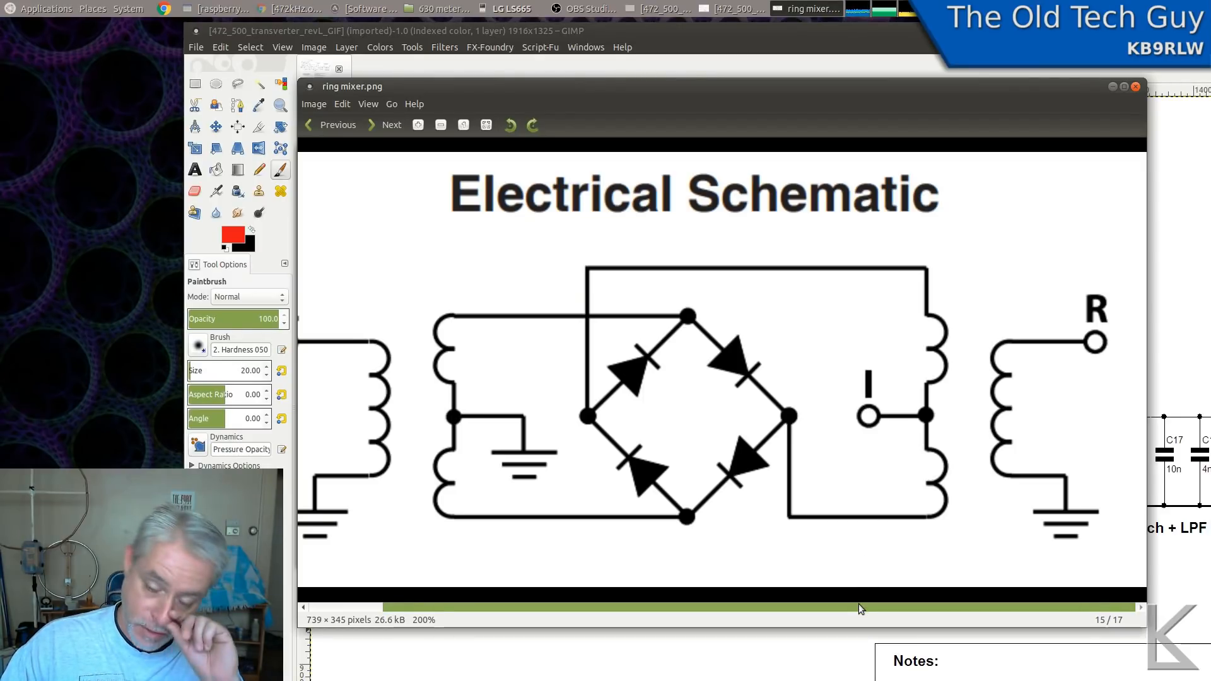
# - Shift the view back toward the middle so the L port and its transformer reappear
pyautogui.moveTo(858, 608); pyautogui.dragTo(779, 611)
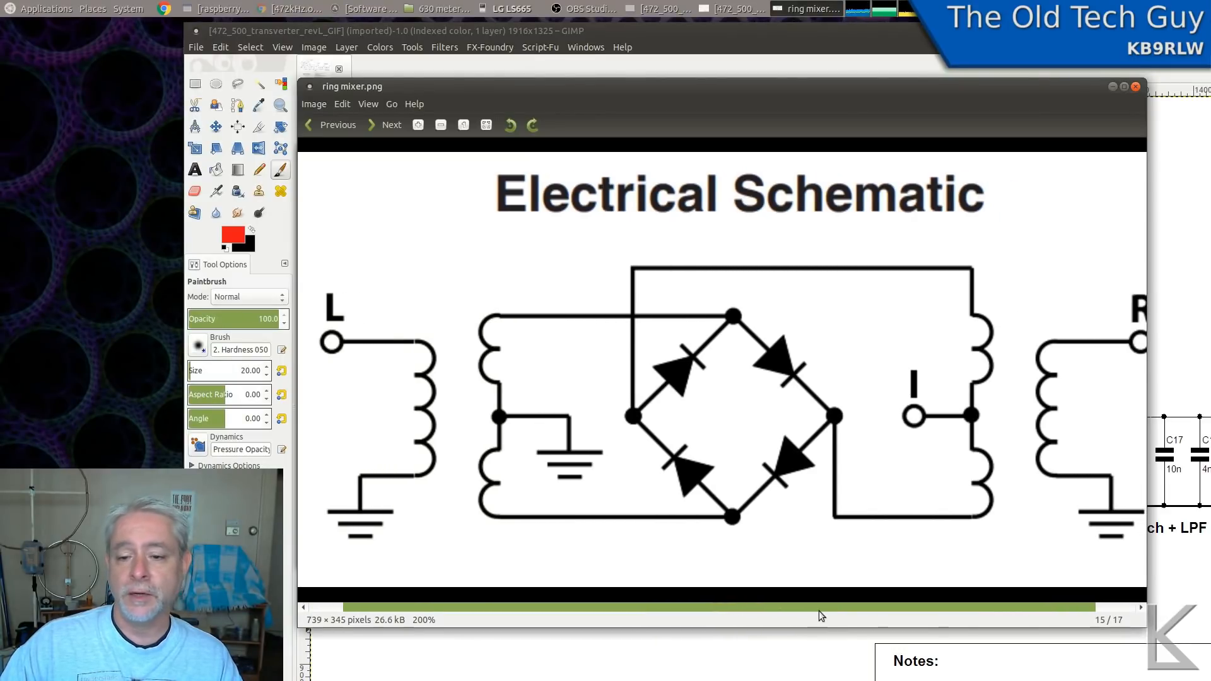
pyautogui.moveTo(709, 439)
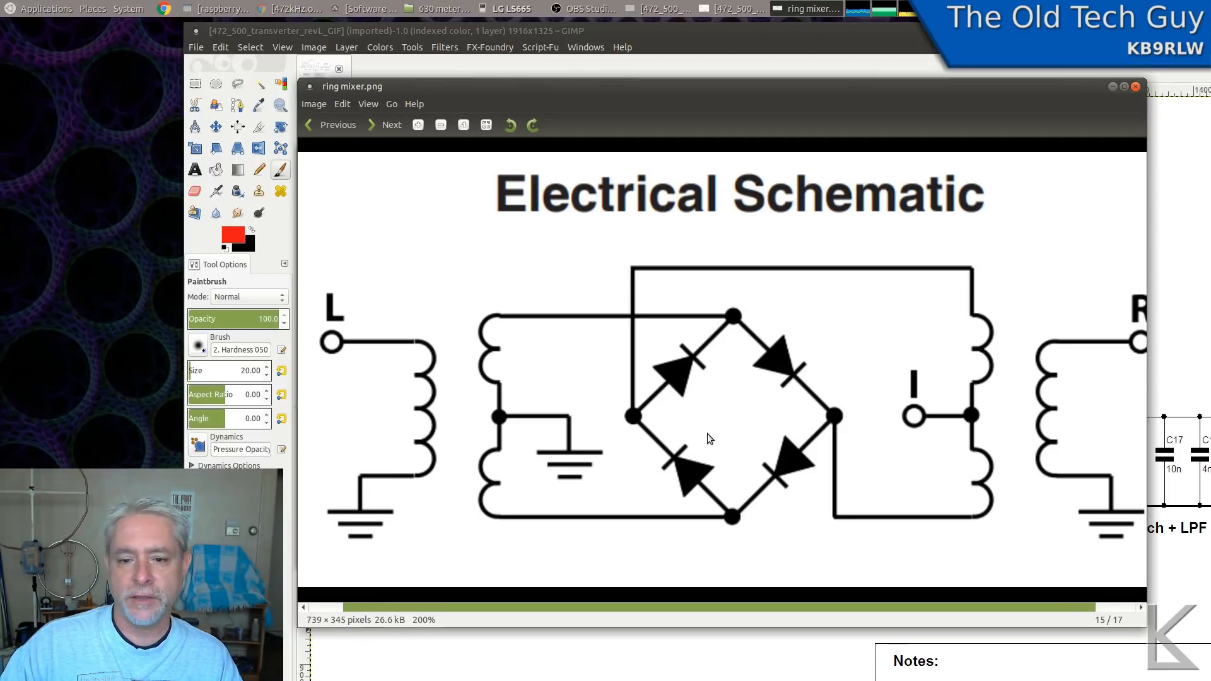
pyautogui.moveTo(727, 395)
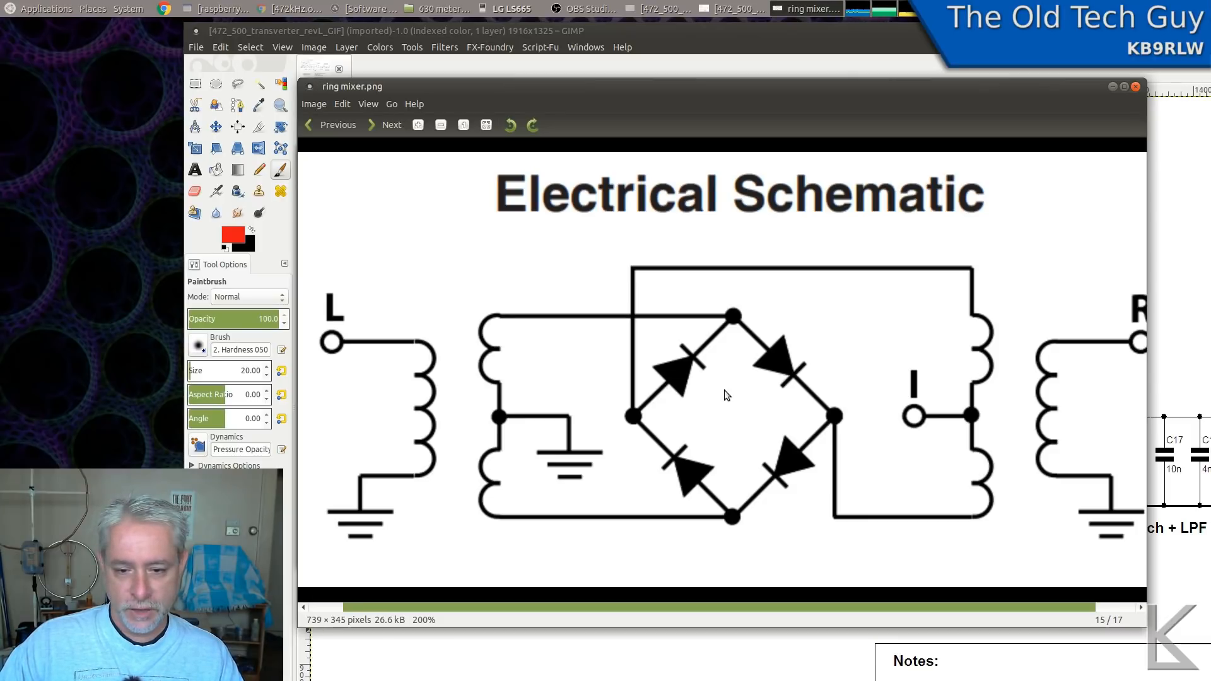
pyautogui.moveTo(518, 464)
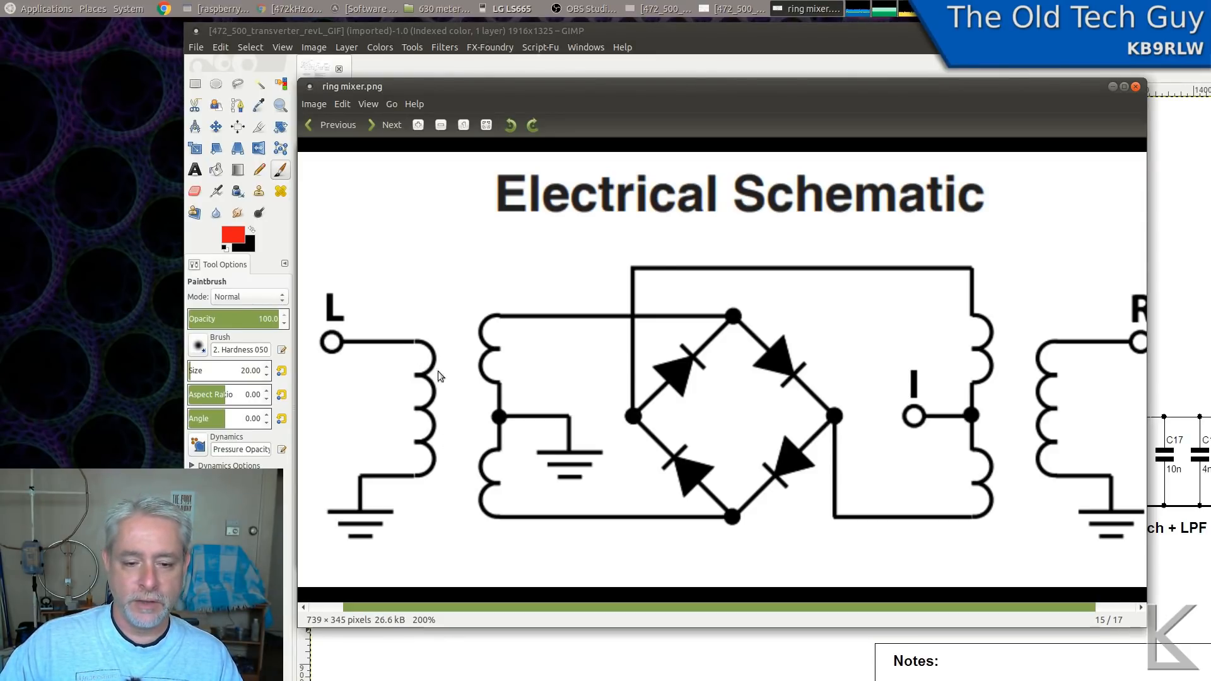
pyautogui.moveTo(502, 340)
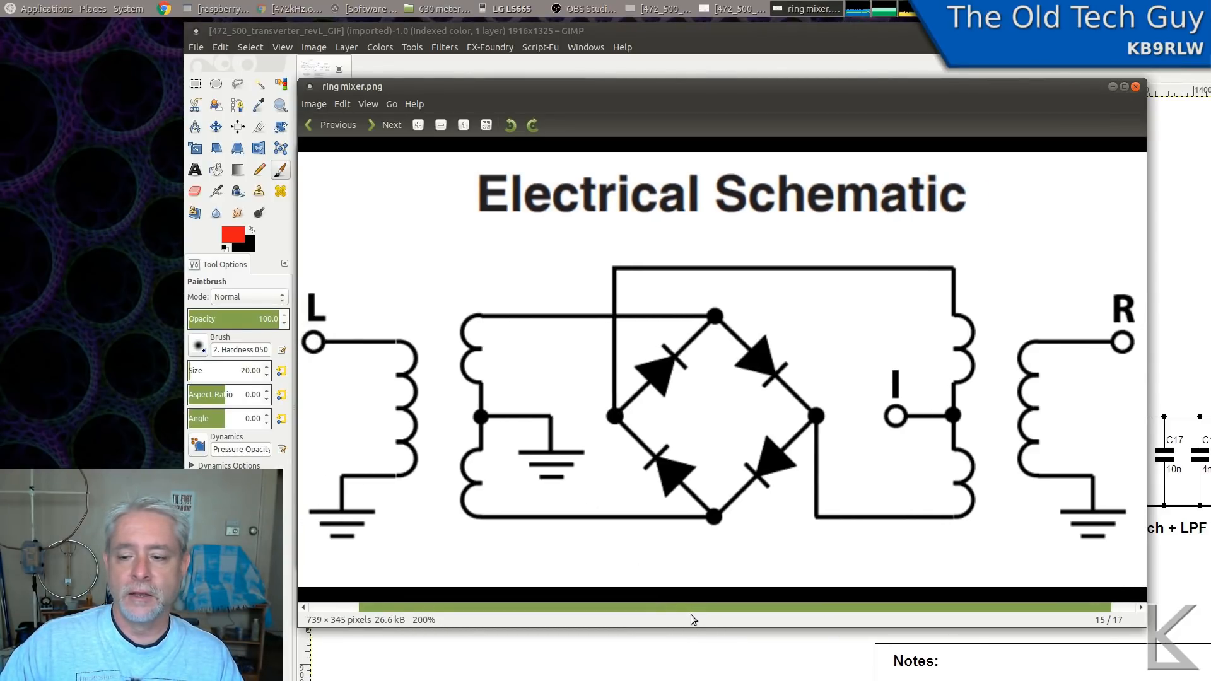
pyautogui.moveTo(867, 35)
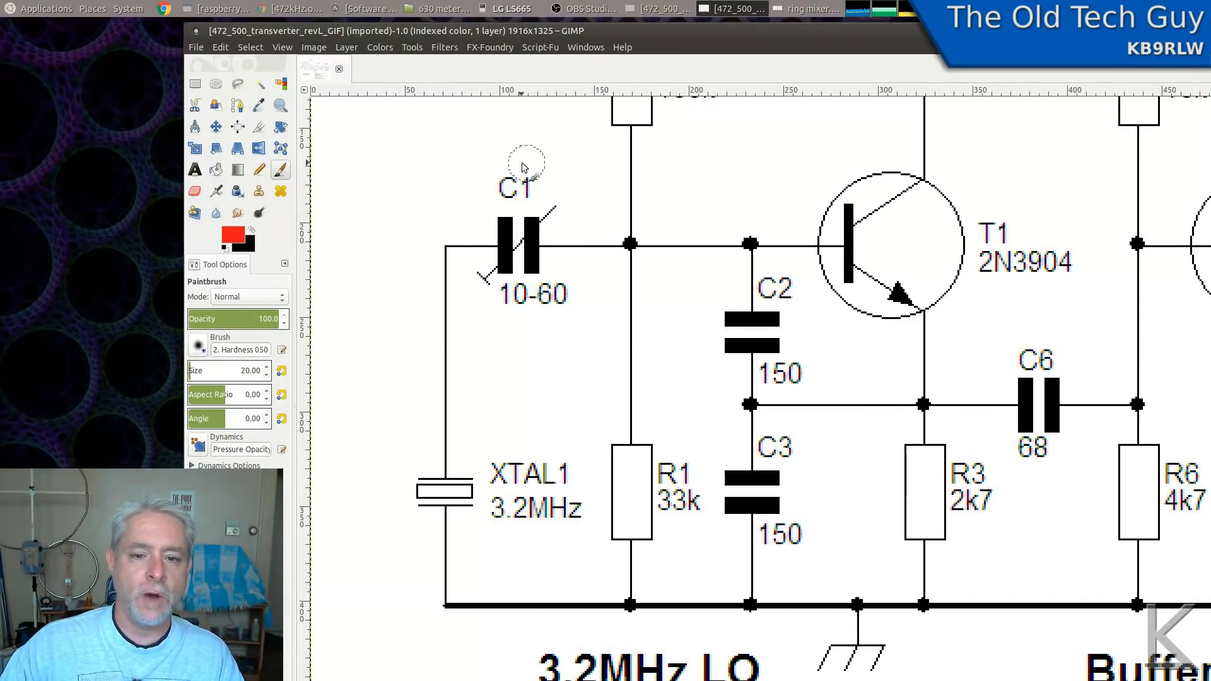
pyautogui.moveTo(459, 463)
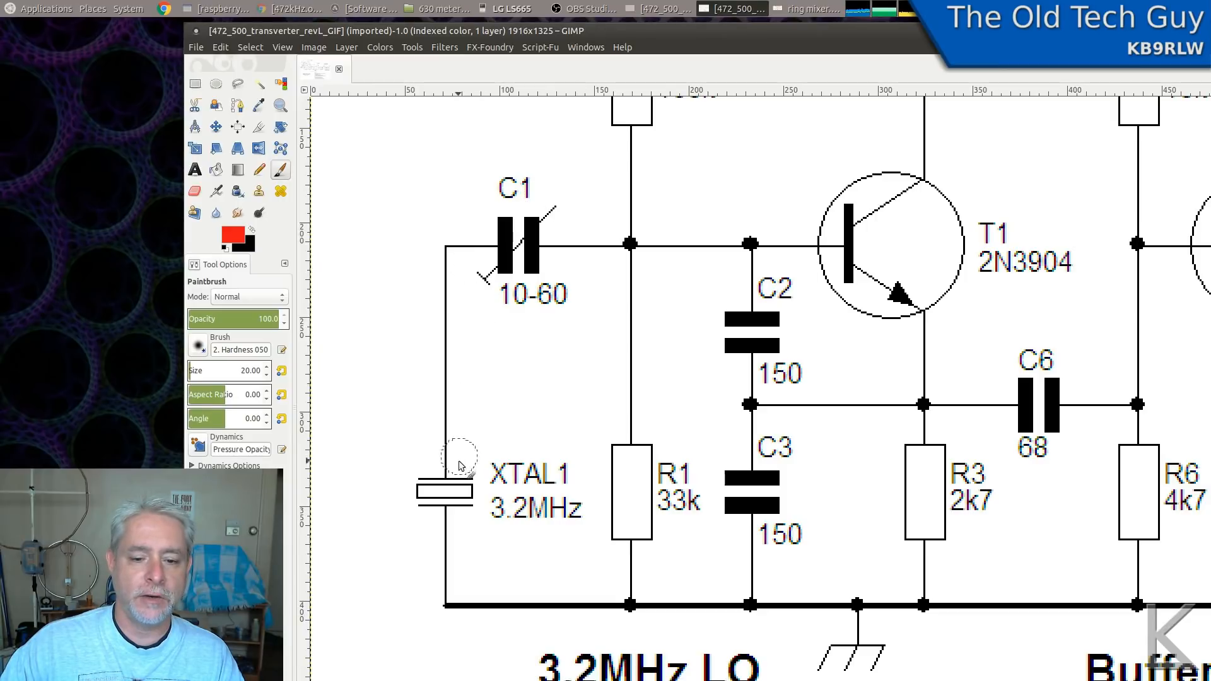
pyautogui.moveTo(499, 252)
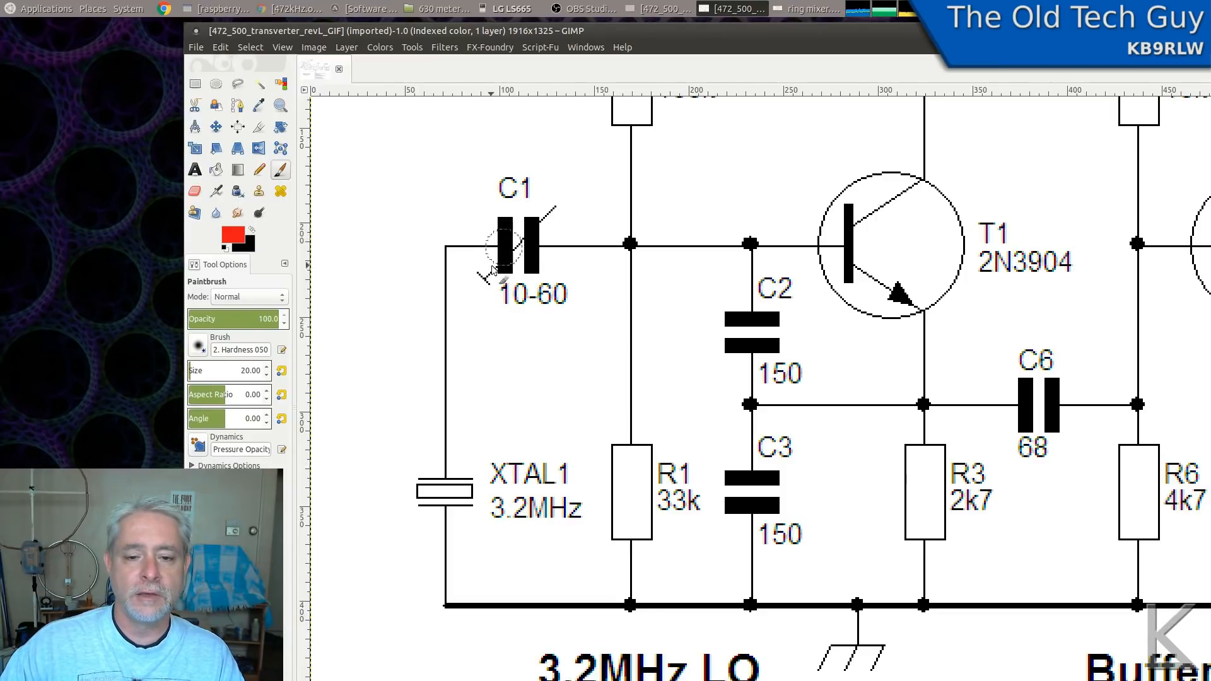
pyautogui.moveTo(461, 515)
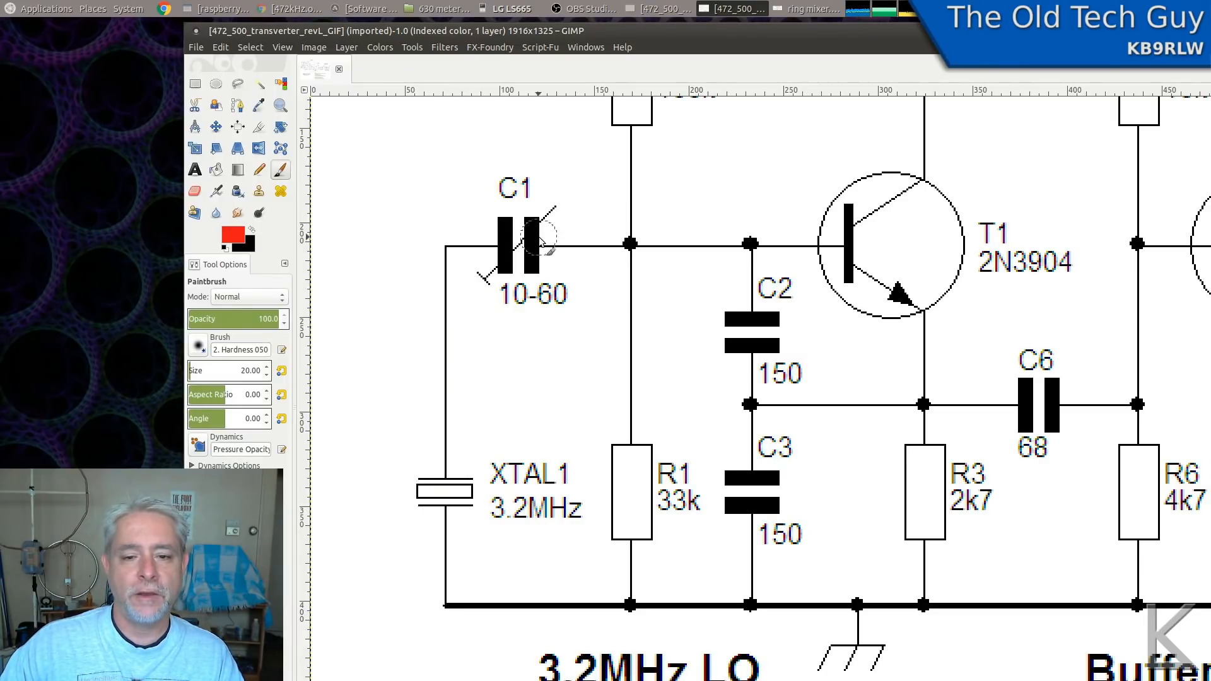
pyautogui.moveTo(526, 220)
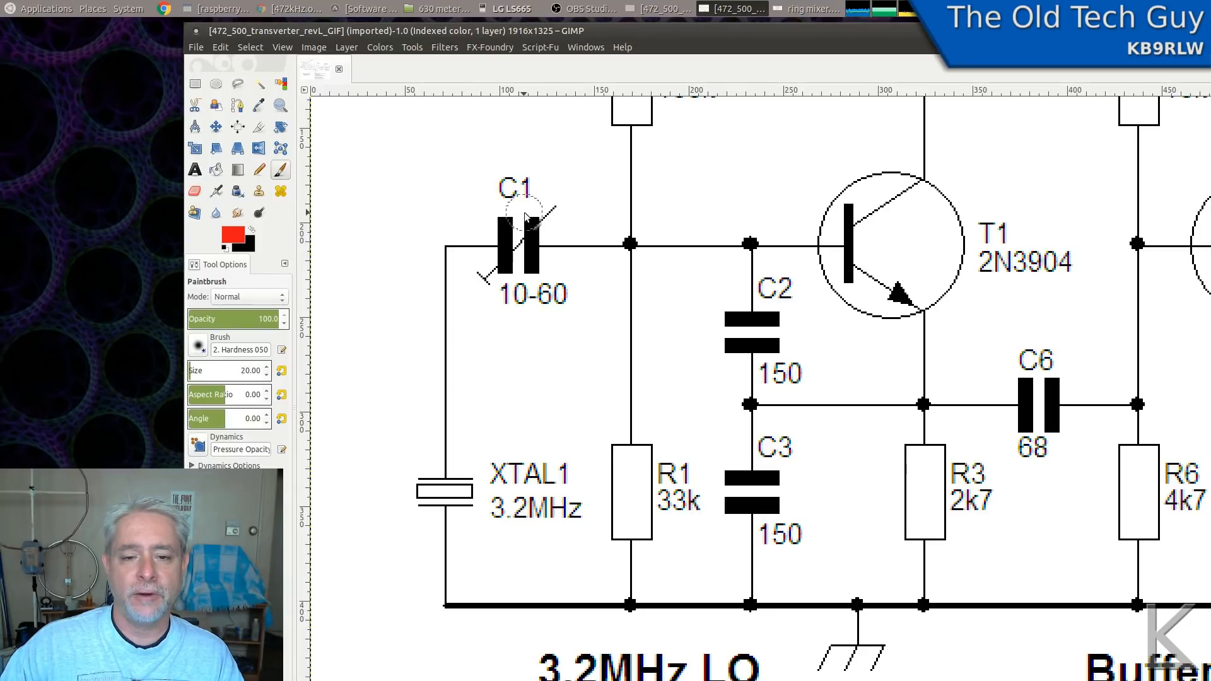